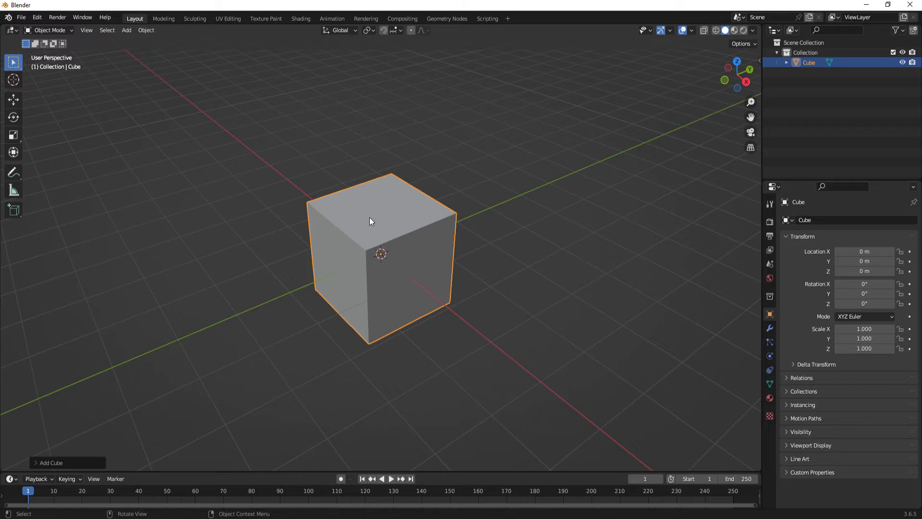
pyautogui.moveTo(410, 290)
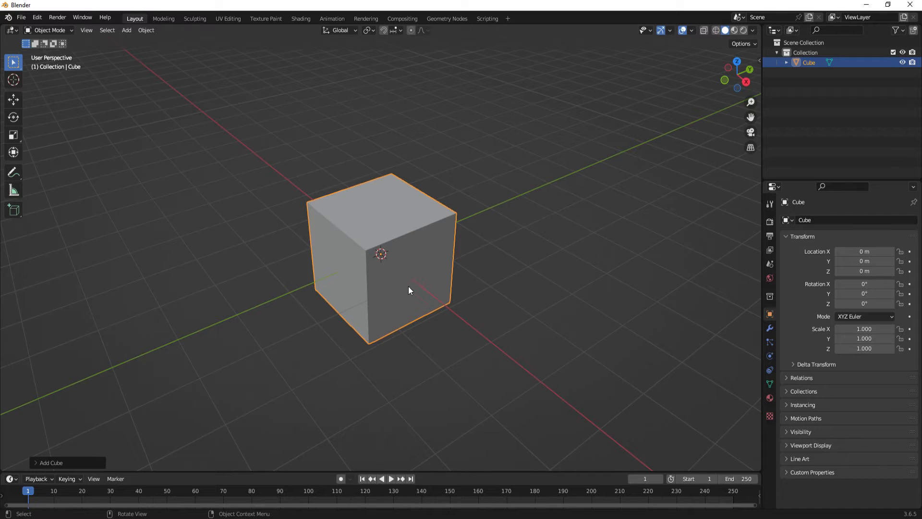
pyautogui.moveTo(335, 280)
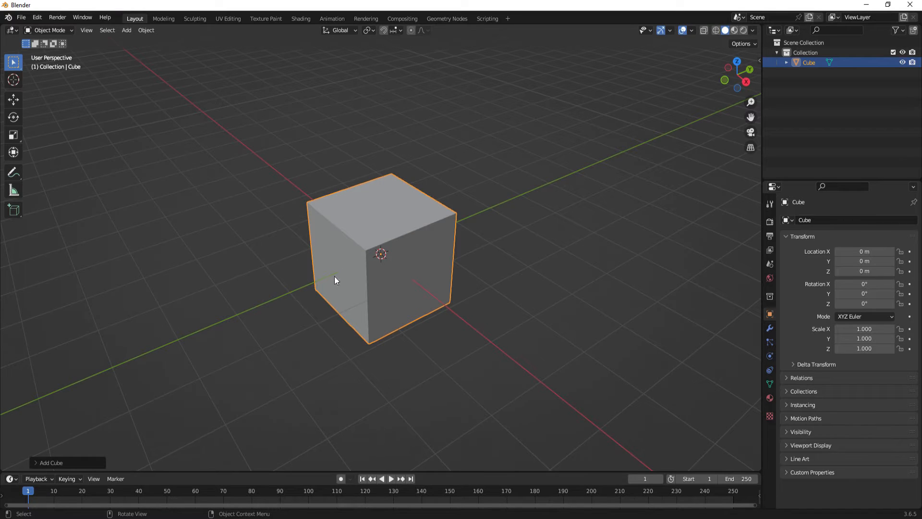
pyautogui.moveTo(354, 251)
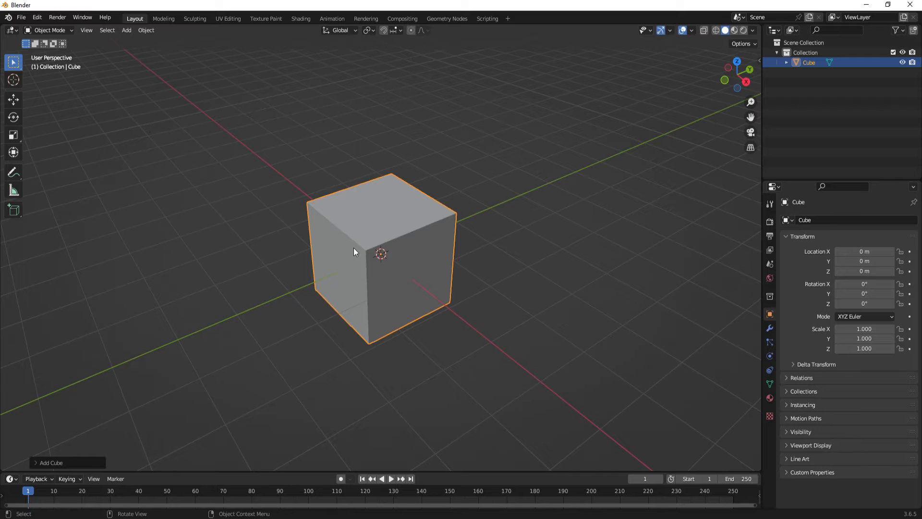
pyautogui.moveTo(369, 206)
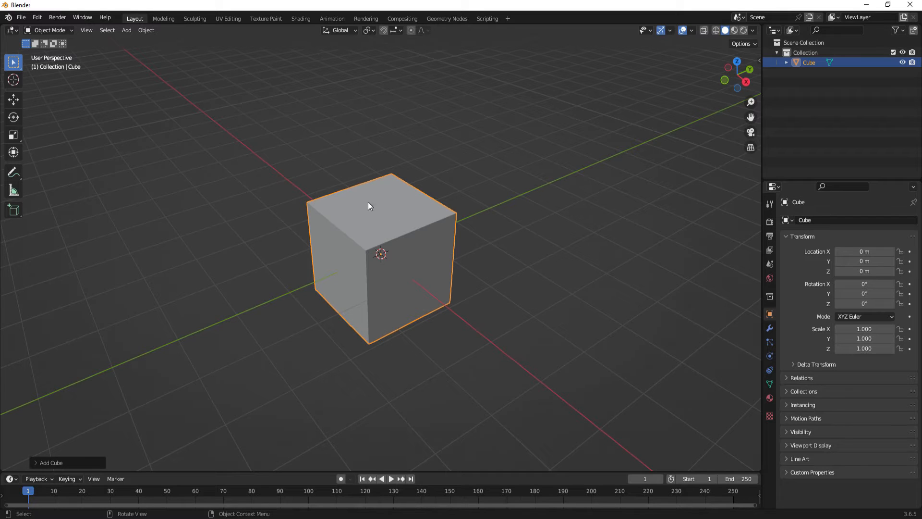
pyautogui.moveTo(362, 221)
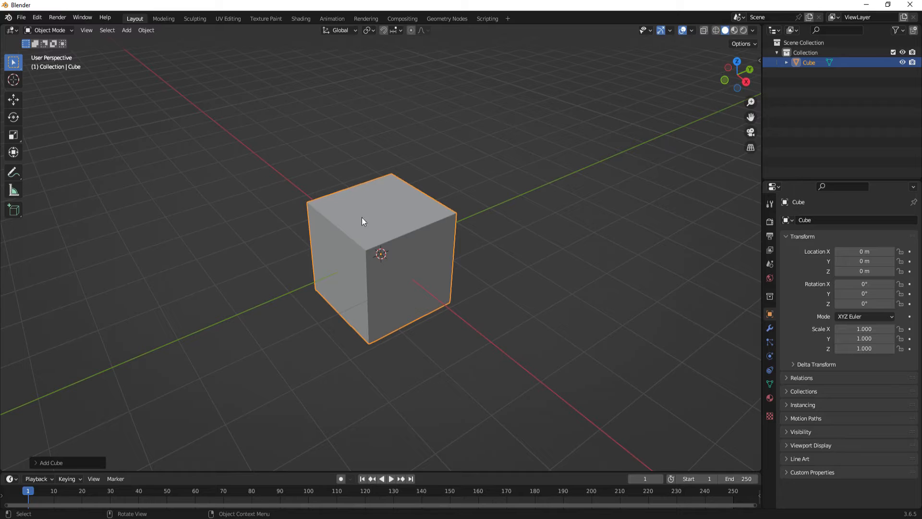
pyautogui.moveTo(352, 297)
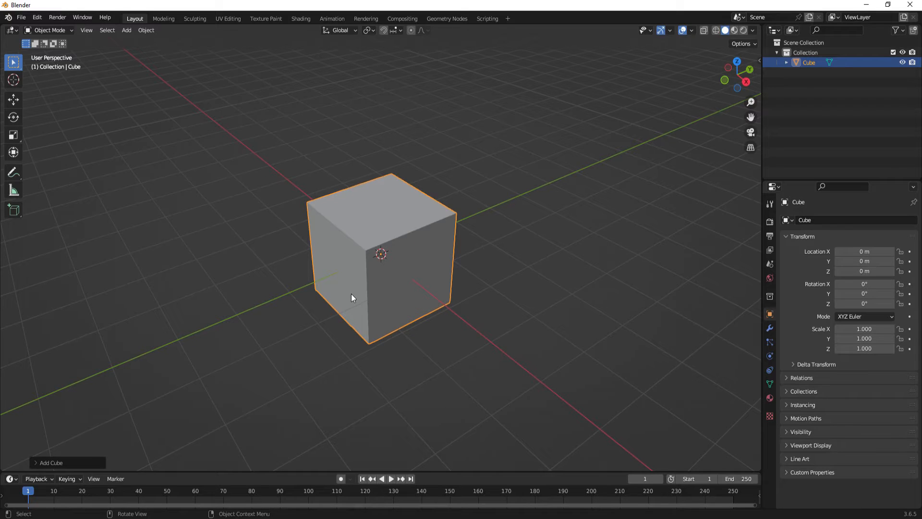
pyautogui.moveTo(421, 222)
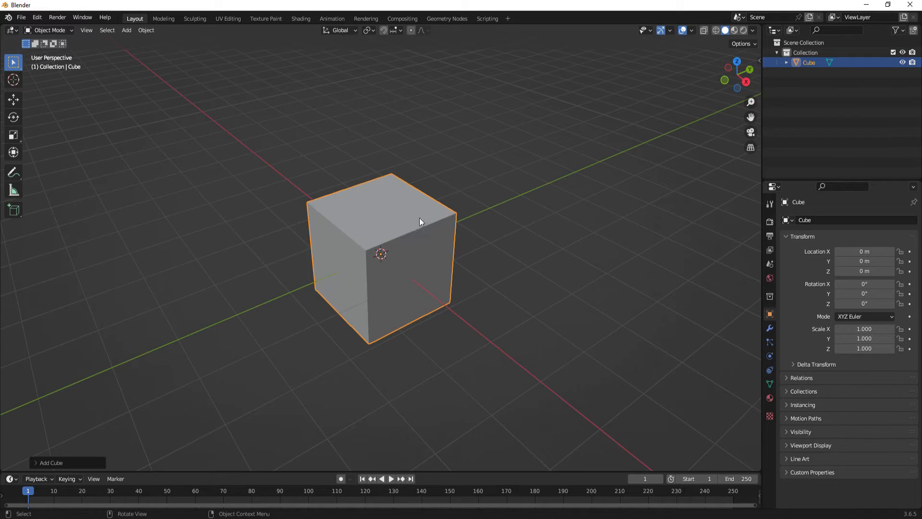
pyautogui.moveTo(394, 288)
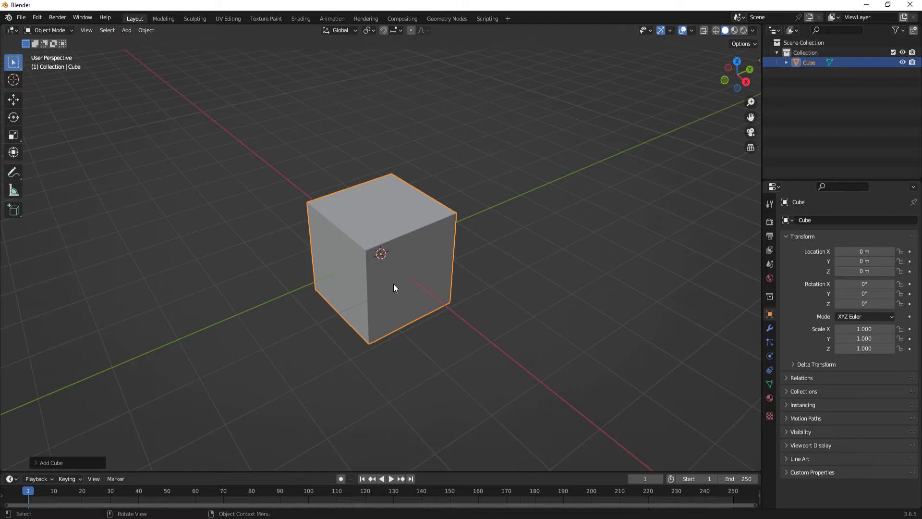
pyautogui.moveTo(720, 38)
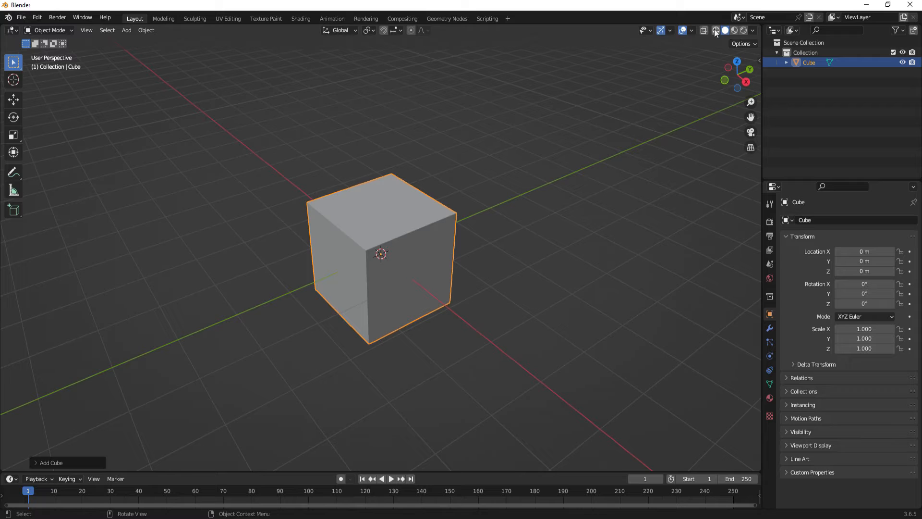
pyautogui.moveTo(716, 30)
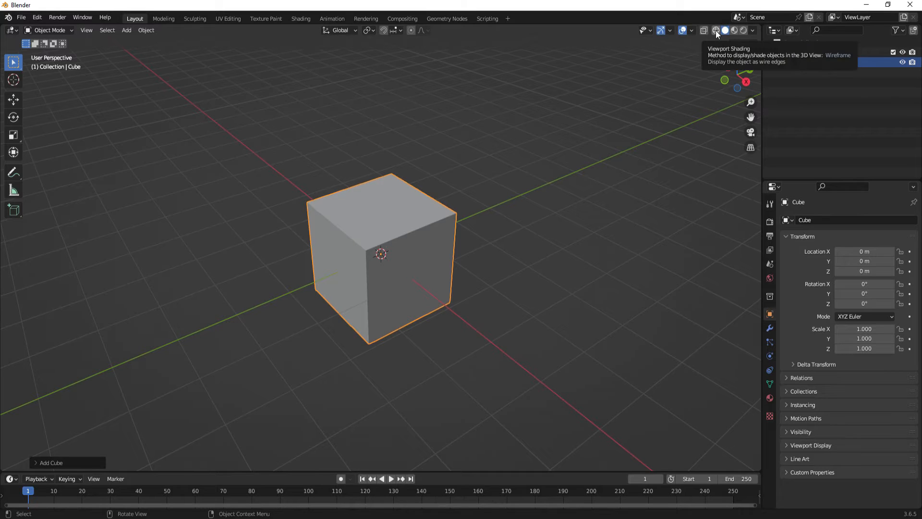
# Cycle the viewport shading through Wireframe and Solid, ending on Material Preview
pyautogui.click(703, 30)
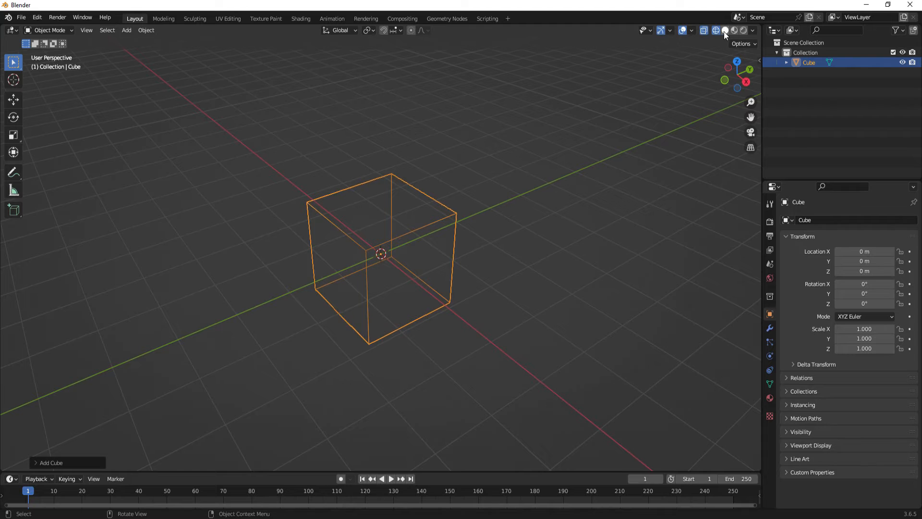
pyautogui.click(725, 29)
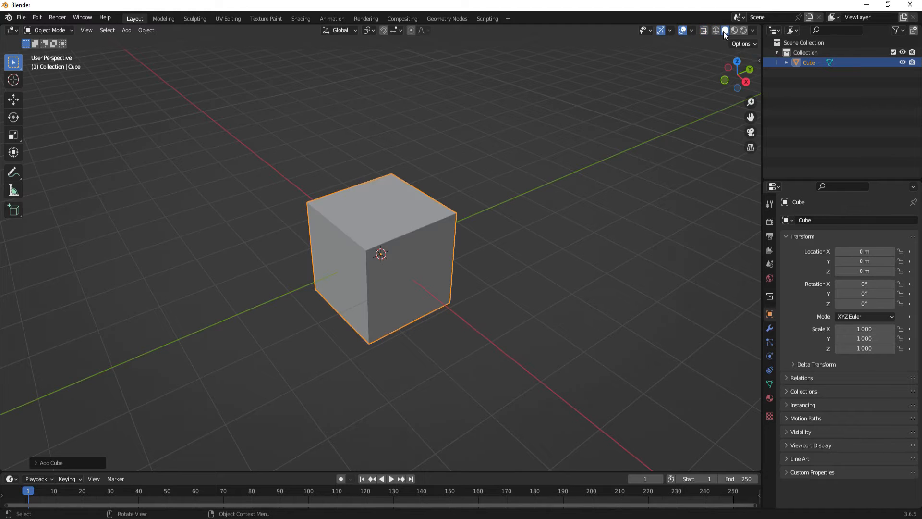
pyautogui.moveTo(734, 30)
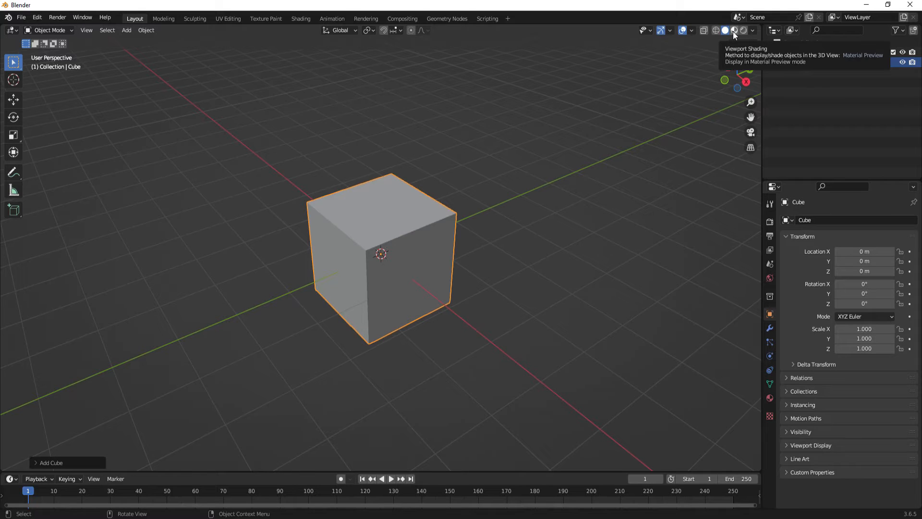
pyautogui.click(735, 30)
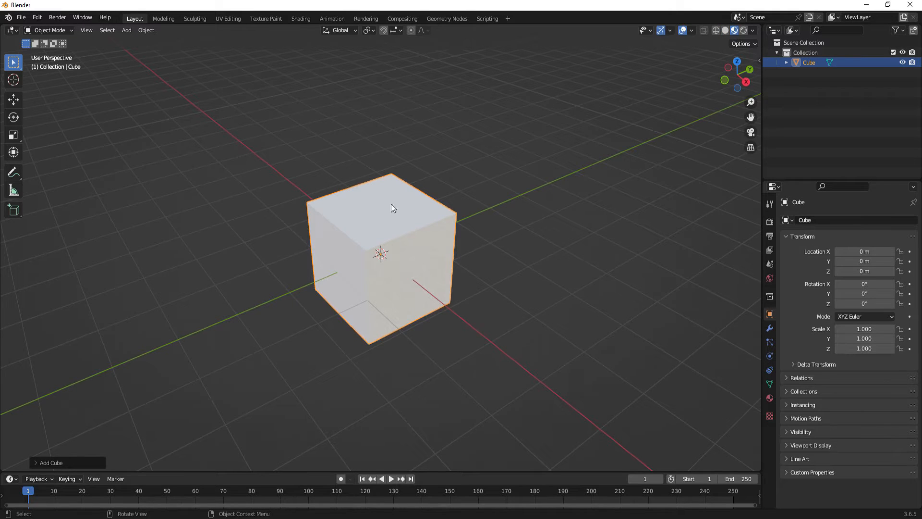
pyautogui.moveTo(394, 235)
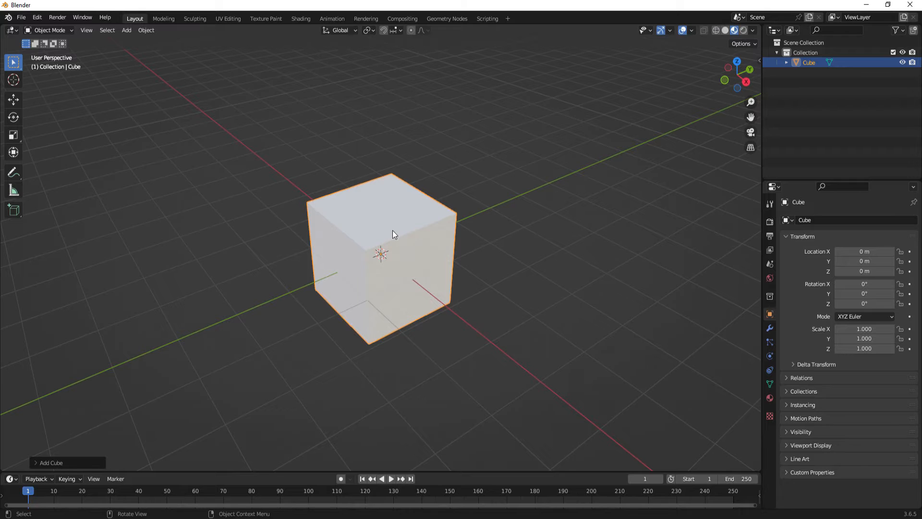
pyautogui.moveTo(720, 50)
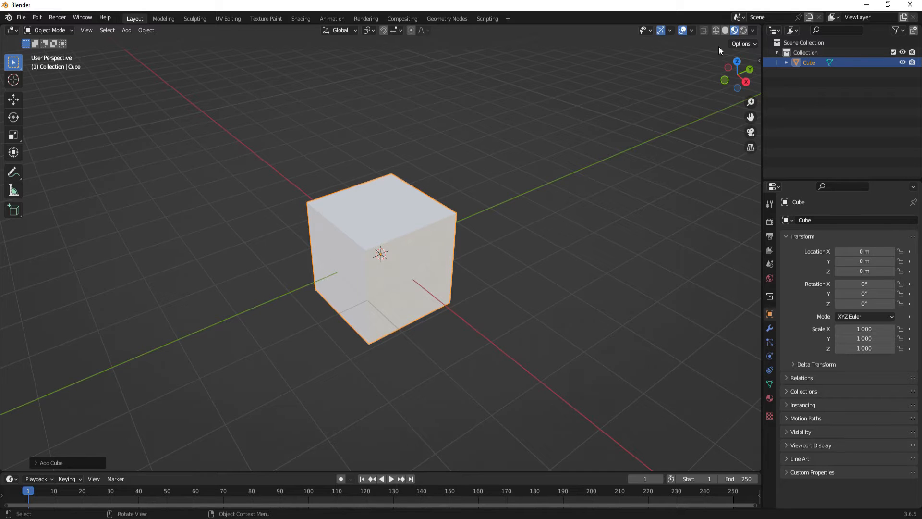
pyautogui.moveTo(745, 35)
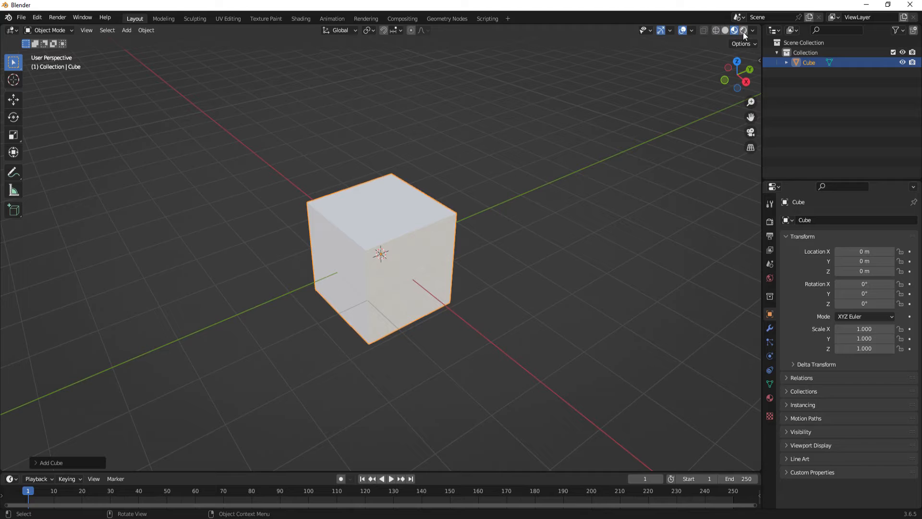
pyautogui.moveTo(743, 29)
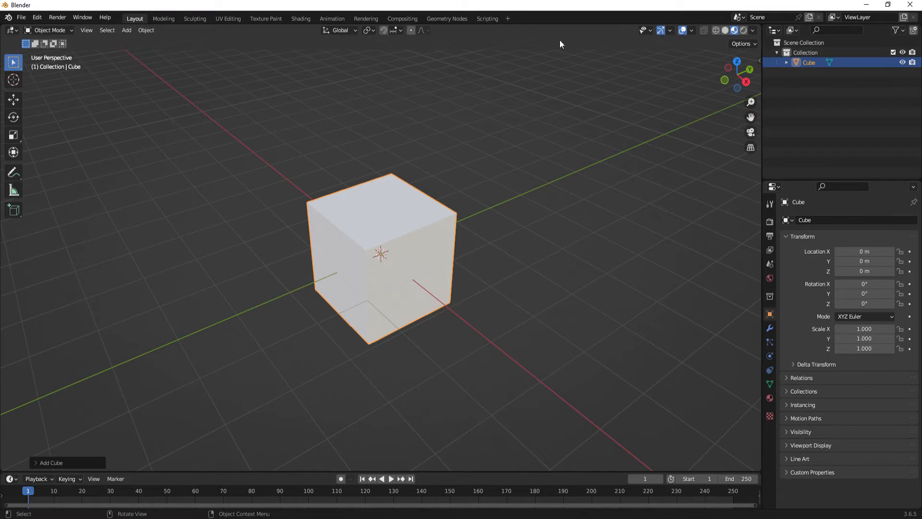
pyautogui.moveTo(701, 39)
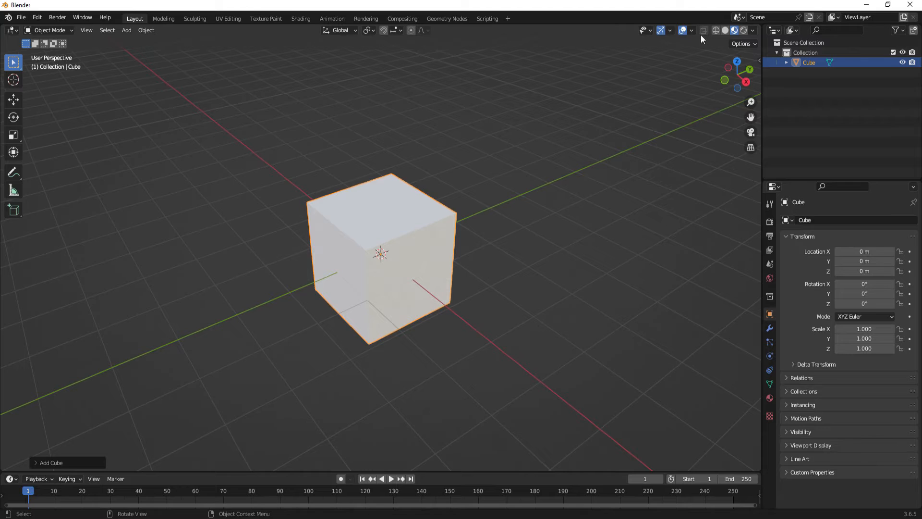
pyautogui.moveTo(364, 87)
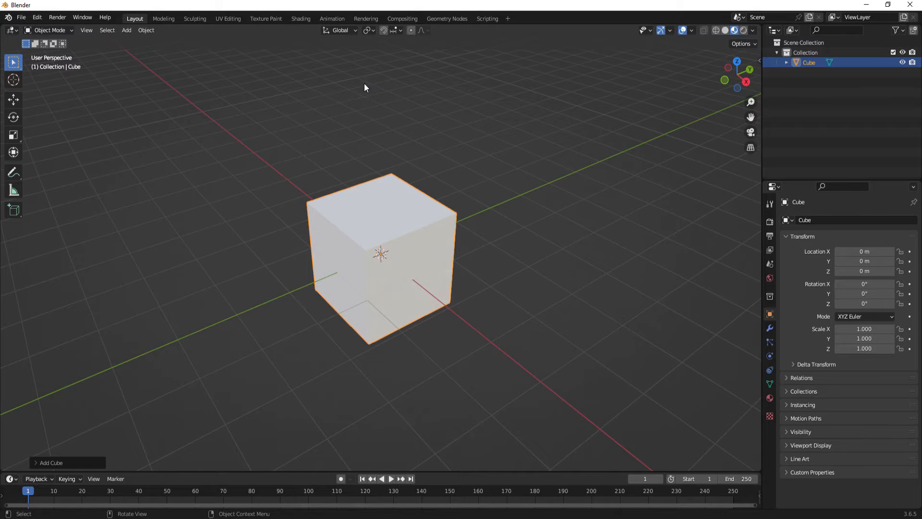
pyautogui.moveTo(346, 231)
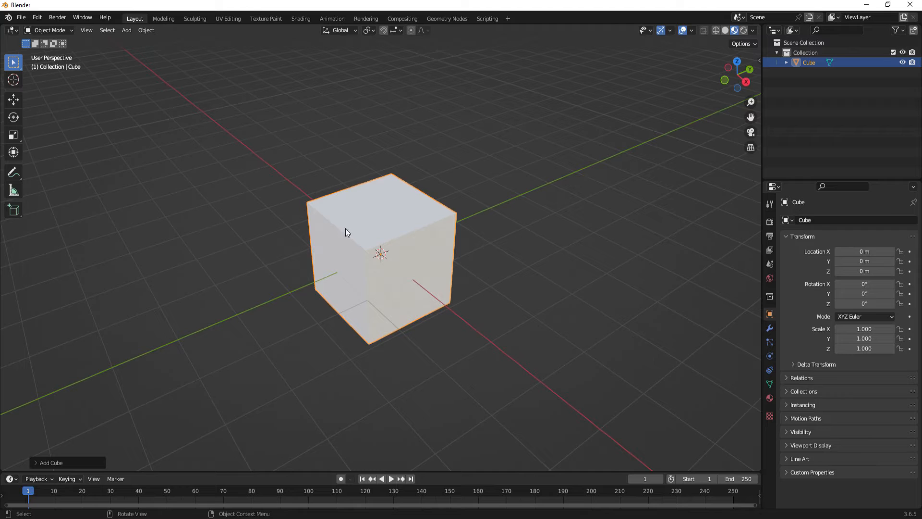
pyautogui.moveTo(375, 268)
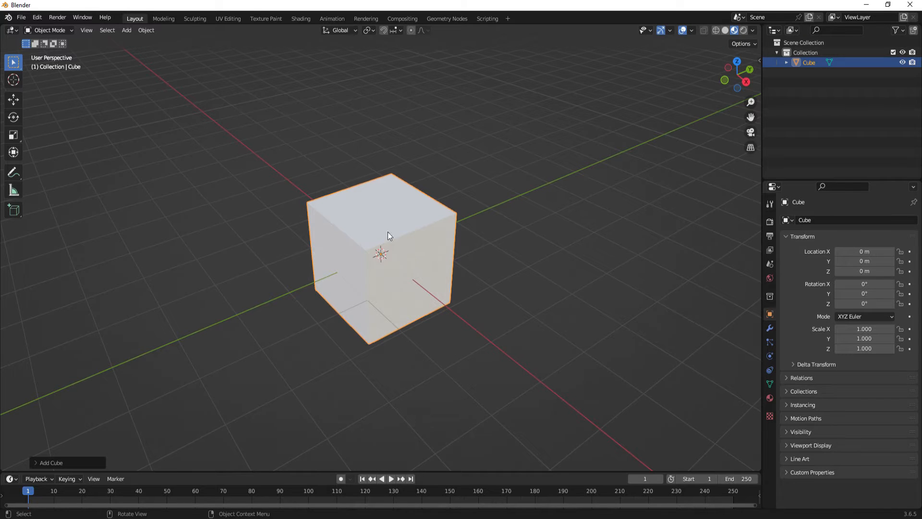
pyautogui.moveTo(229, 18)
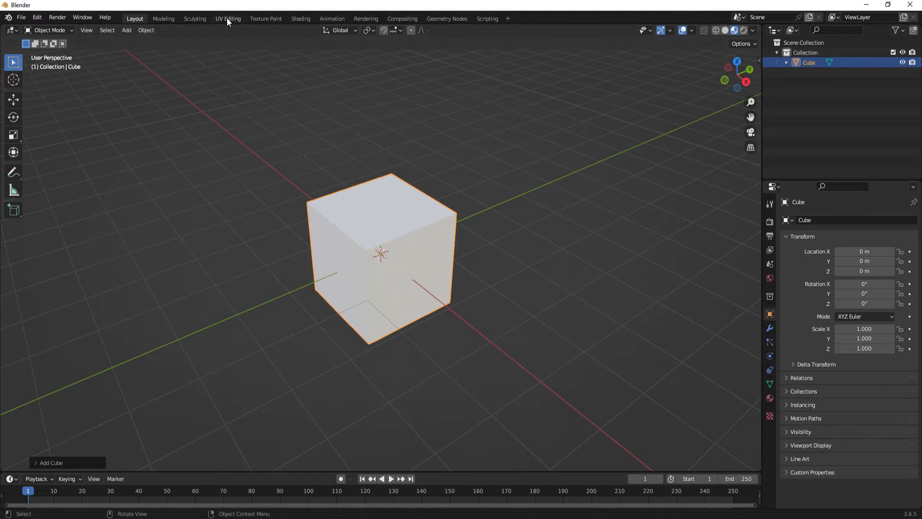
pyautogui.moveTo(228, 18)
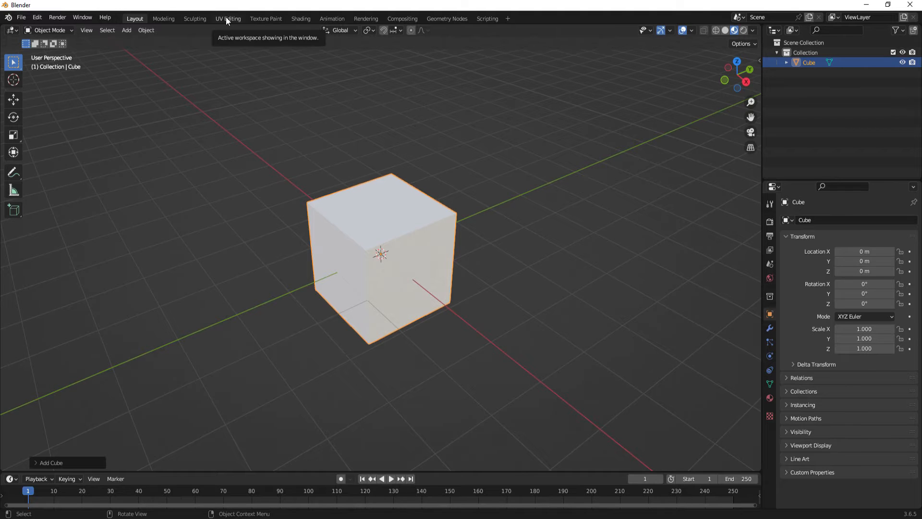
pyautogui.click(228, 18)
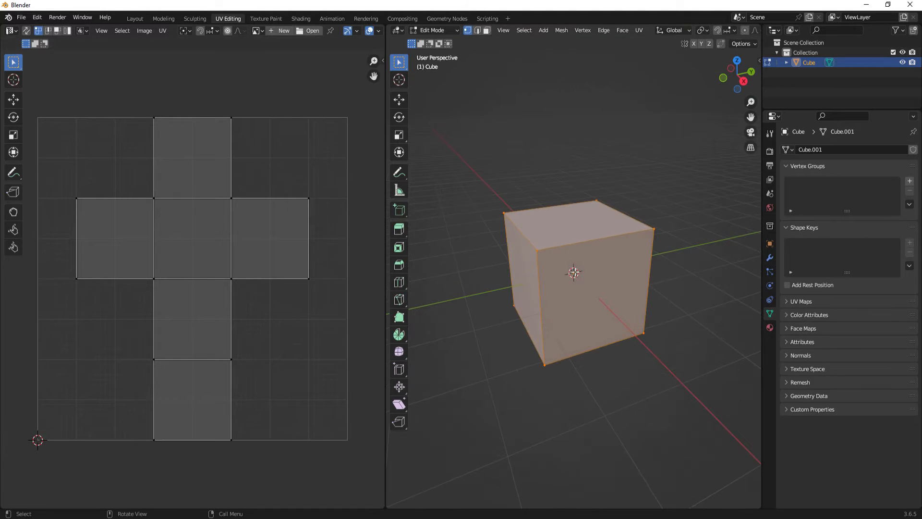
pyautogui.moveTo(599, 233)
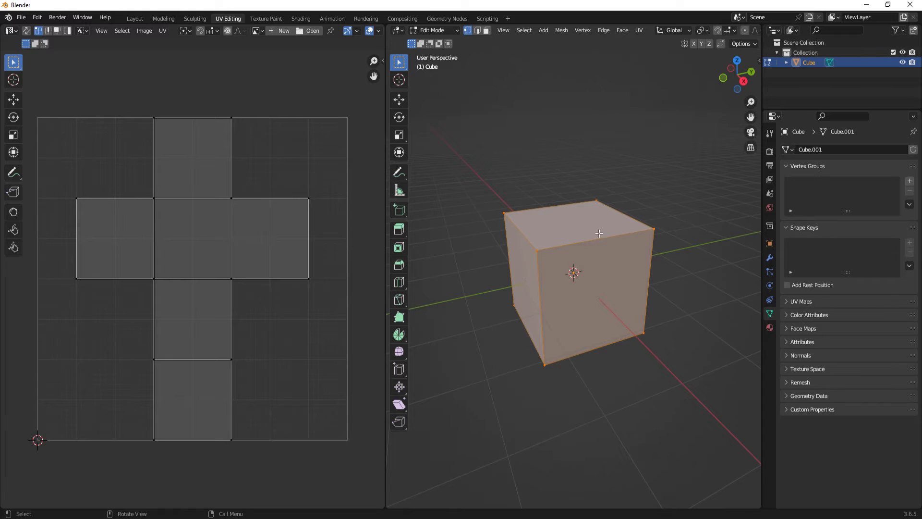
pyautogui.moveTo(536, 264)
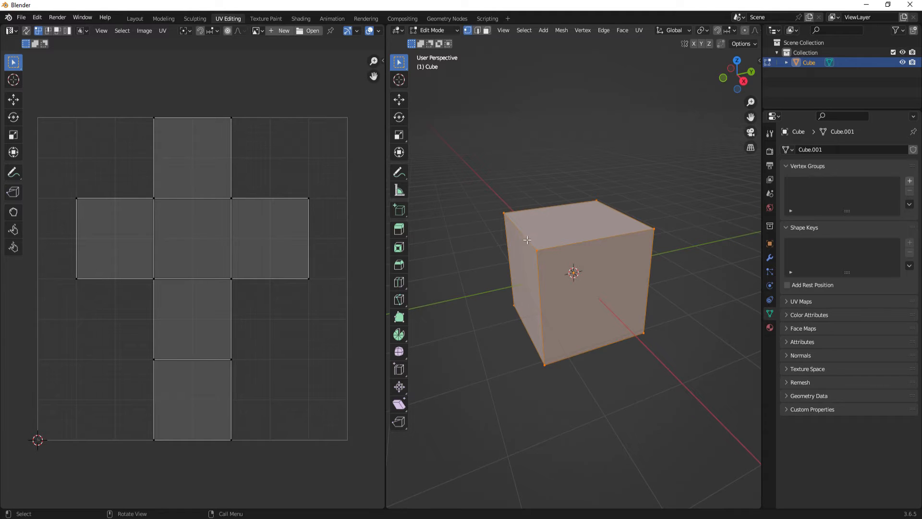
pyautogui.moveTo(593, 272)
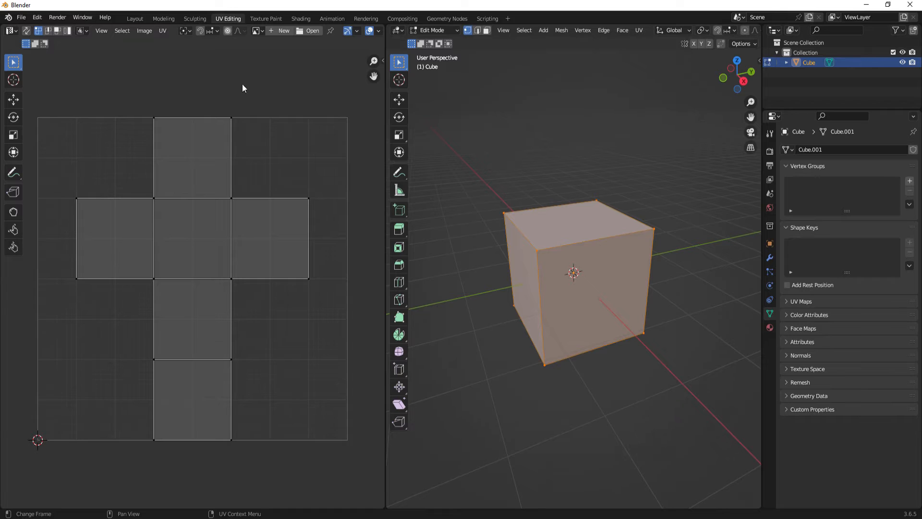
pyautogui.moveTo(154, 89)
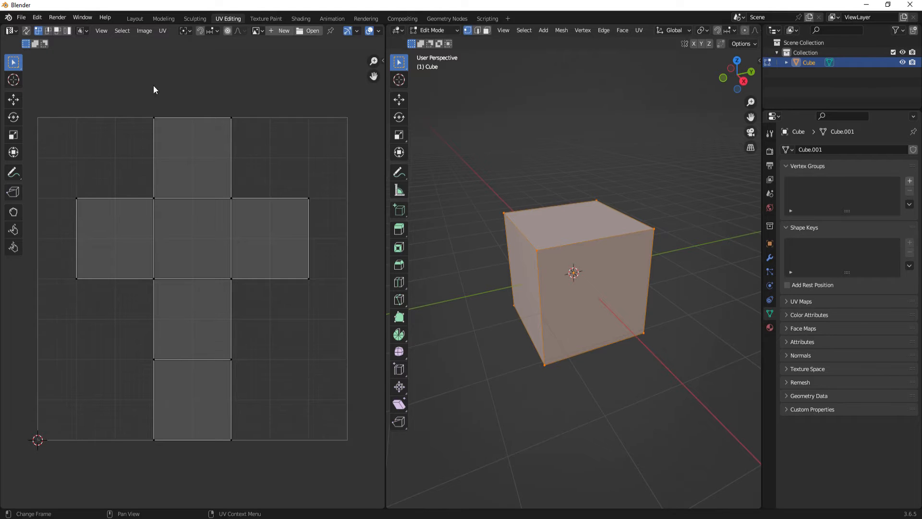
pyautogui.moveTo(328, 144)
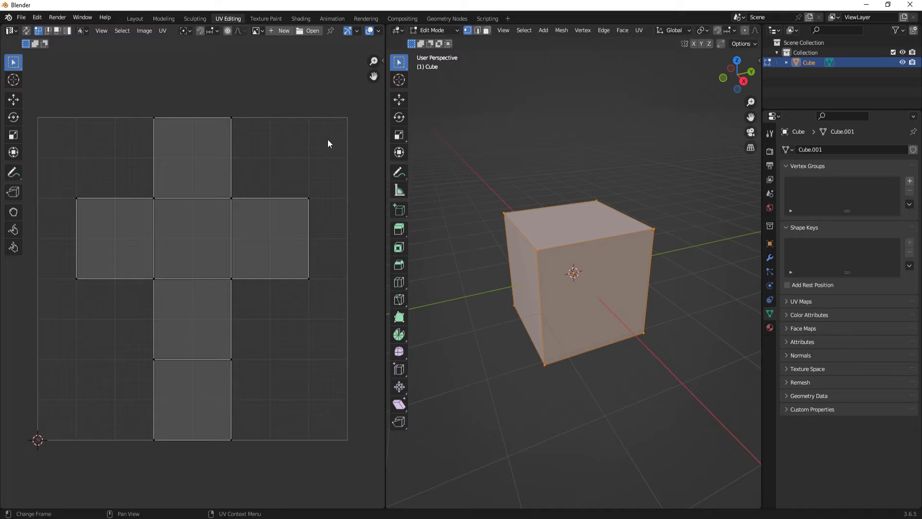
pyautogui.moveTo(317, 296)
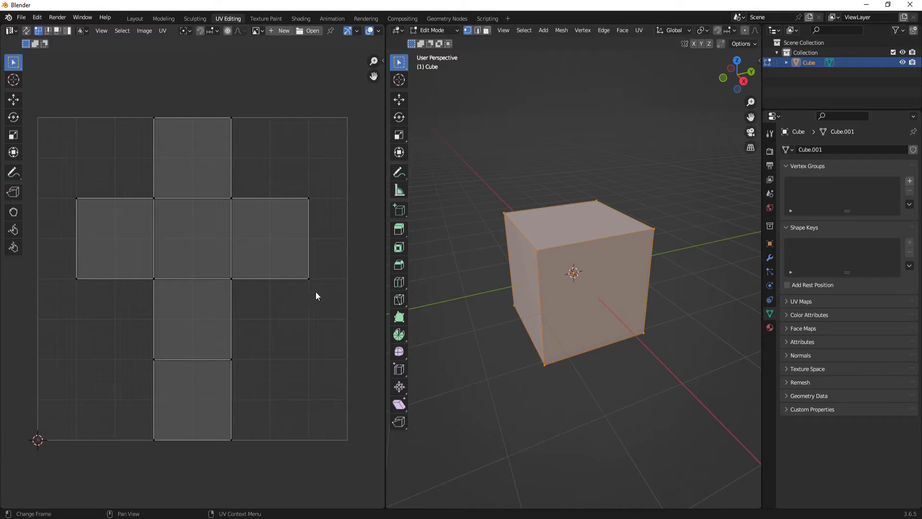
pyautogui.moveTo(272, 174)
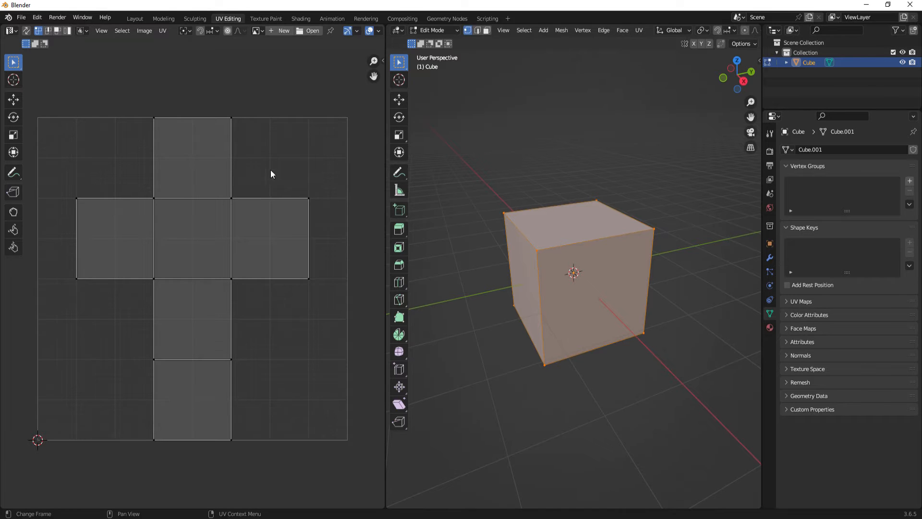
pyautogui.moveTo(171, 358)
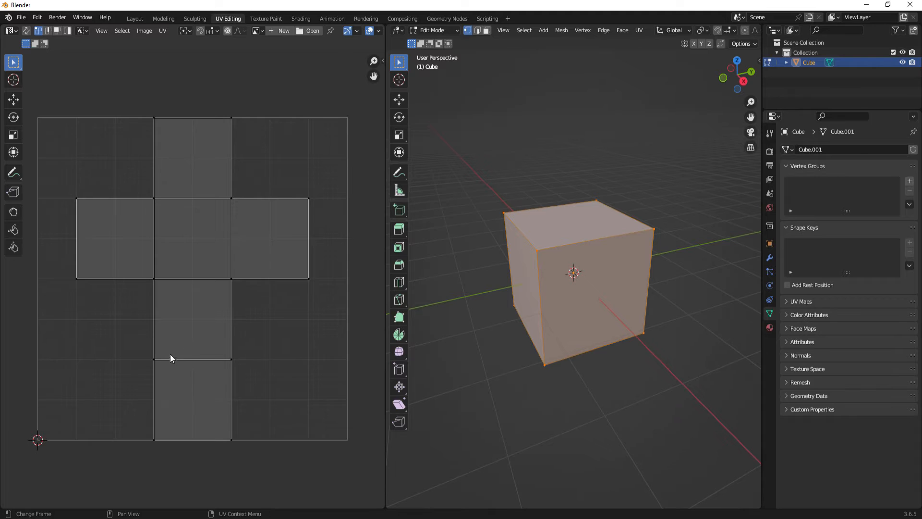
pyautogui.moveTo(288, 190)
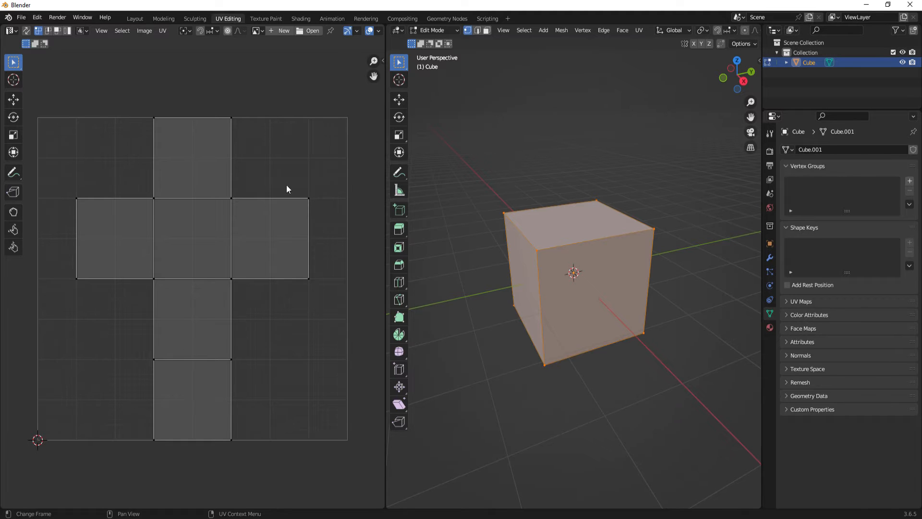
pyautogui.moveTo(315, 186)
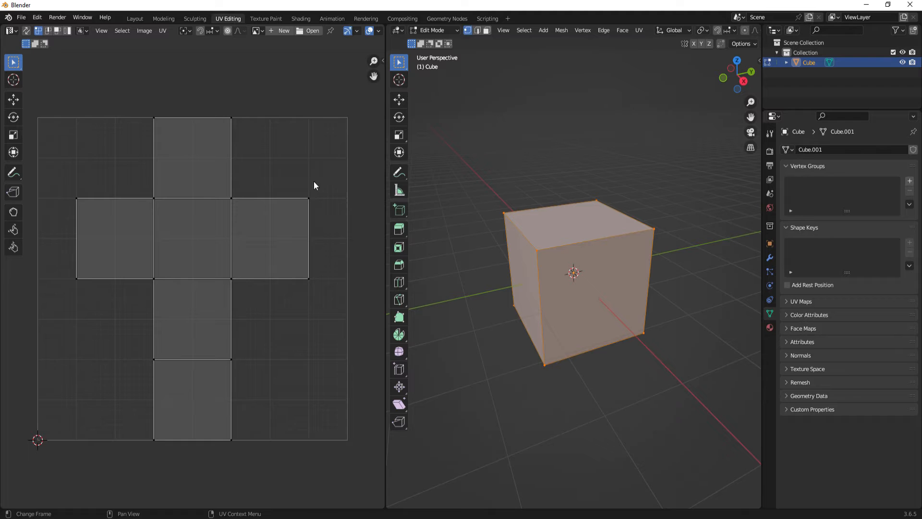
pyautogui.moveTo(48, 440)
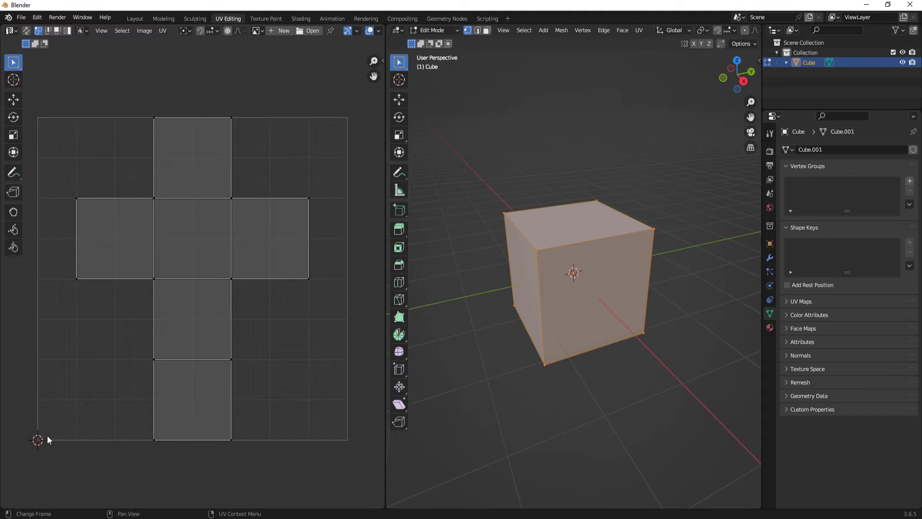
pyautogui.moveTo(152, 148)
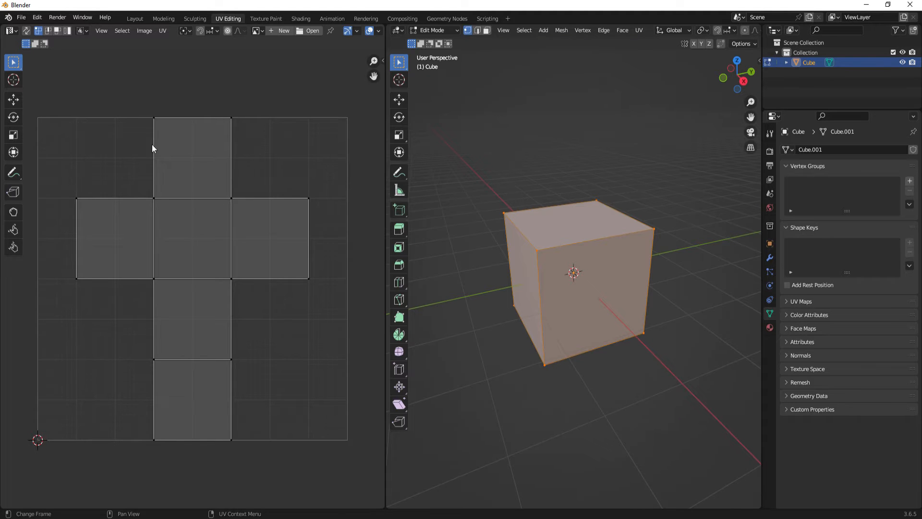
pyautogui.moveTo(172, 268)
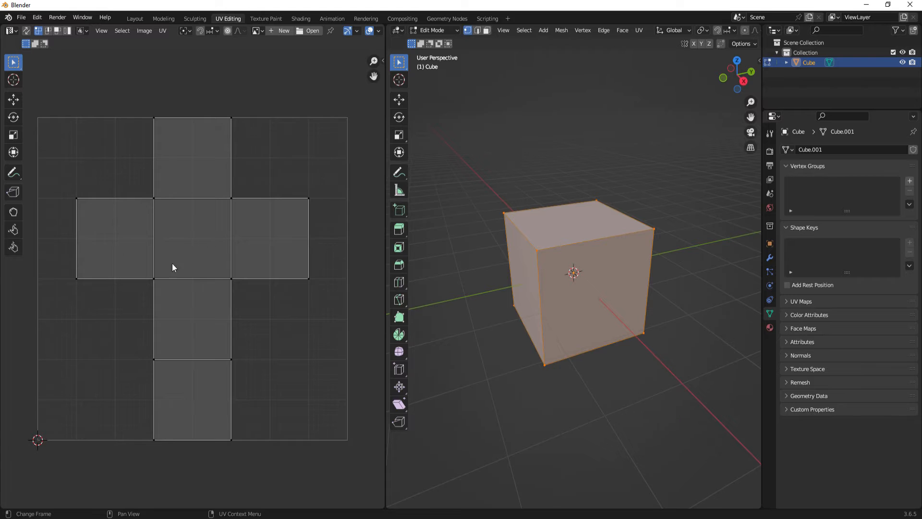
pyautogui.moveTo(206, 337)
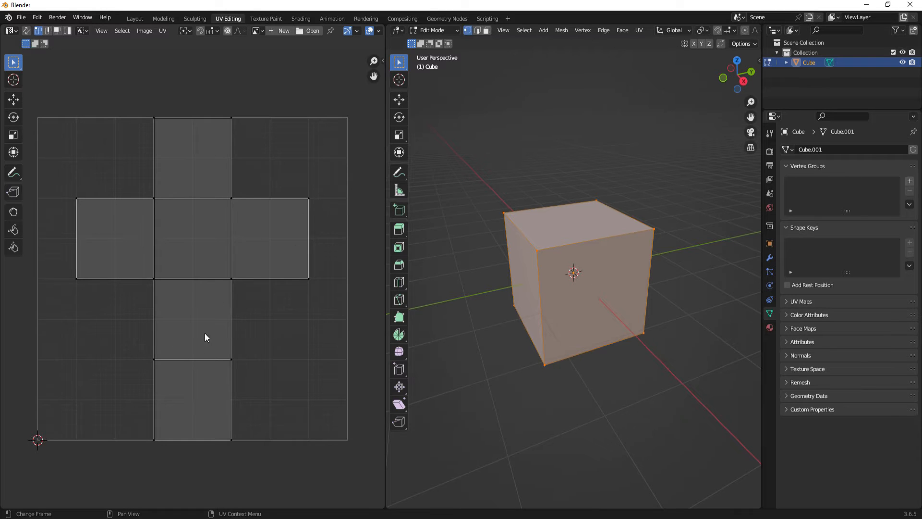
pyautogui.moveTo(203, 406)
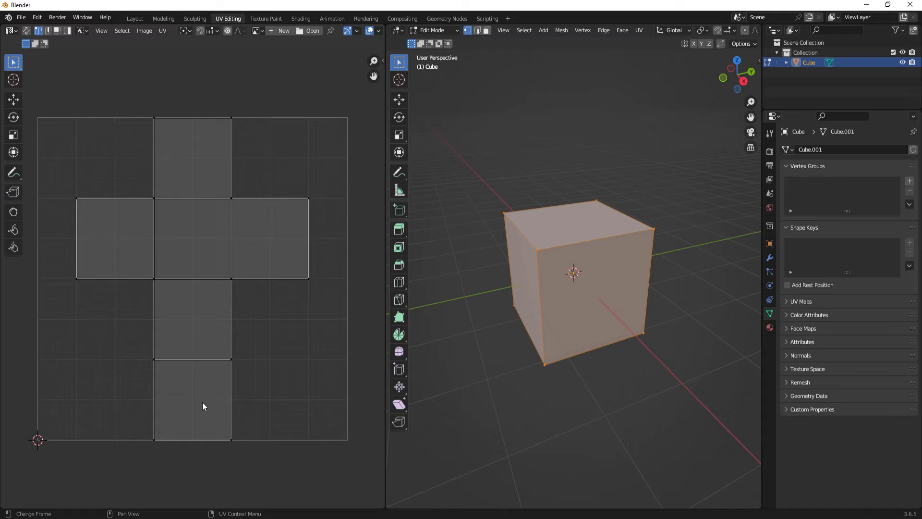
pyautogui.moveTo(437, 52)
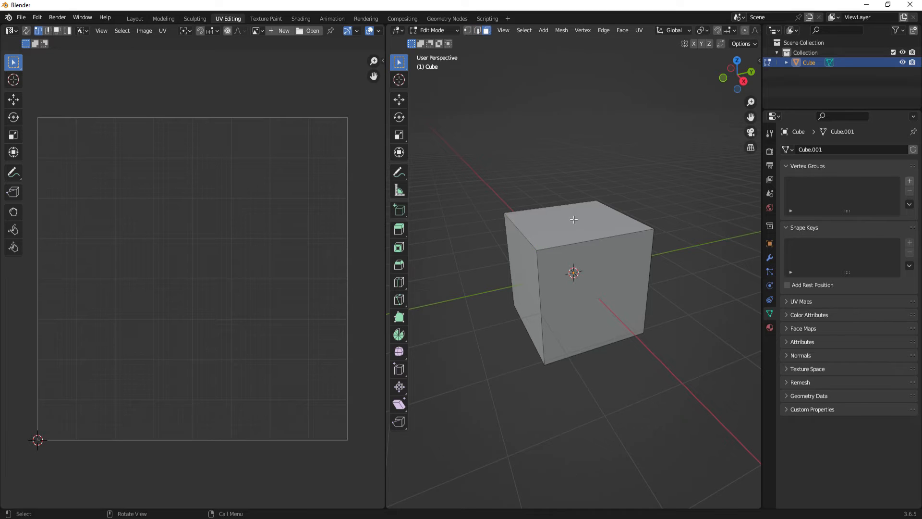
# Select the cube's top face in face select mode
pyautogui.click(583, 297)
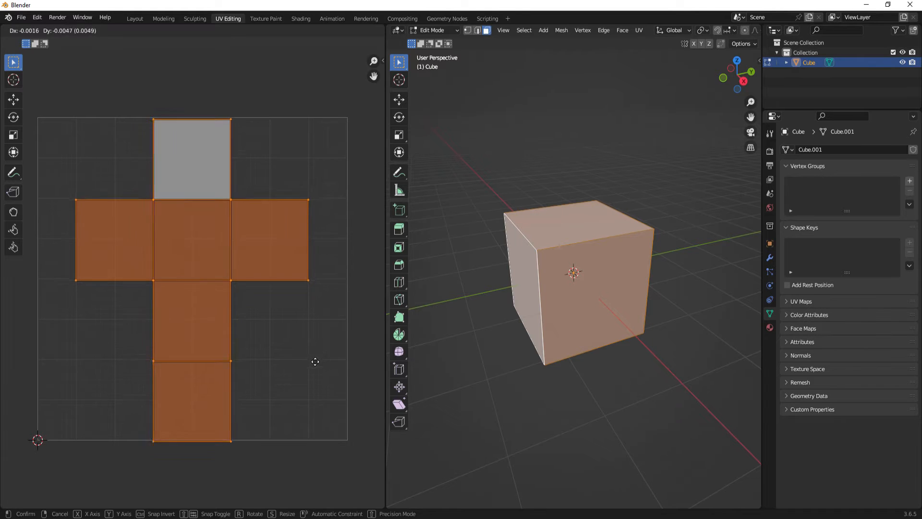
pyautogui.moveTo(313, 393)
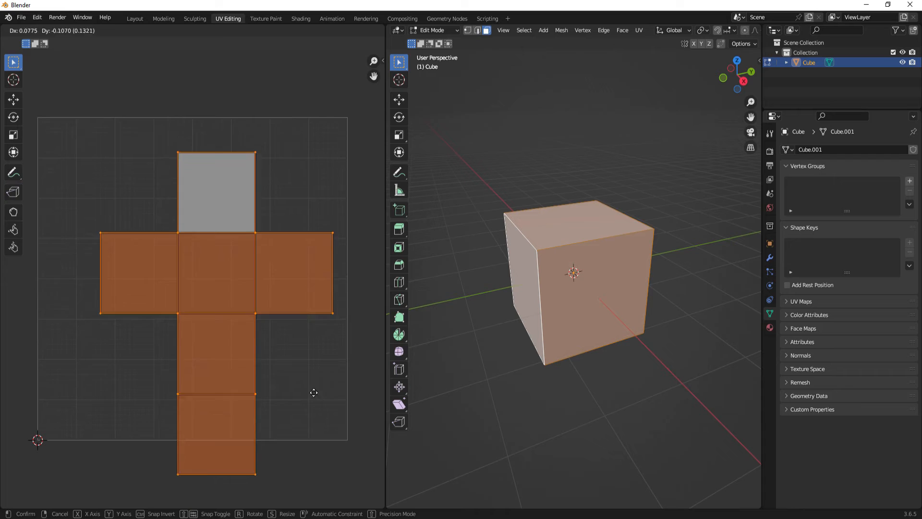
# Cancel the trial move of the five selected UV faces, then try rotate and scale
pyautogui.click(300, 338)
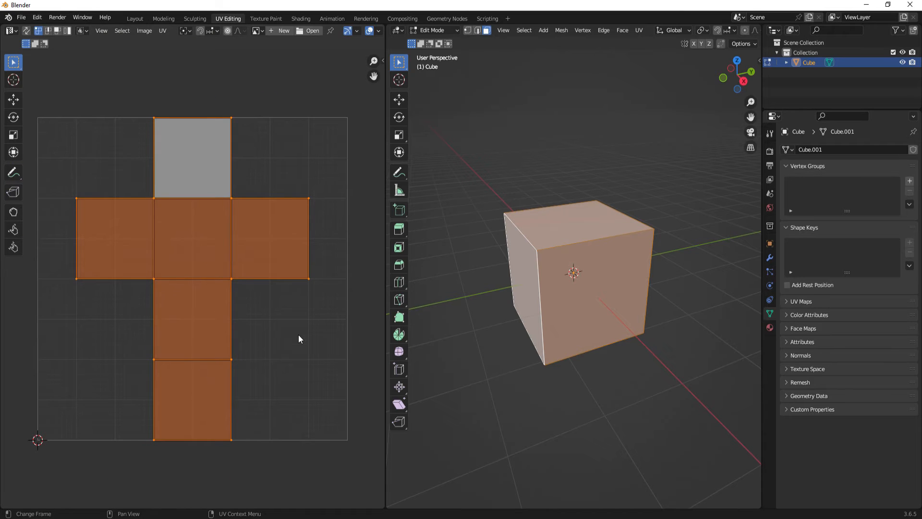
pyautogui.press('r')
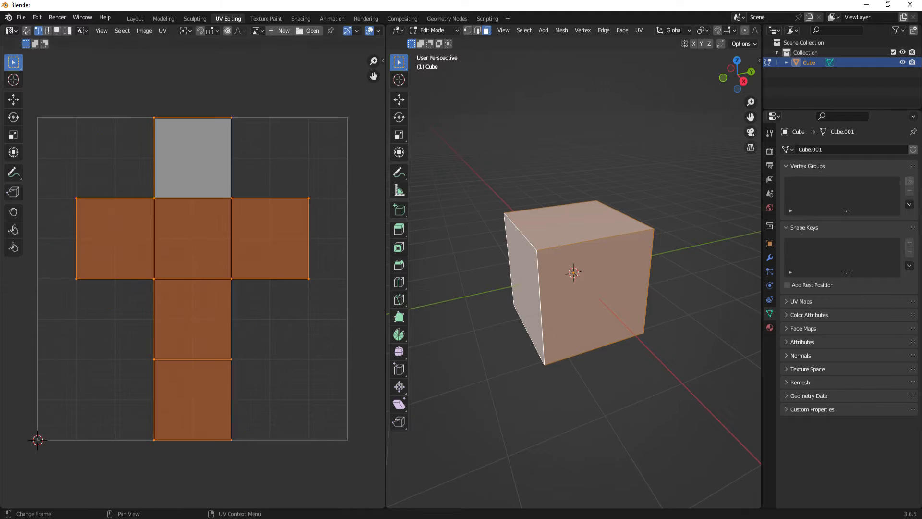
pyautogui.press('s')
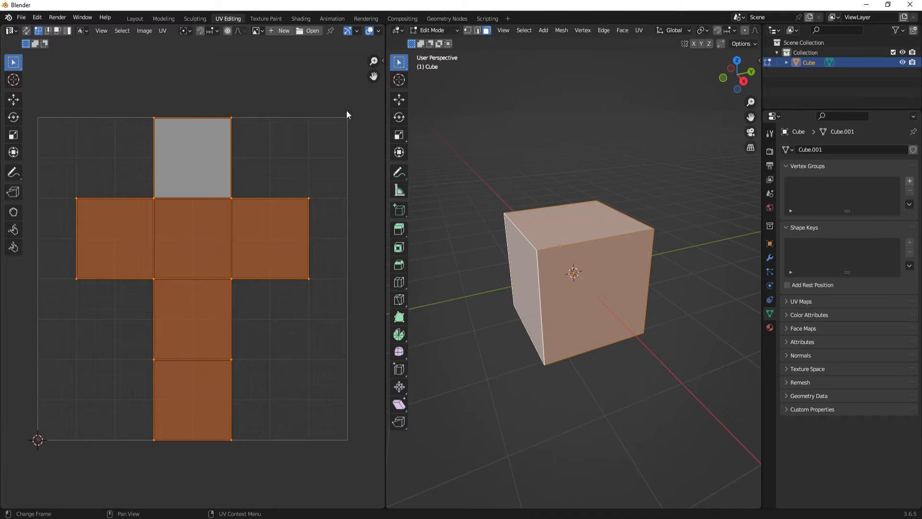
pyautogui.moveTo(316, 107)
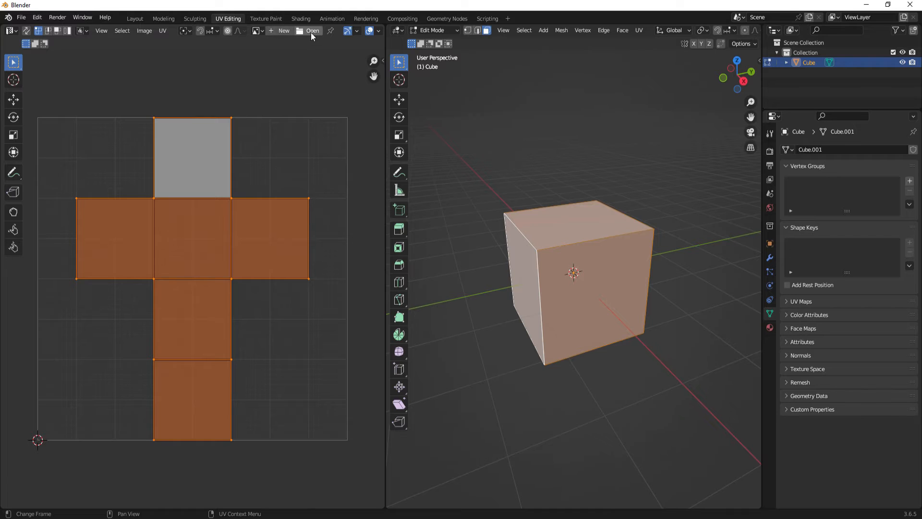
pyautogui.moveTo(312, 31)
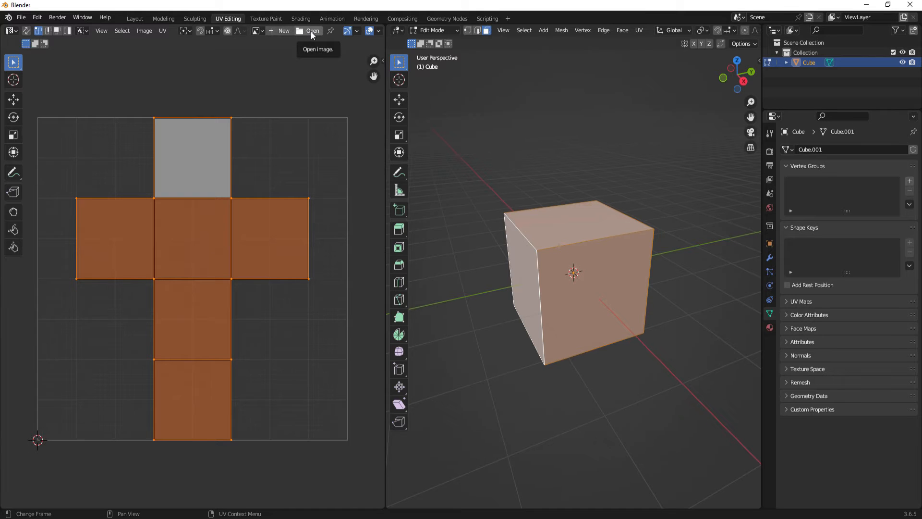
# Open Laex05.jpeg from the file browser as the UV Editor's image
pyautogui.click(312, 31)
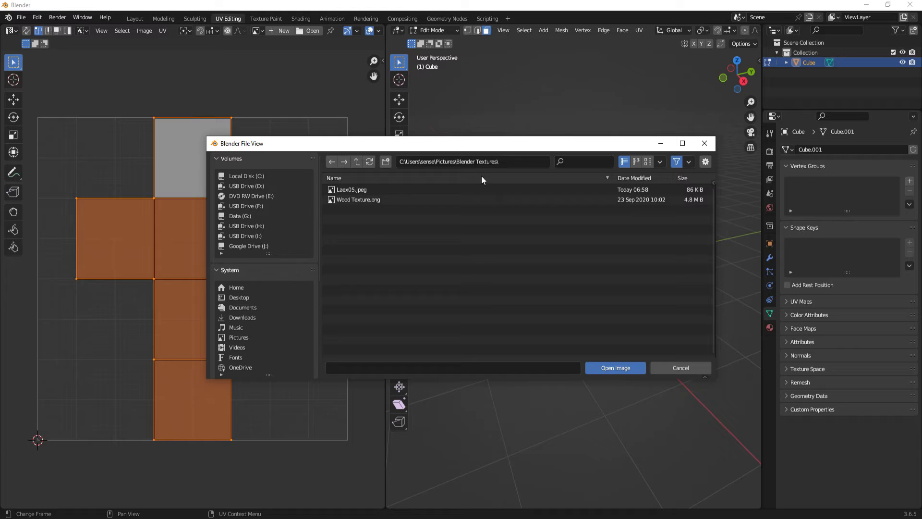
pyautogui.moveTo(399, 248)
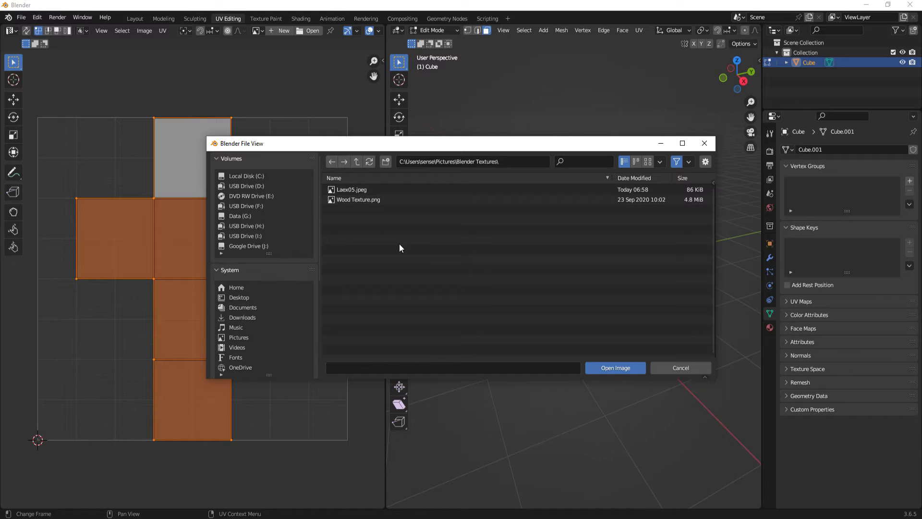
pyautogui.click(352, 190)
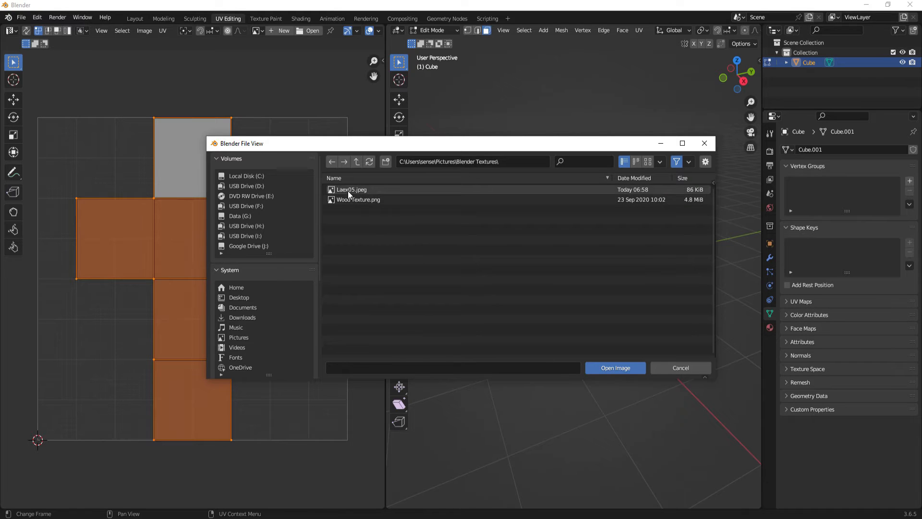
pyautogui.click(351, 189)
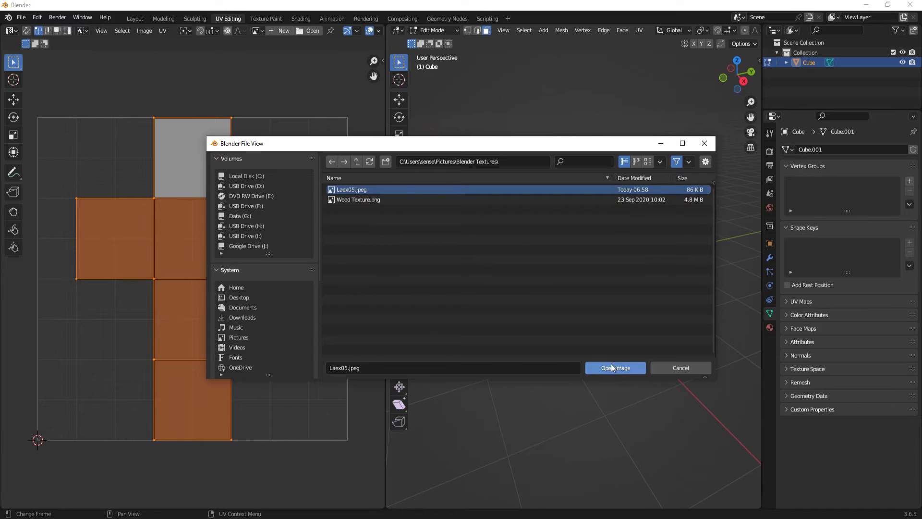
pyautogui.click(615, 367)
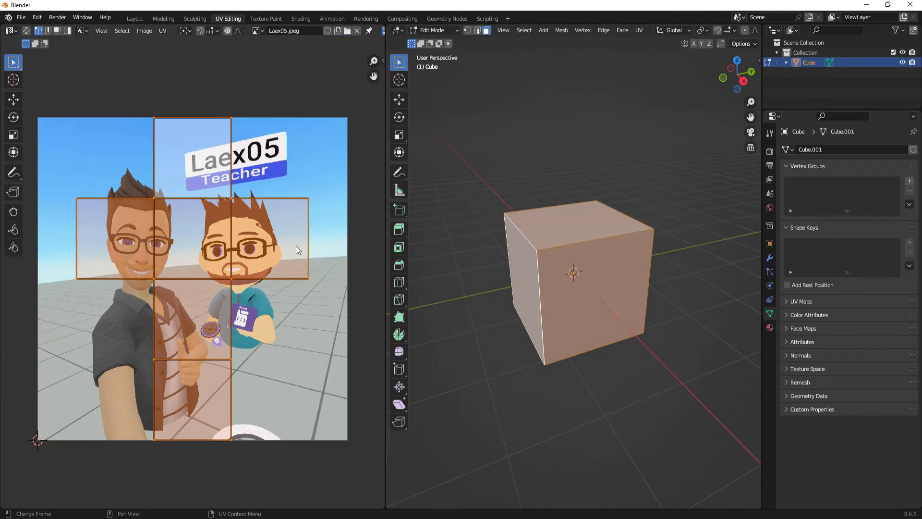
pyautogui.moveTo(73, 312)
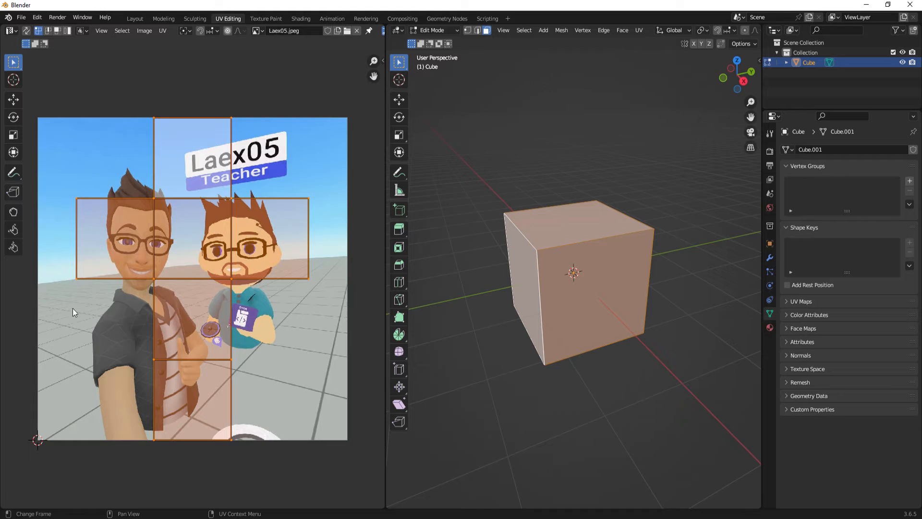
pyautogui.moveTo(169, 309)
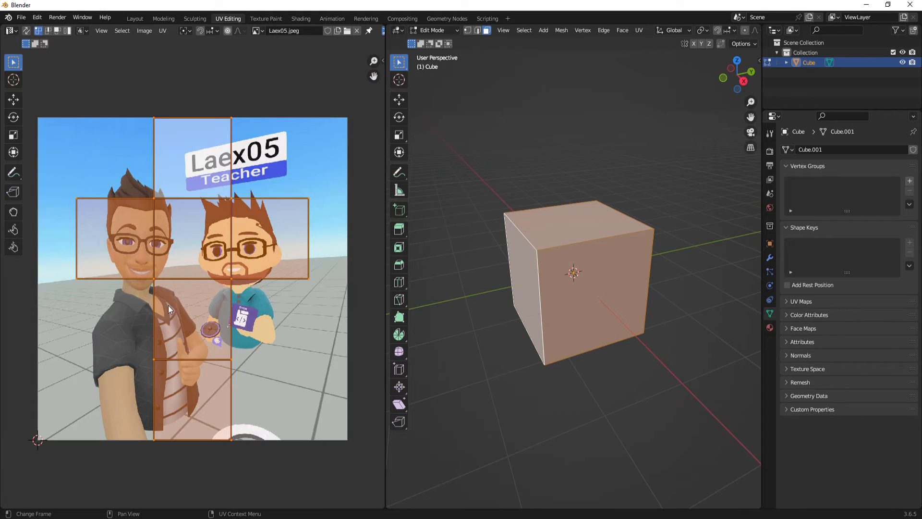
pyautogui.moveTo(160, 406)
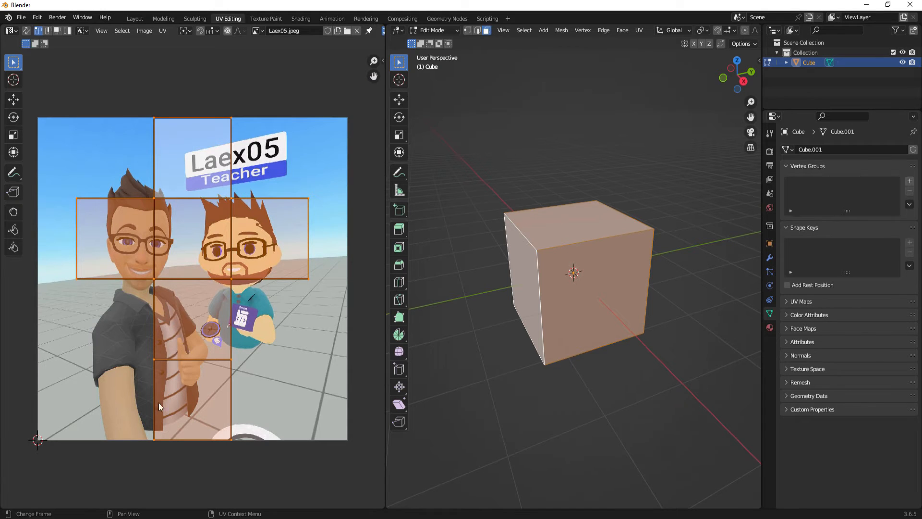
pyautogui.moveTo(213, 329)
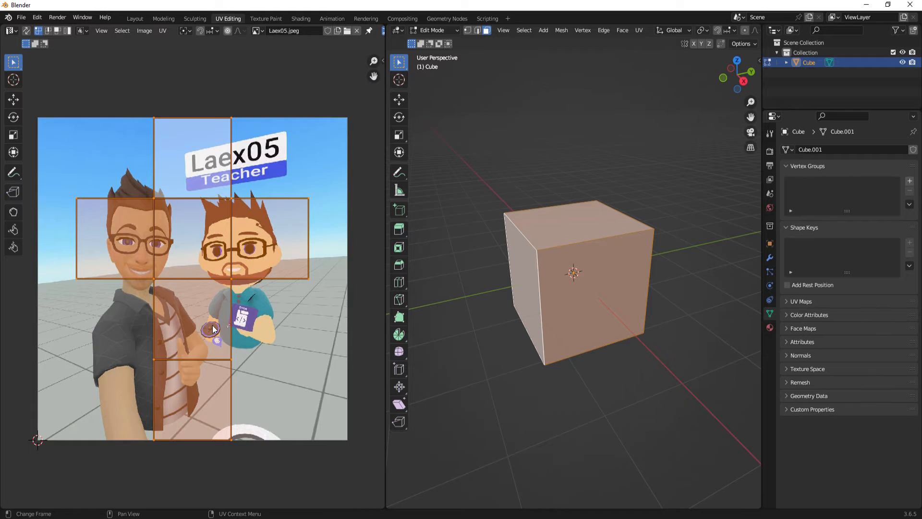
pyautogui.moveTo(561, 30)
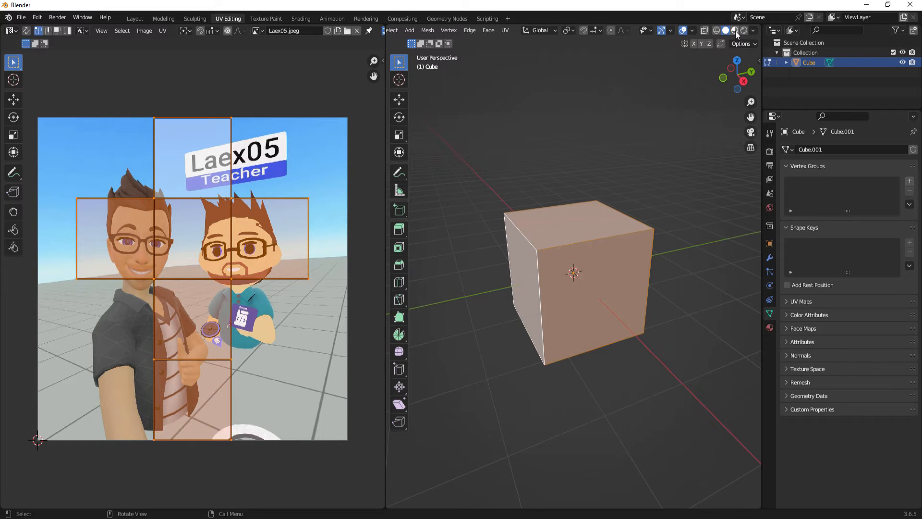
pyautogui.moveTo(736, 31)
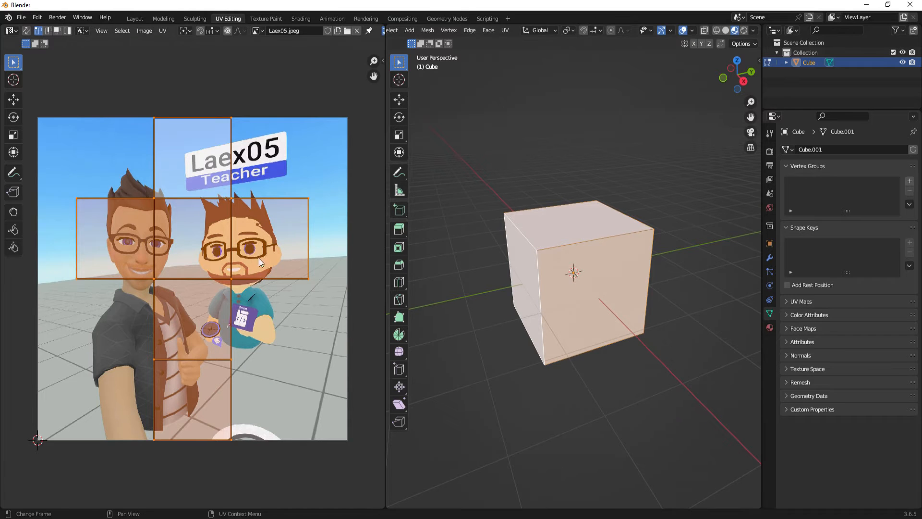
pyautogui.moveTo(548, 235)
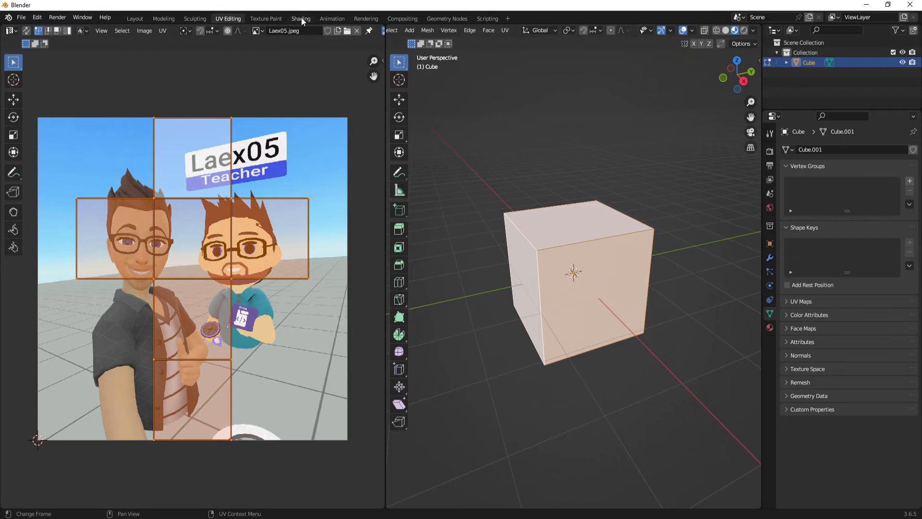
pyautogui.moveTo(301, 18)
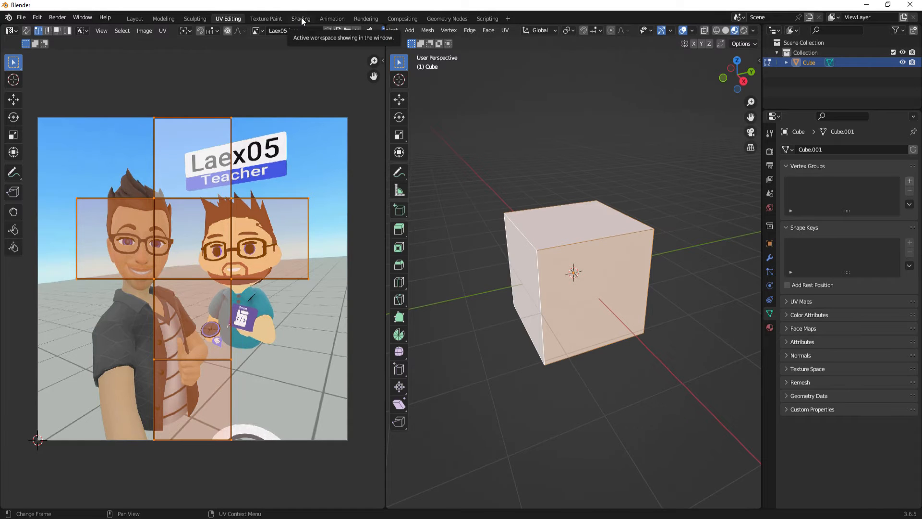
# Switch to the Shading workspace and create Material.001 for the cube
pyautogui.click(300, 18)
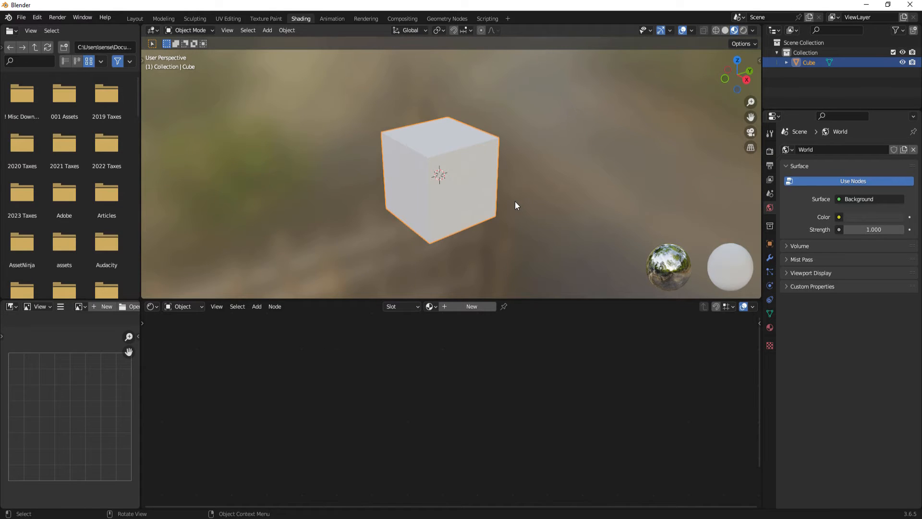
pyautogui.moveTo(404, 160)
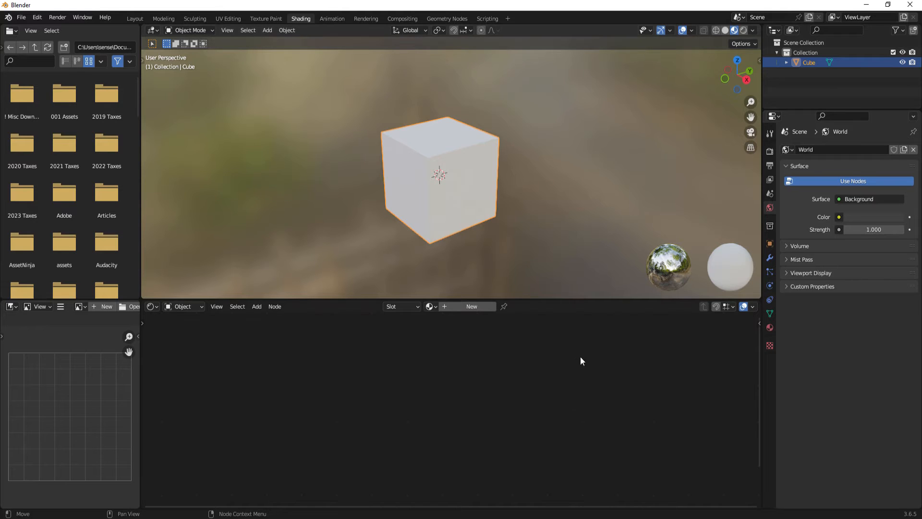
pyautogui.moveTo(432, 383)
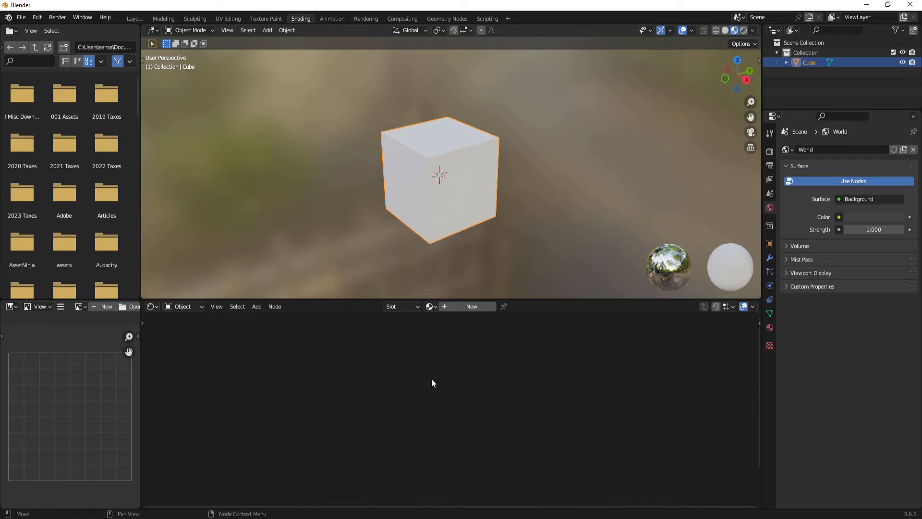
pyautogui.moveTo(472, 306)
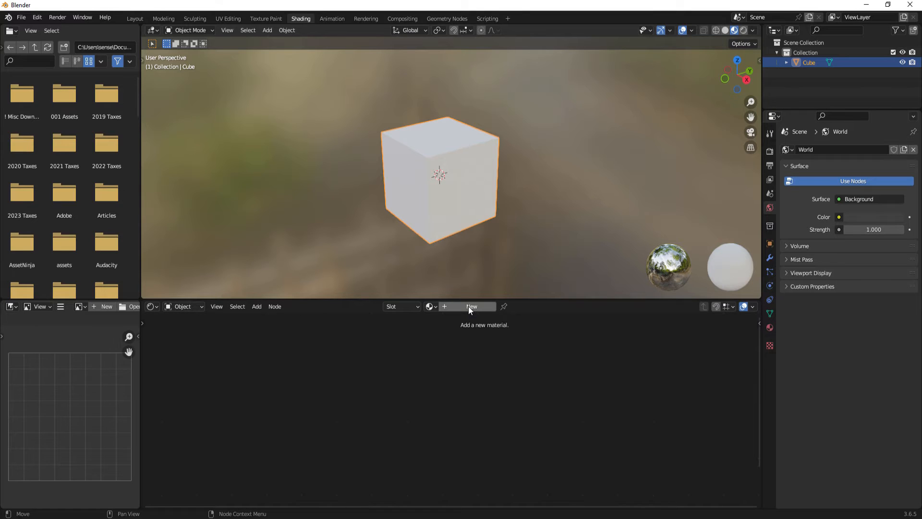
pyautogui.click(471, 306)
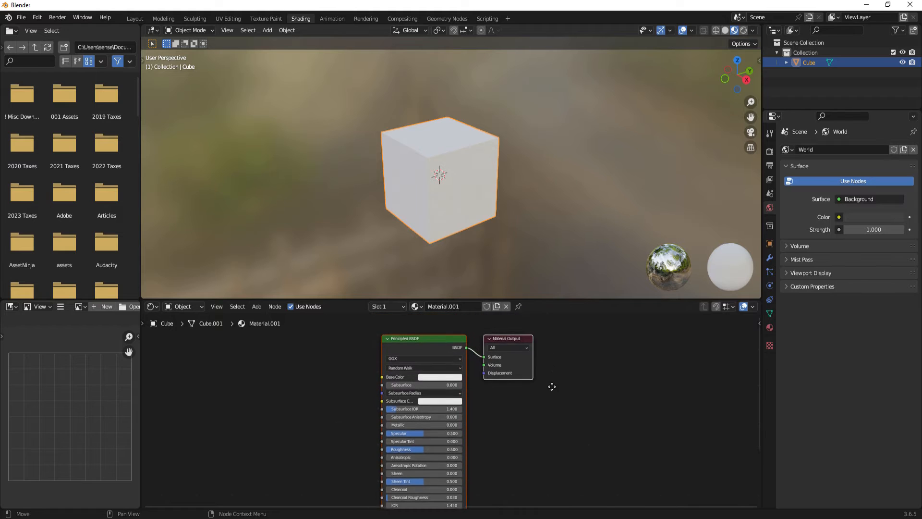
pyautogui.scroll(-3)
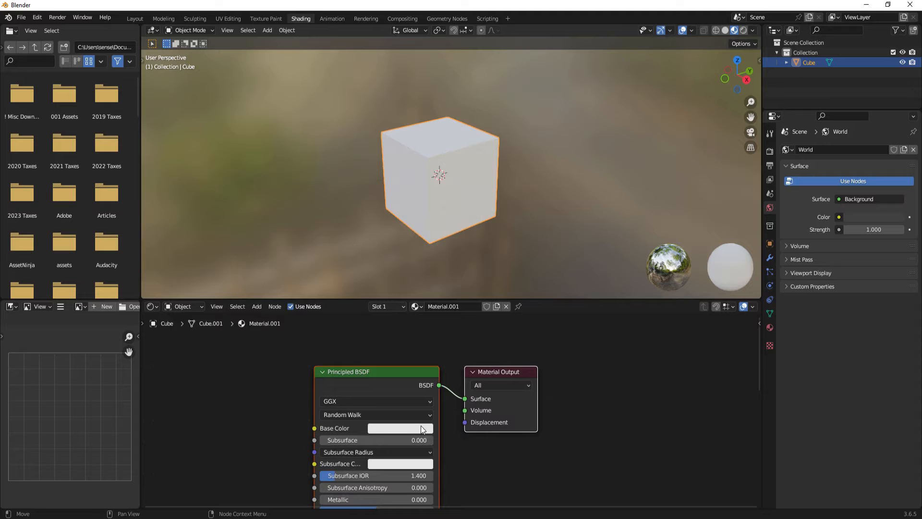
pyautogui.moveTo(442, 328)
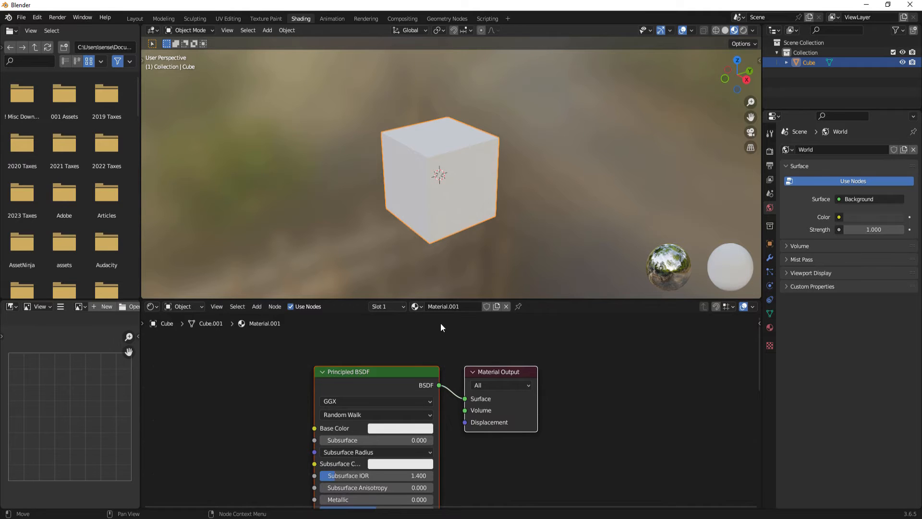
pyautogui.moveTo(453, 306)
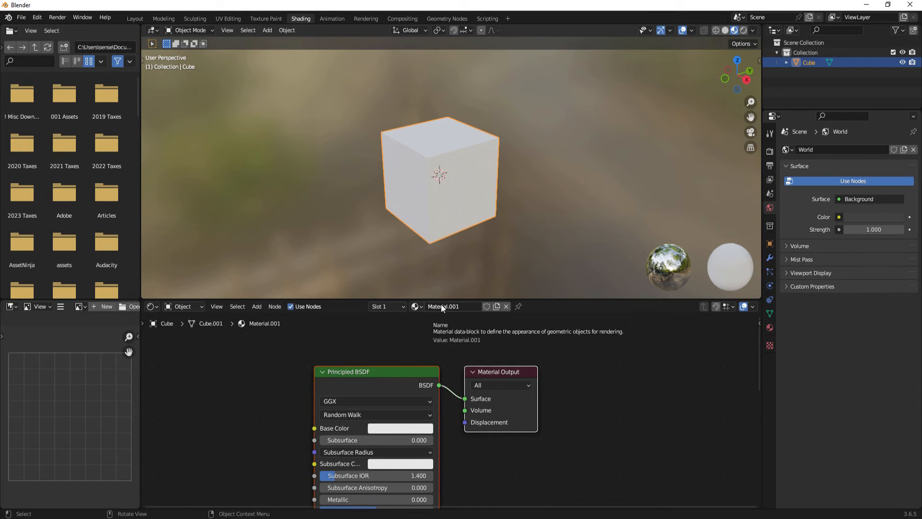
# Rename the material to 'Laex05 Material' and expand Cube and Cube.001 in the Outliner
pyautogui.doubleClick(452, 306)
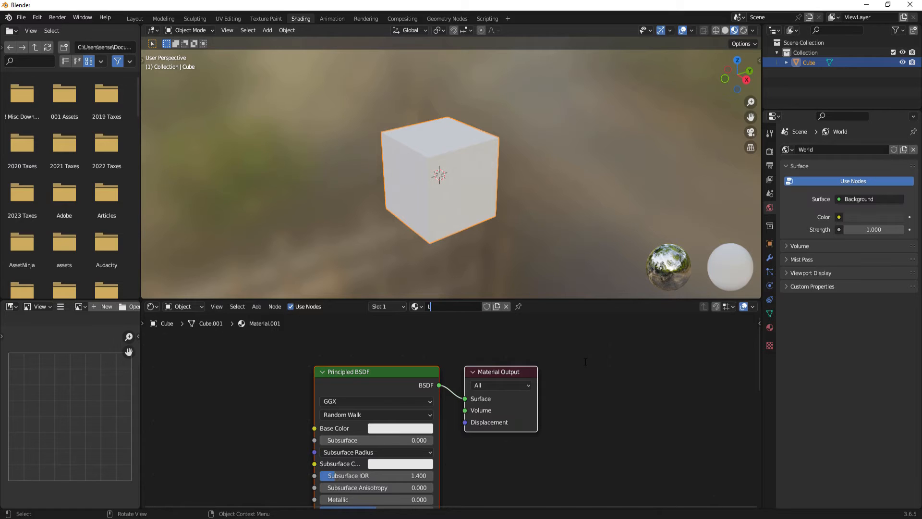
pyautogui.write('Laex05 Material')
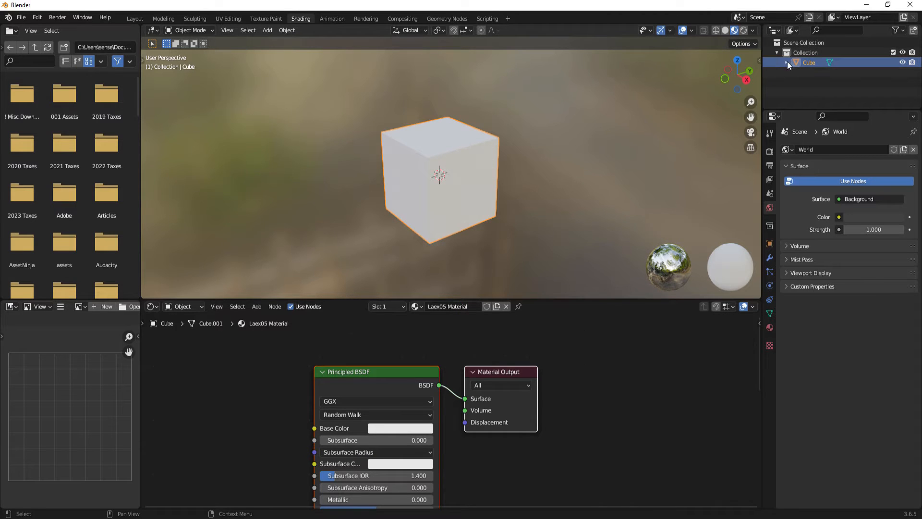
pyautogui.click(788, 63)
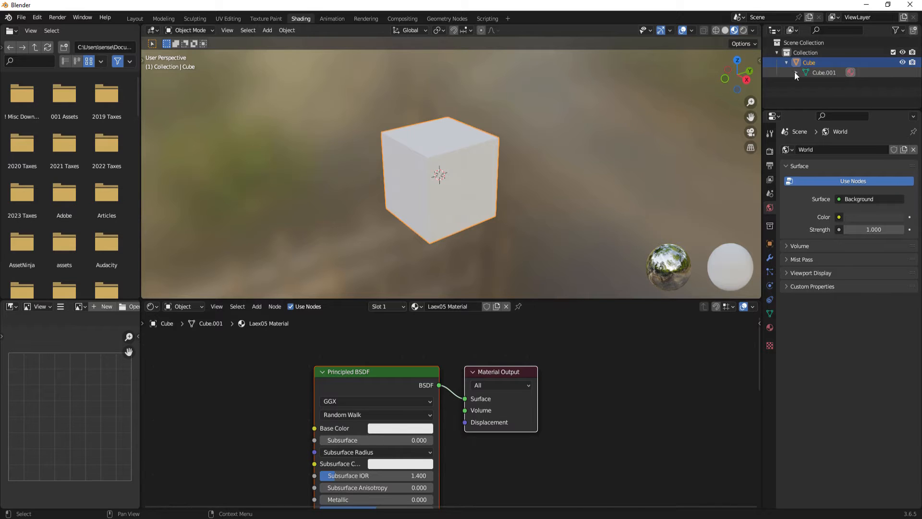
pyautogui.click(797, 73)
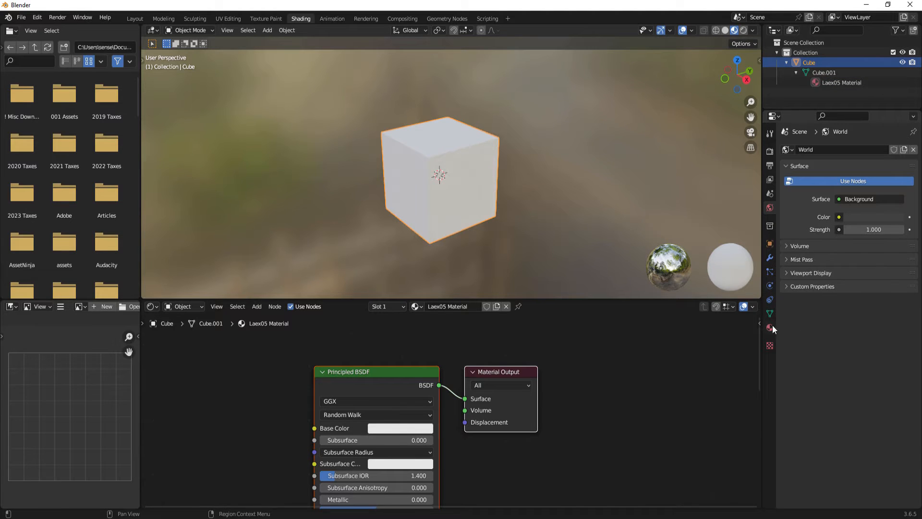
pyautogui.moveTo(770, 330)
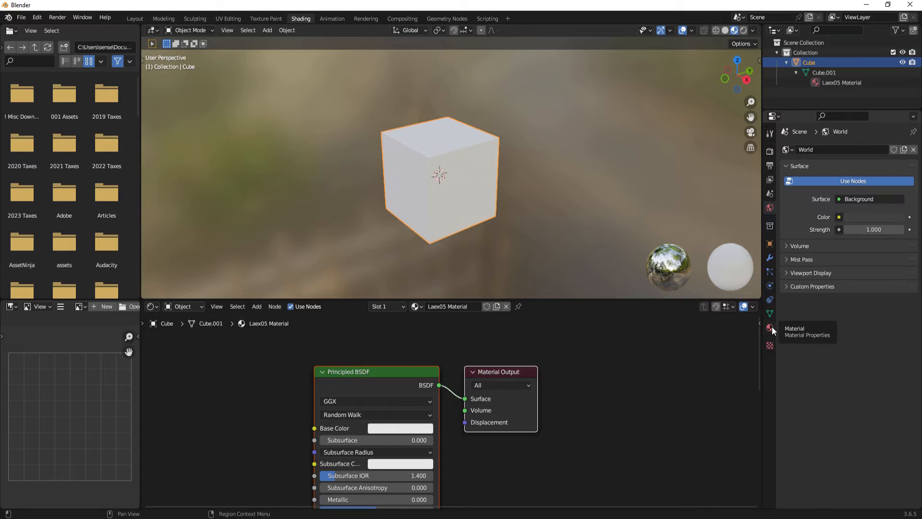
# Show Laex05 Material in Material Properties and zoom the Shader Editor onto the nodes
pyautogui.click(770, 328)
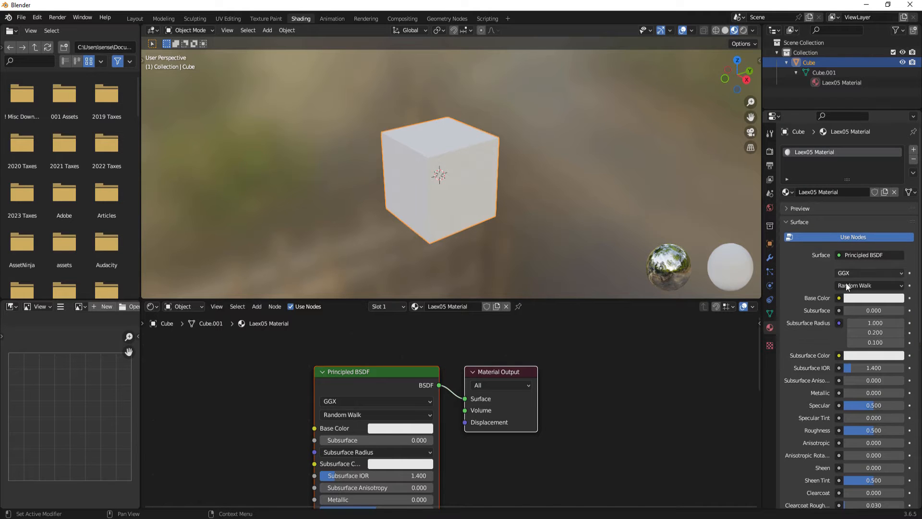
pyautogui.moveTo(859, 145)
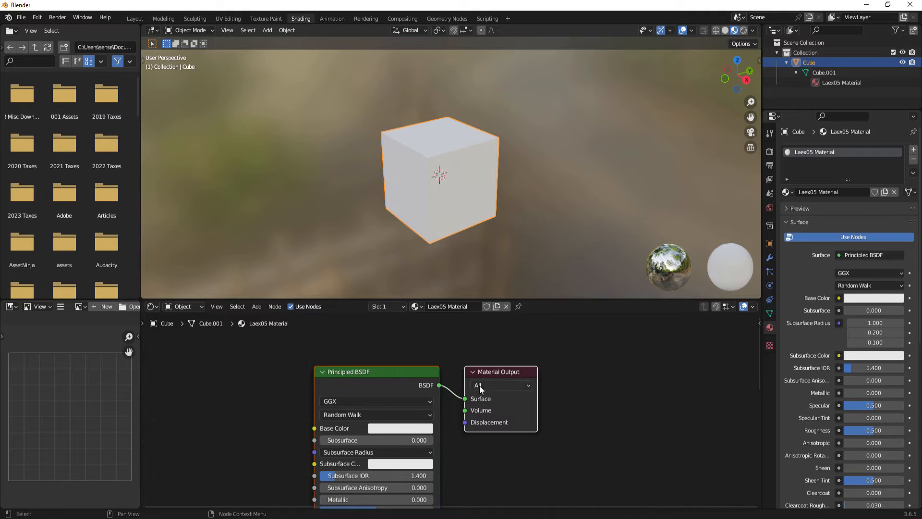
pyautogui.moveTo(443, 197)
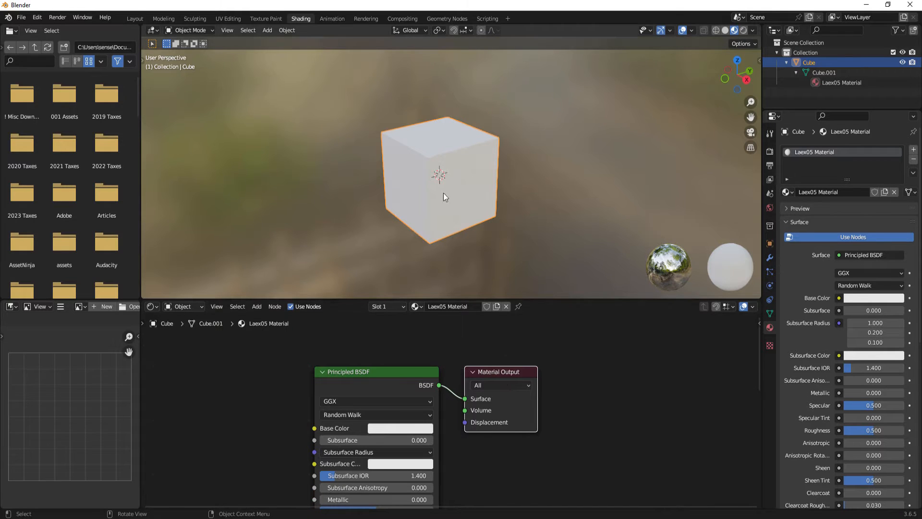
pyautogui.moveTo(453, 224)
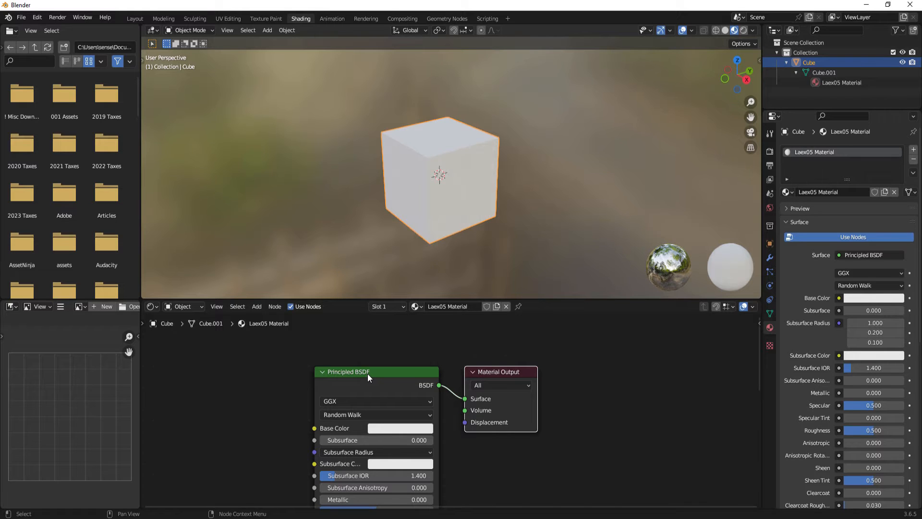
pyautogui.moveTo(461, 398)
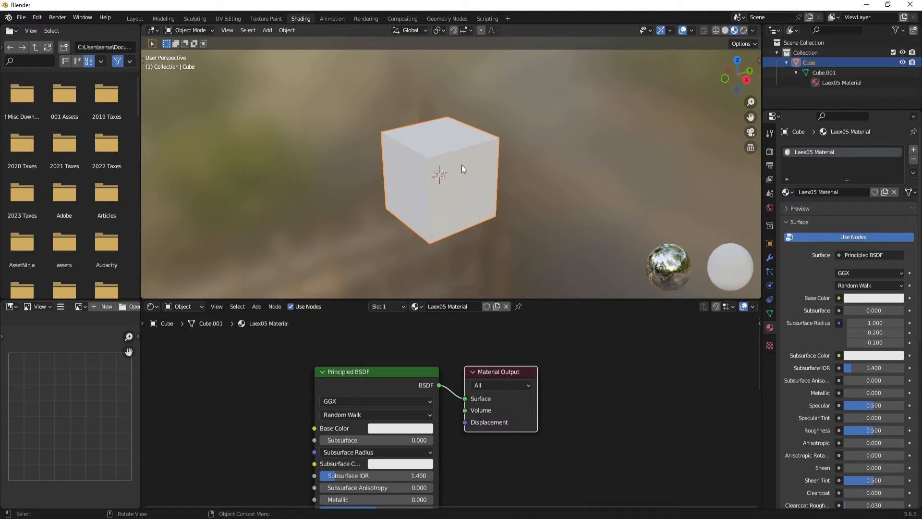
pyautogui.moveTo(283, 425)
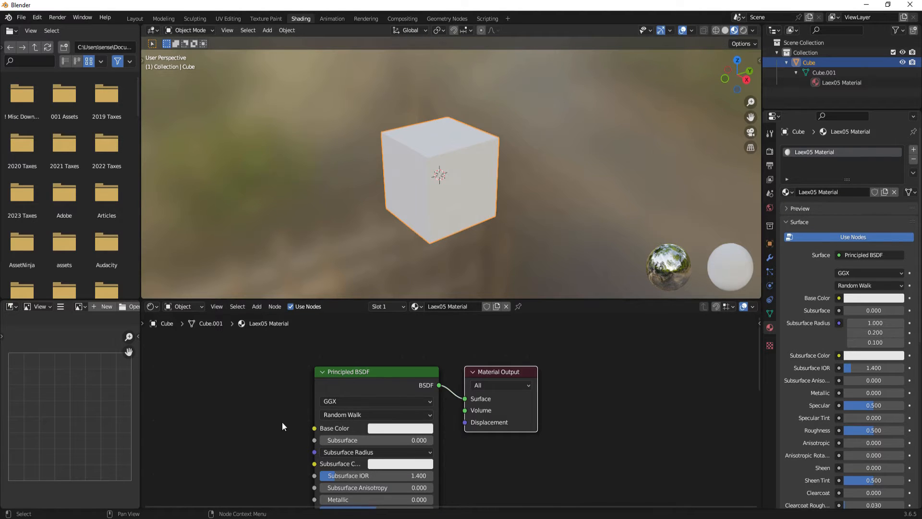
pyautogui.scroll(-3)
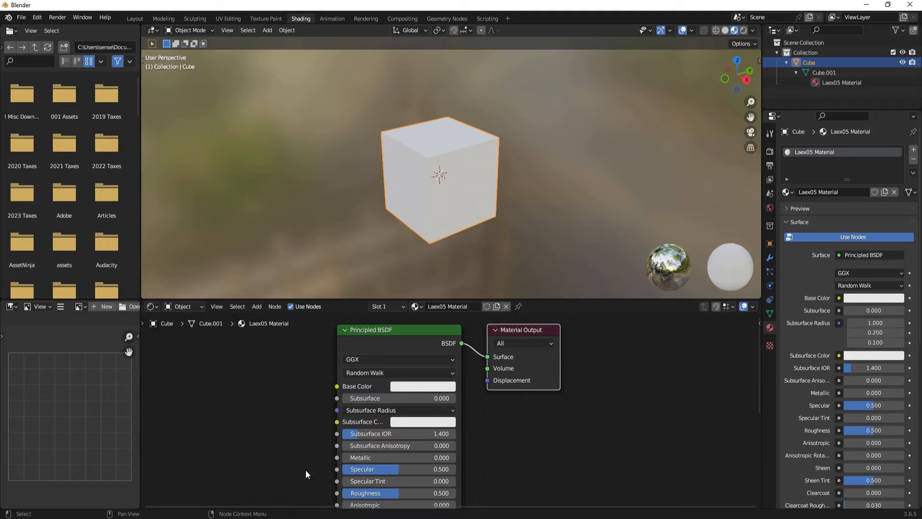
pyautogui.moveTo(356, 390)
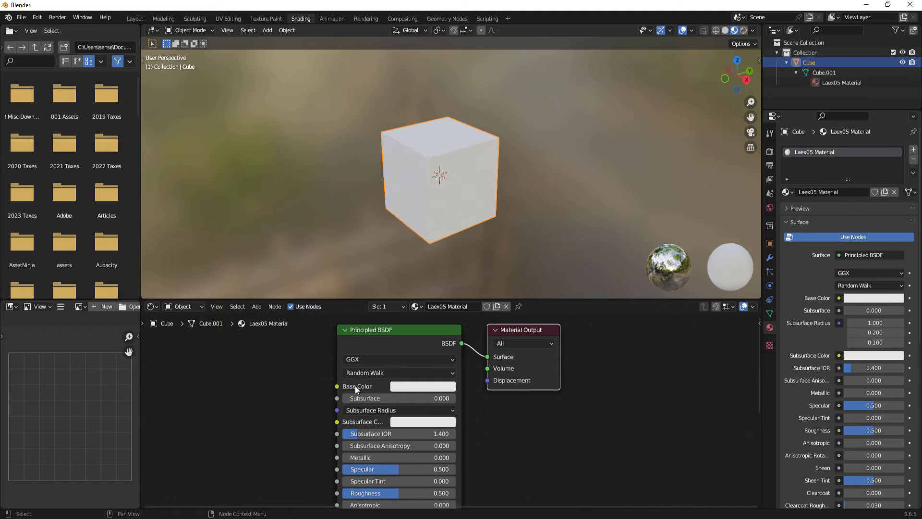
pyautogui.moveTo(405, 395)
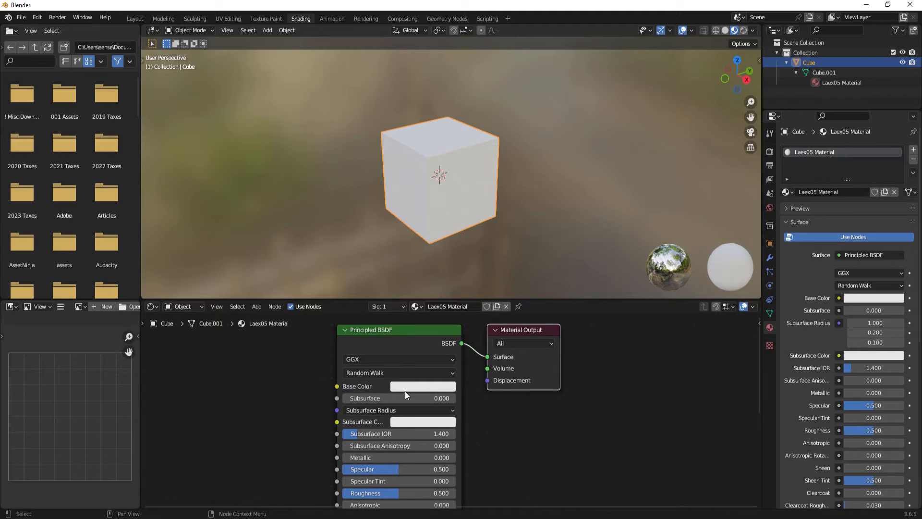
# Set the material's base colour to blue and bring up the node Add menu
pyautogui.click(422, 386)
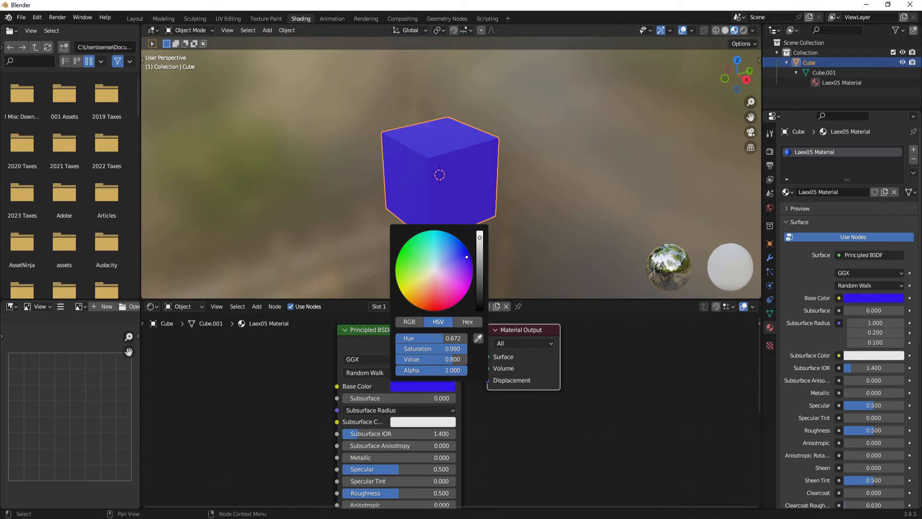
pyautogui.click(322, 393)
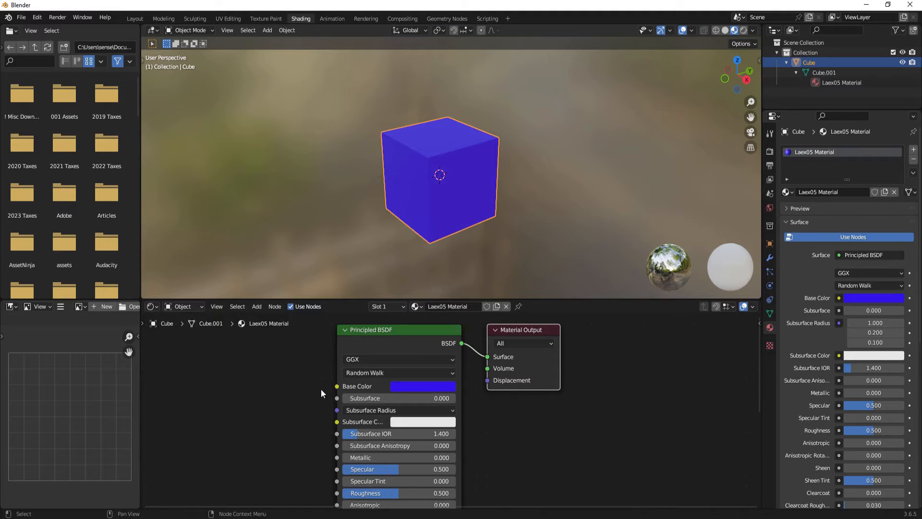
pyautogui.moveTo(381, 387)
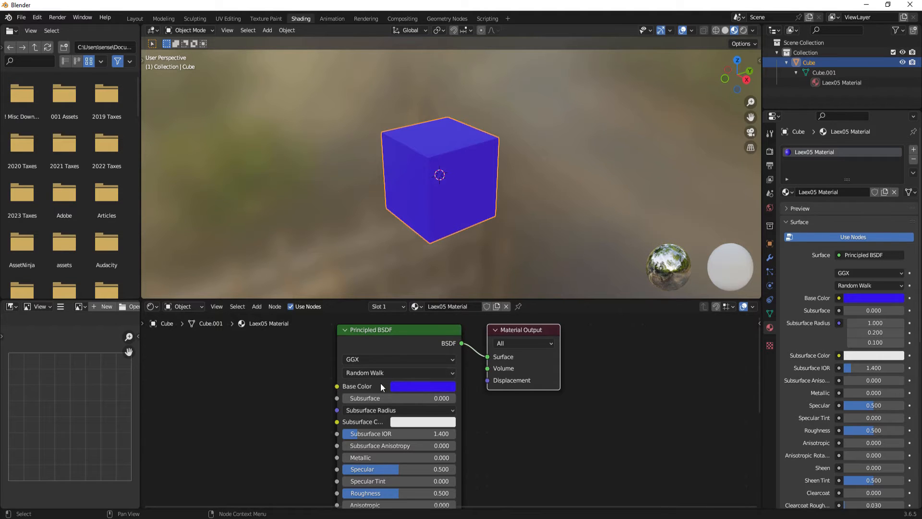
pyautogui.moveTo(400, 392)
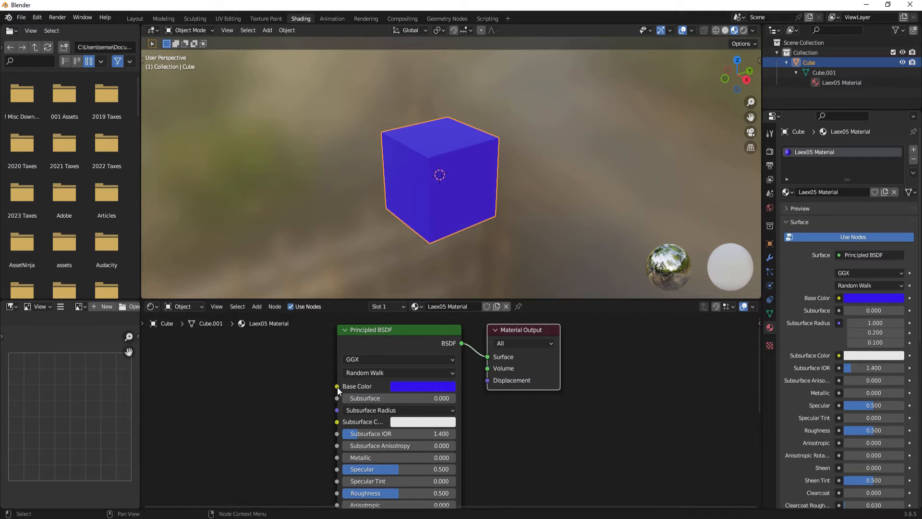
pyautogui.moveTo(421, 202)
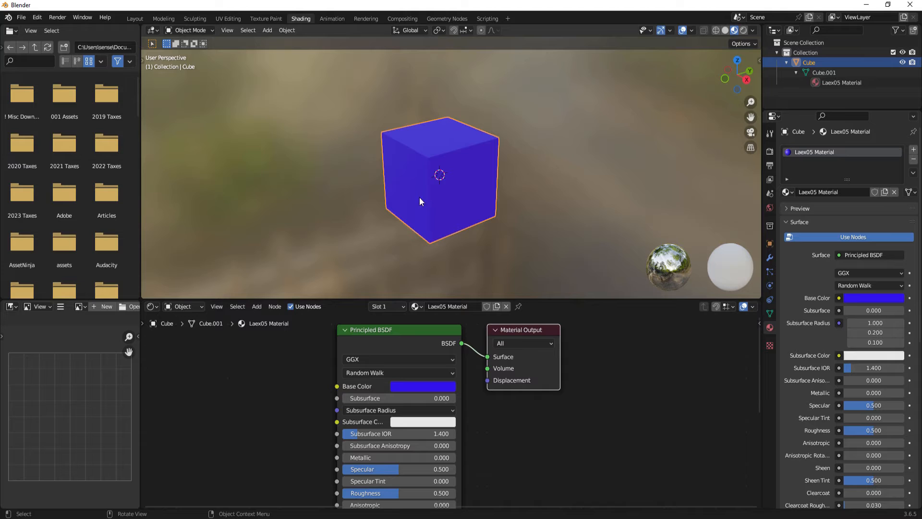
pyautogui.moveTo(406, 340)
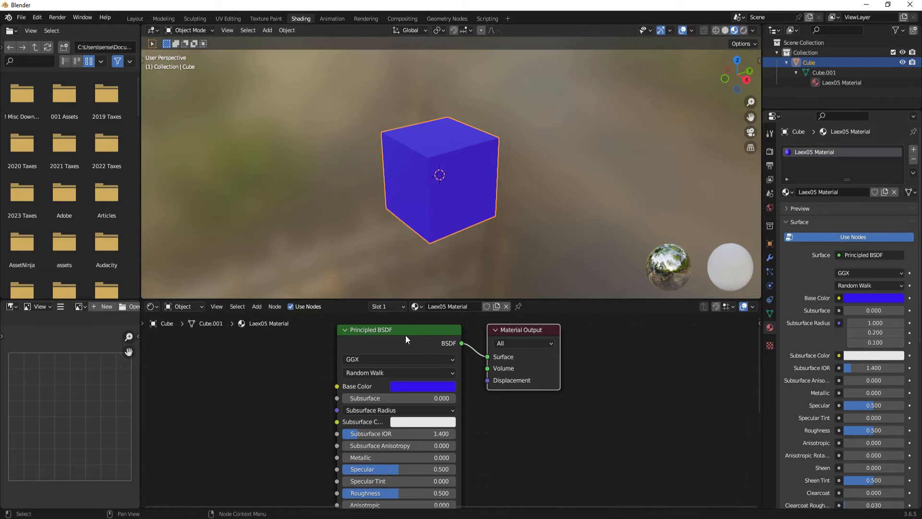
pyautogui.moveTo(344, 342)
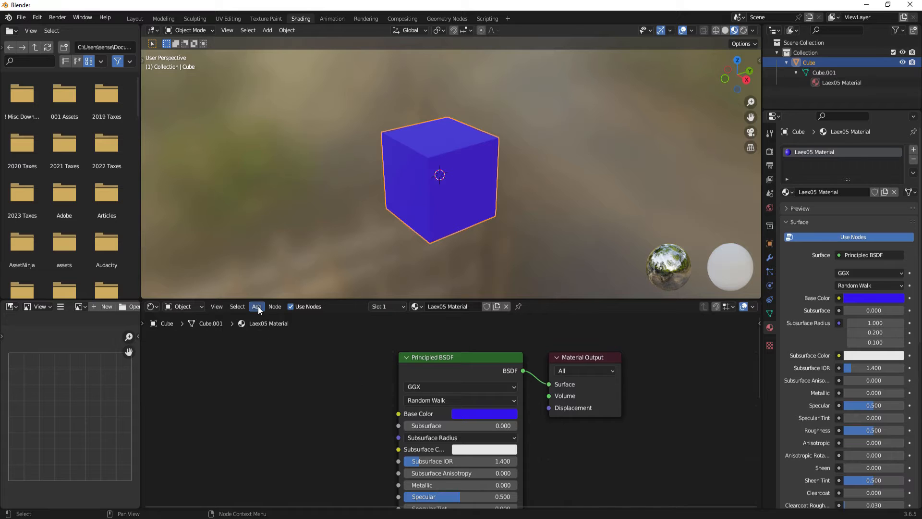
pyautogui.click(257, 306)
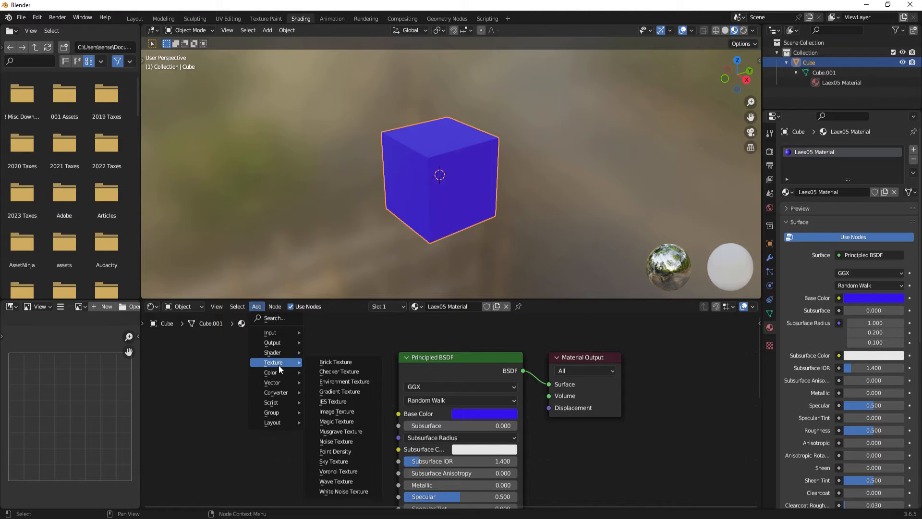
pyautogui.moveTo(343, 491)
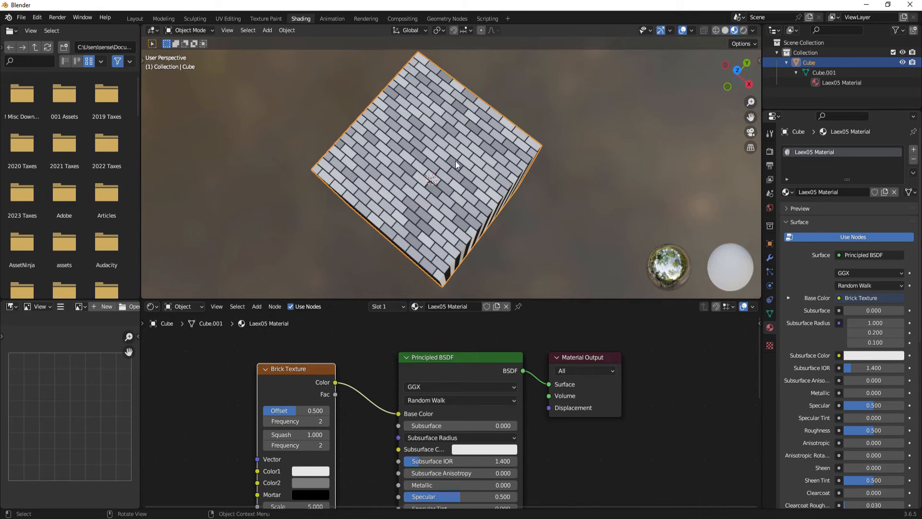
pyautogui.moveTo(311, 368)
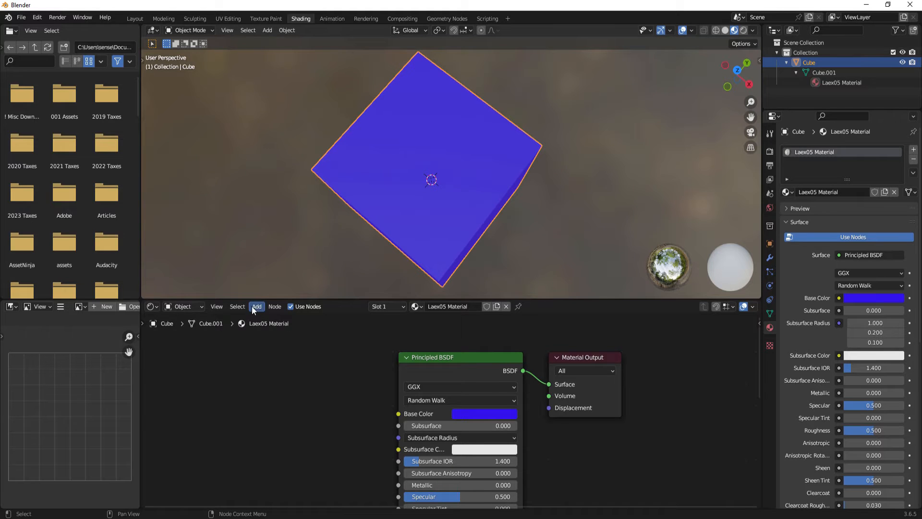
# Add an Image Texture node with Laex05.jpeg driving the Base Color
pyautogui.click(257, 307)
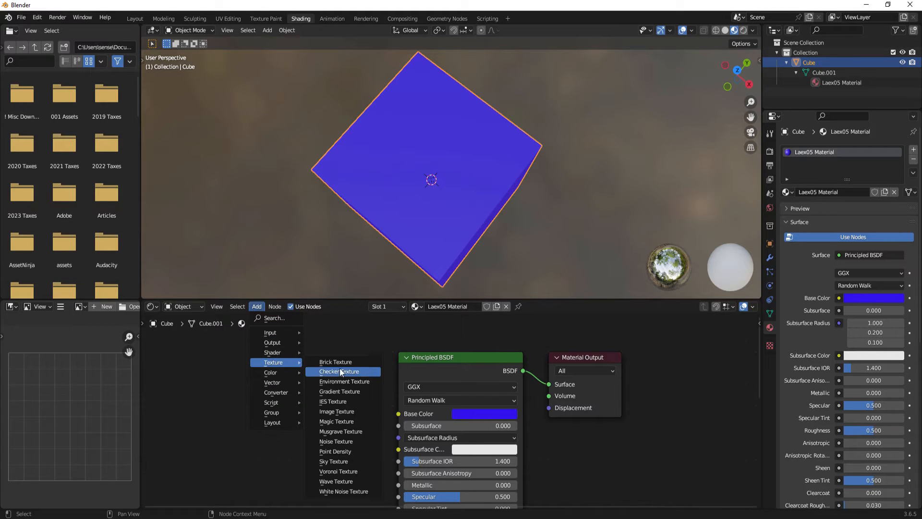
pyautogui.click(337, 412)
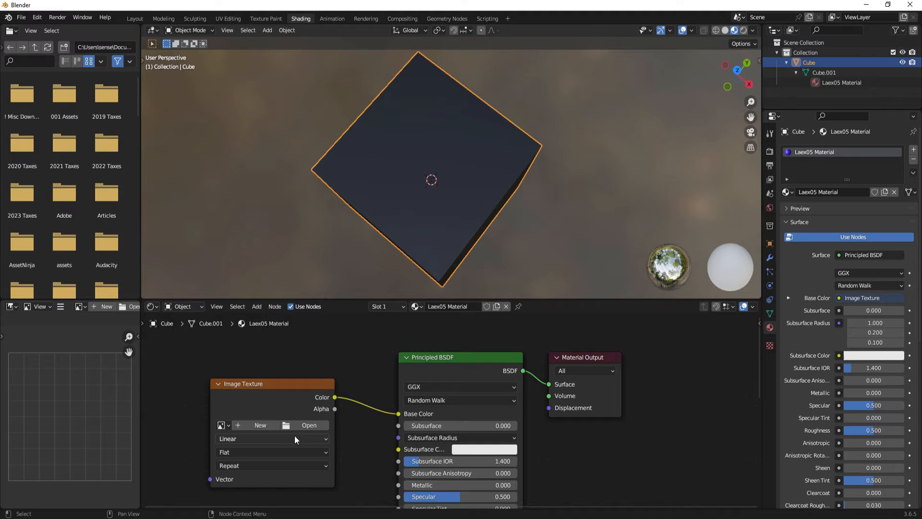
pyautogui.moveTo(308, 425)
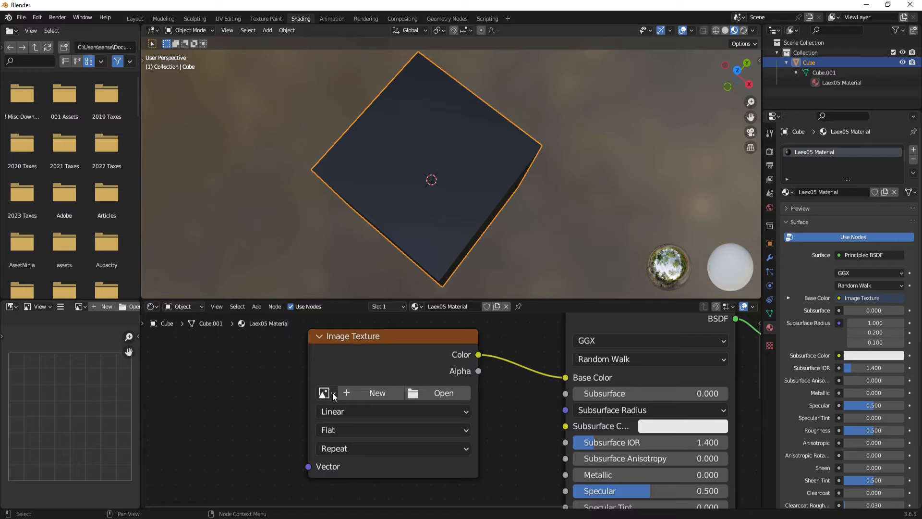
pyautogui.click(325, 393)
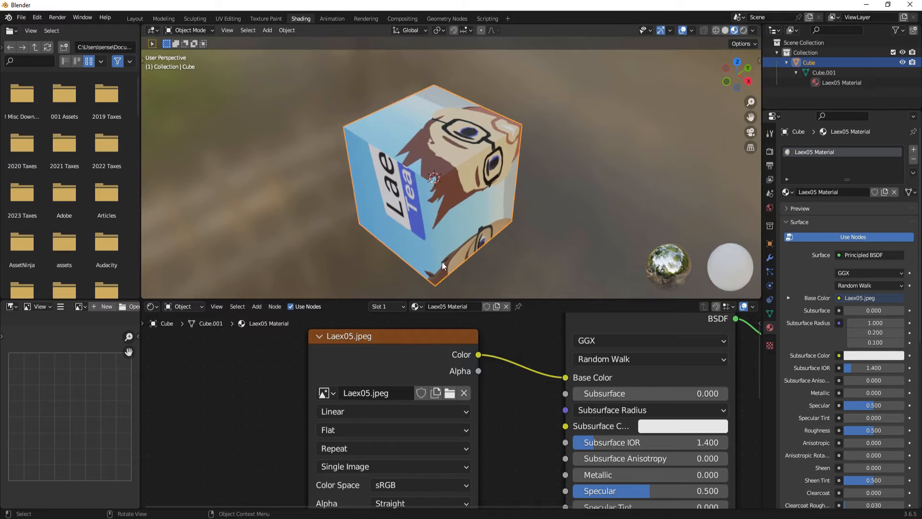
pyautogui.moveTo(470, 157)
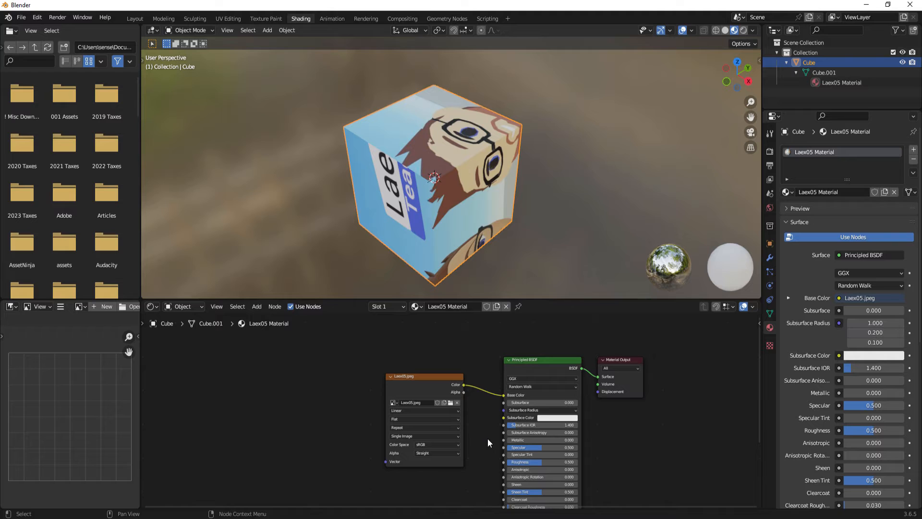
# Switch to UV Editing and trial-rotate and scale the cube's UV islands
pyautogui.click(228, 19)
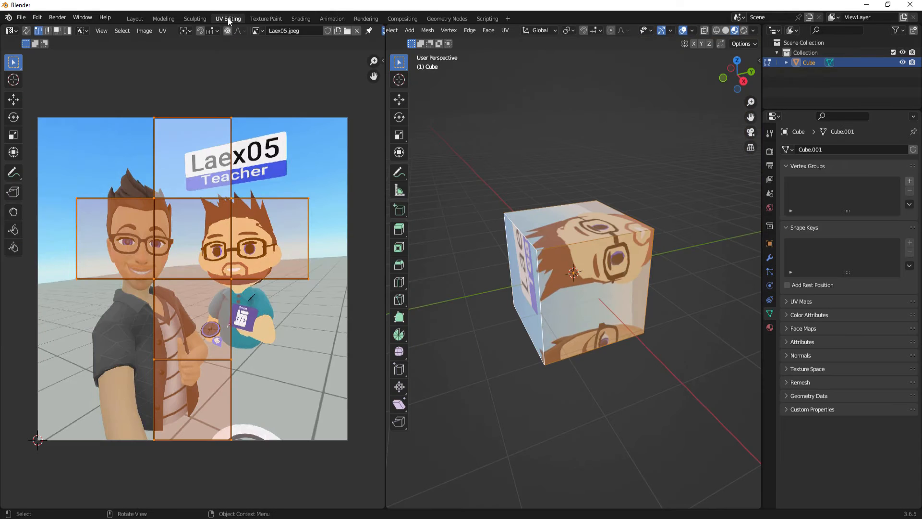
pyautogui.moveTo(533, 265)
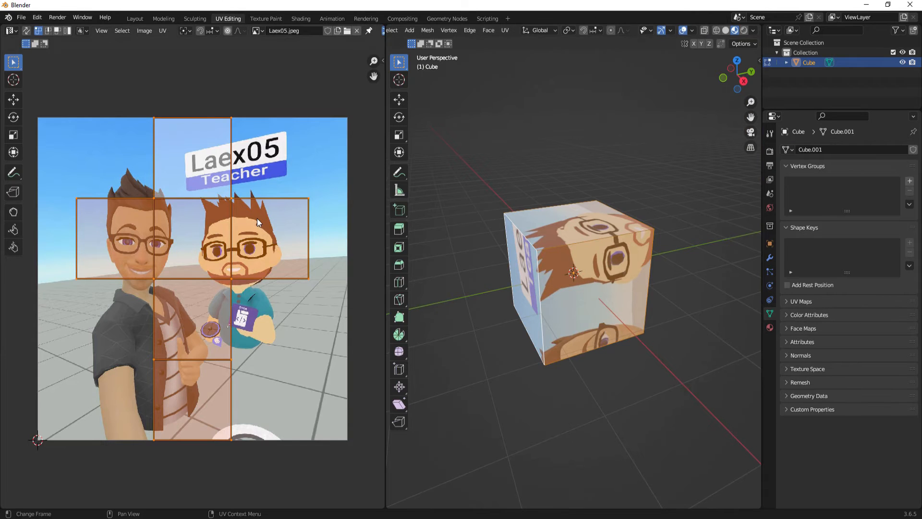
pyautogui.moveTo(351, 473)
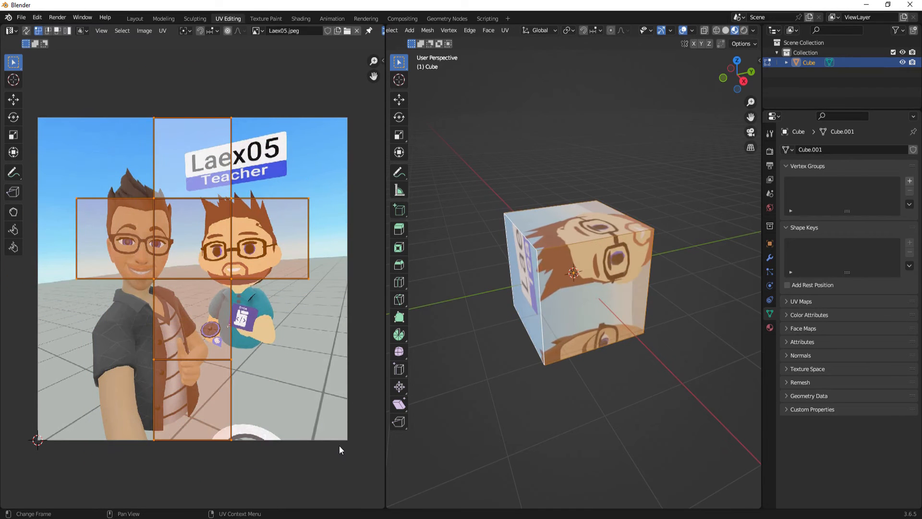
pyautogui.press('r')
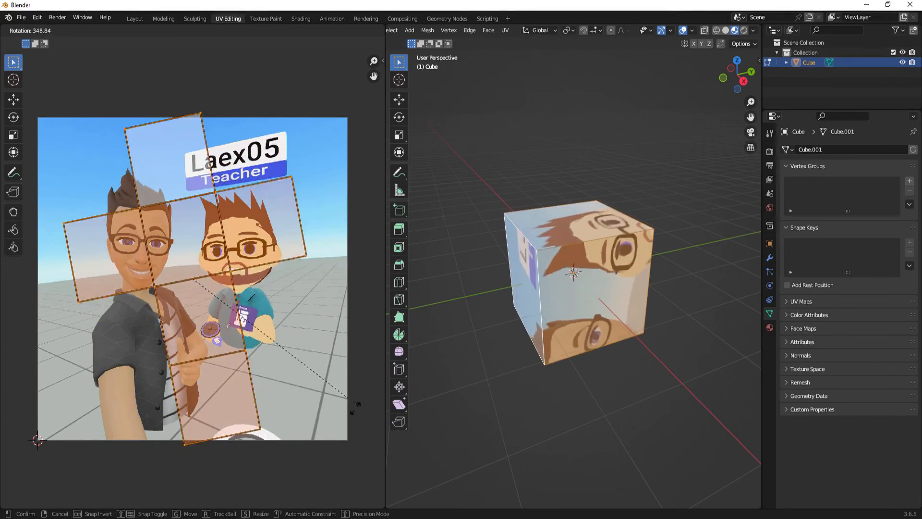
pyautogui.moveTo(343, 458)
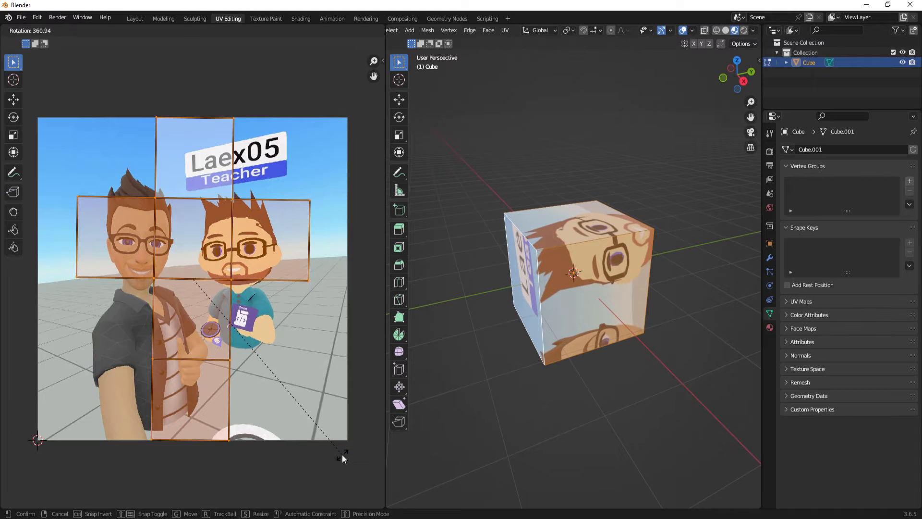
pyautogui.press('s')
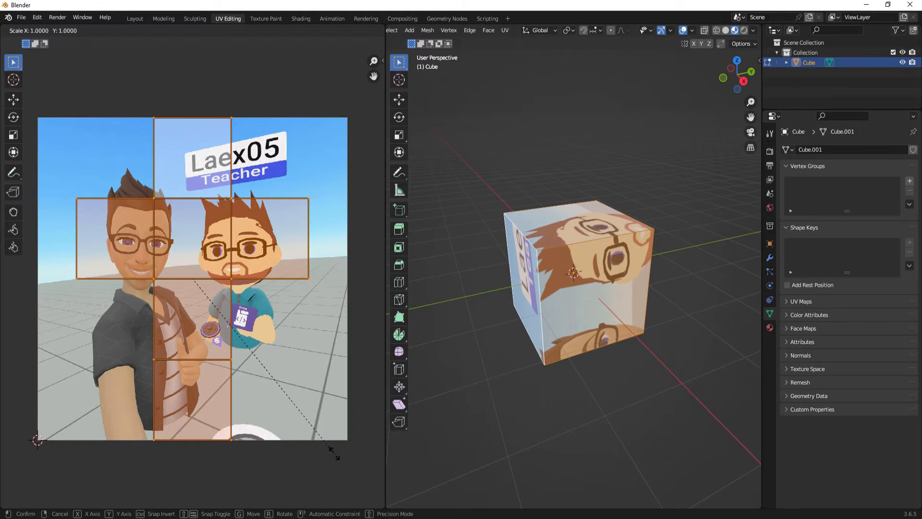
pyautogui.moveTo(200, 73)
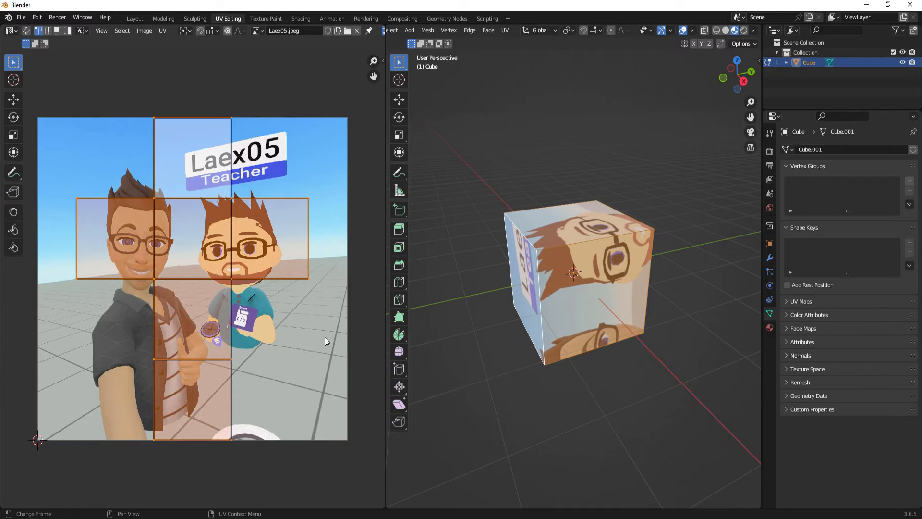
# Back in Layout, stretch the cube to X scale 5, smearing the Laex05 photo lengthwise
pyautogui.click(134, 19)
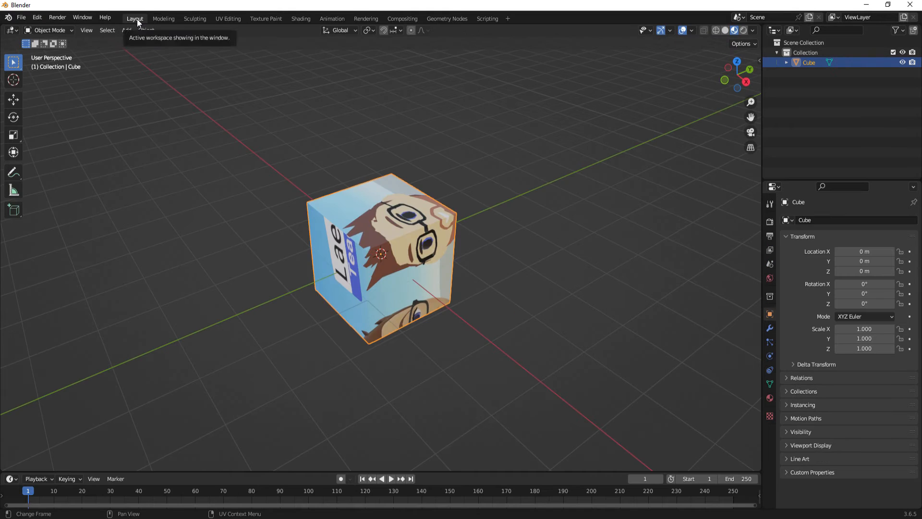
pyautogui.moveTo(733, 30)
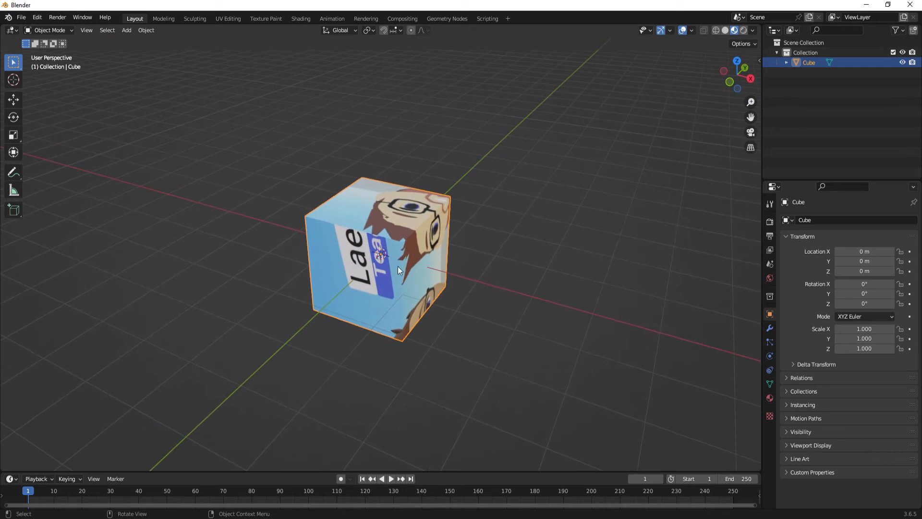
pyautogui.moveTo(403, 249)
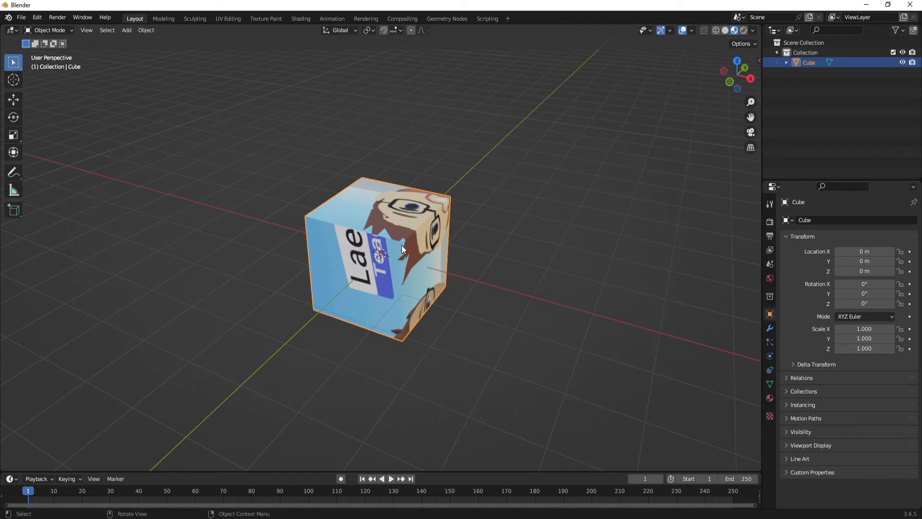
pyautogui.moveTo(417, 266)
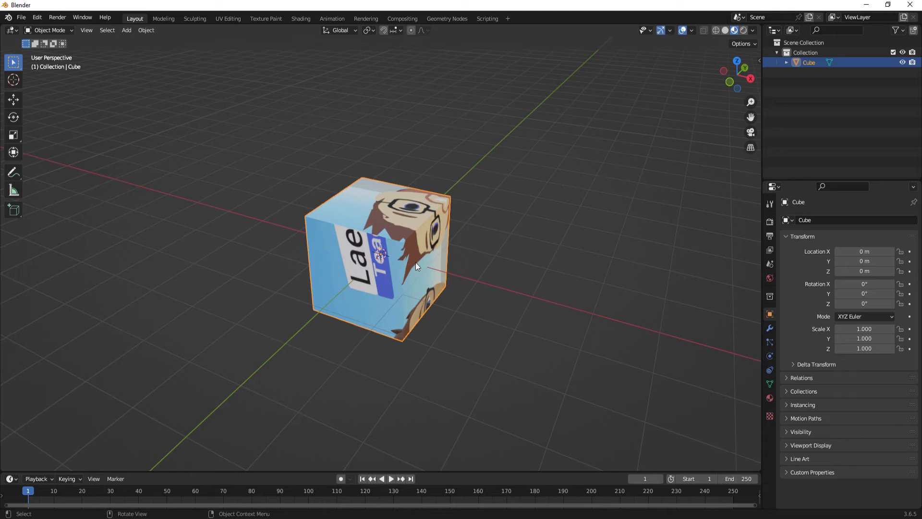
pyautogui.moveTo(558, 288)
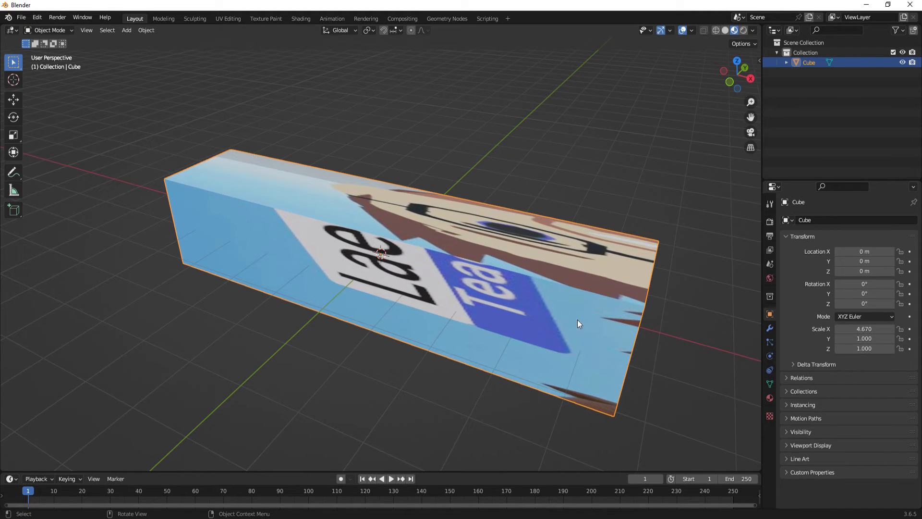
pyautogui.click(863, 328)
pyautogui.write('5.000')
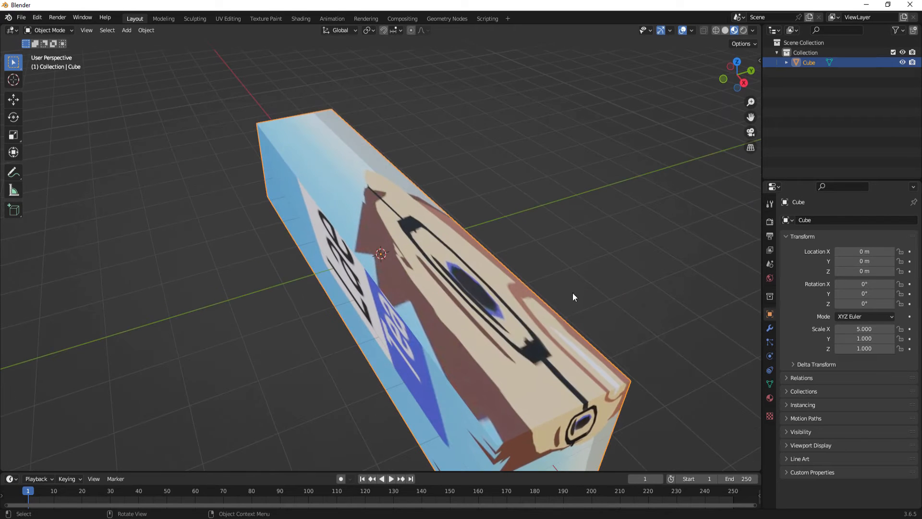
pyautogui.moveTo(505, 344)
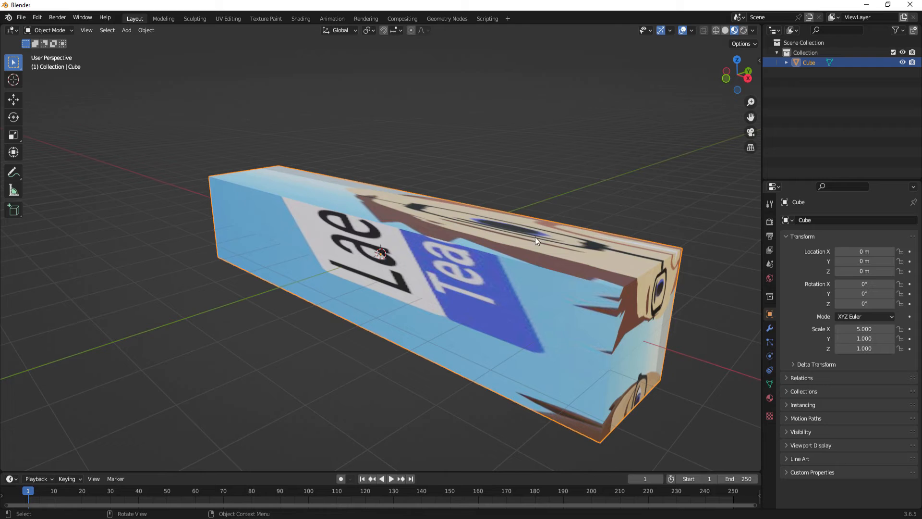
pyautogui.moveTo(310, 204)
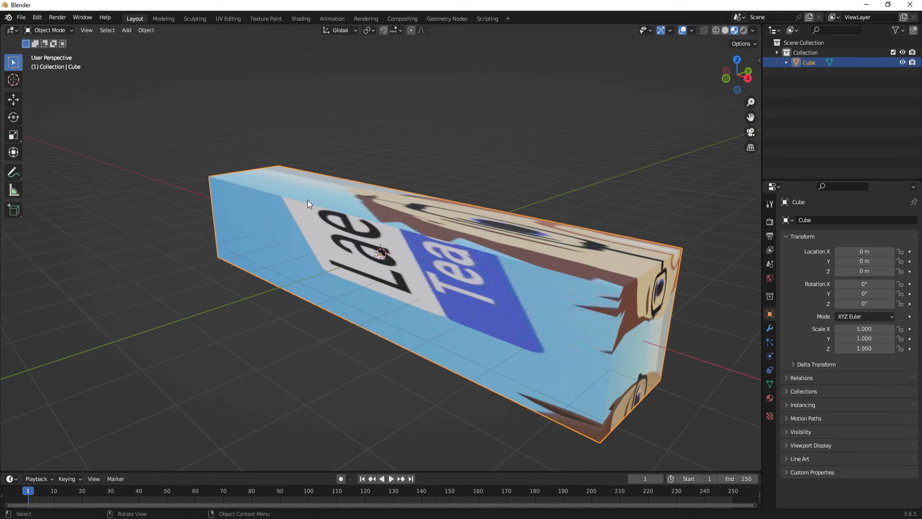
pyautogui.click(228, 18)
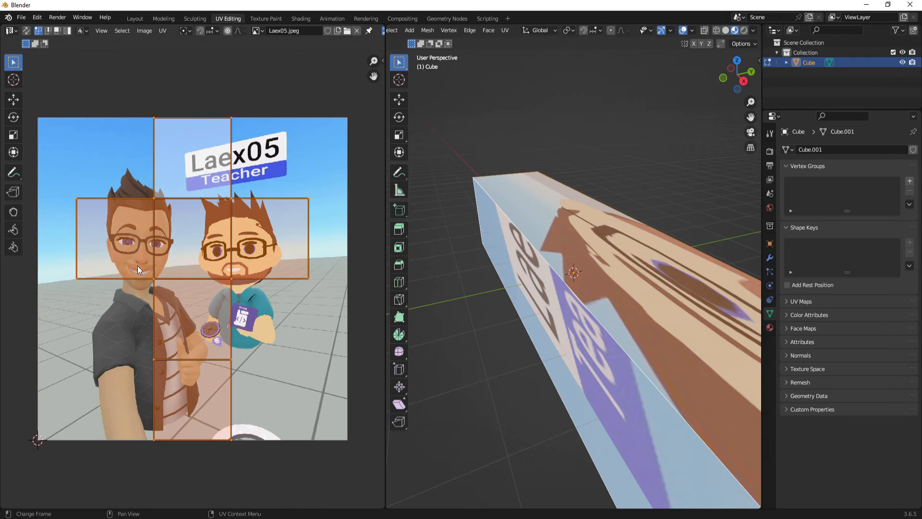
pyautogui.moveTo(201, 246)
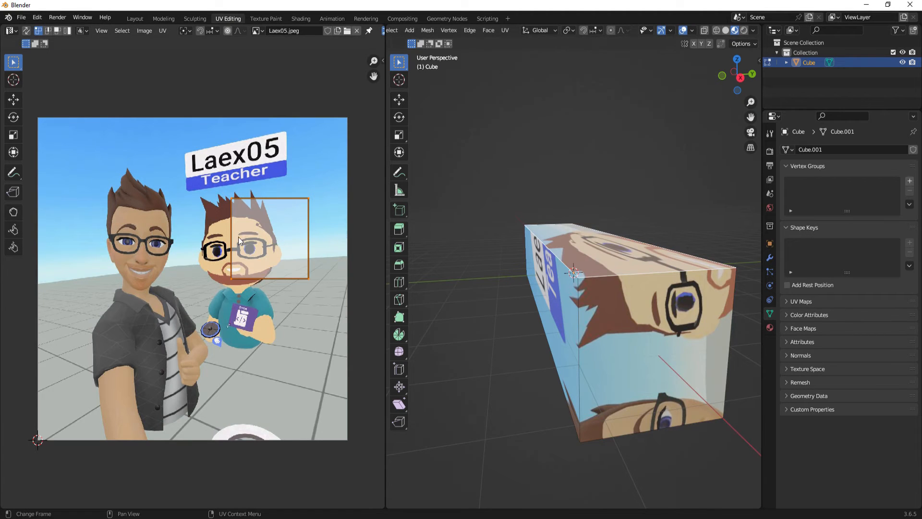
pyautogui.moveTo(294, 246)
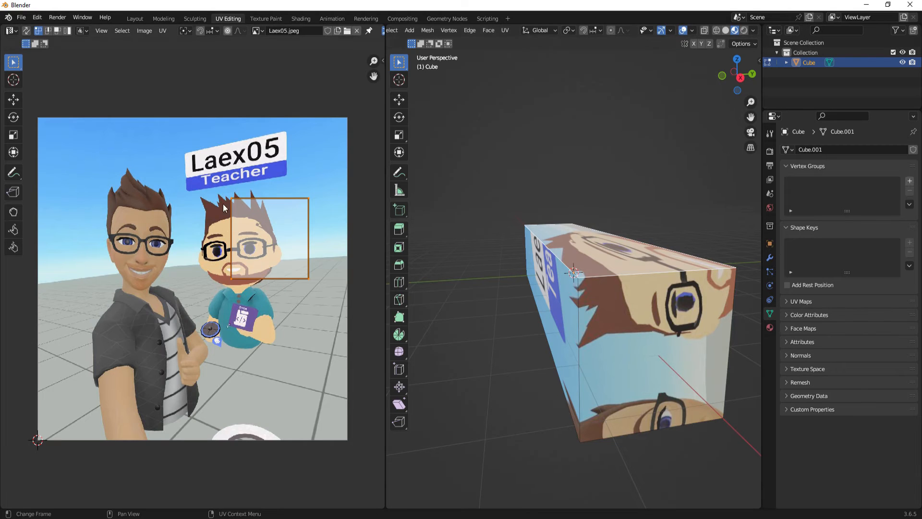
pyautogui.moveTo(234, 210)
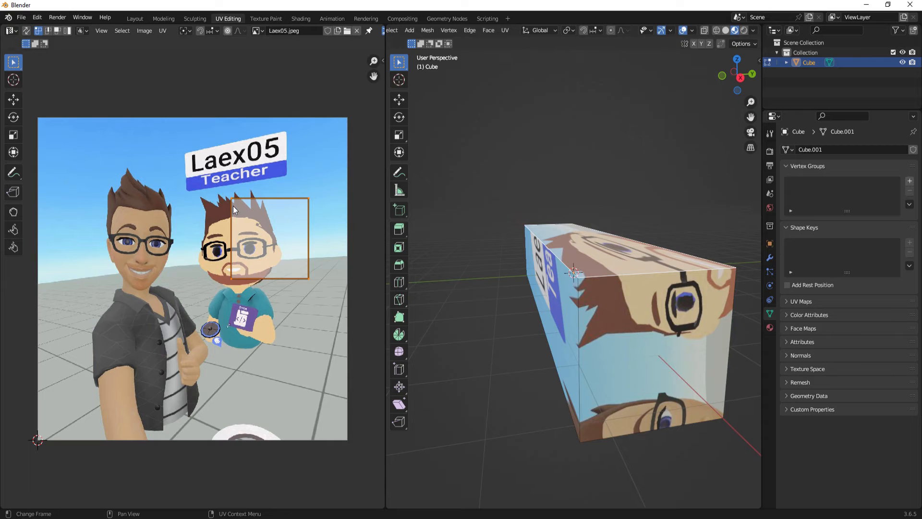
pyautogui.moveTo(470, 267)
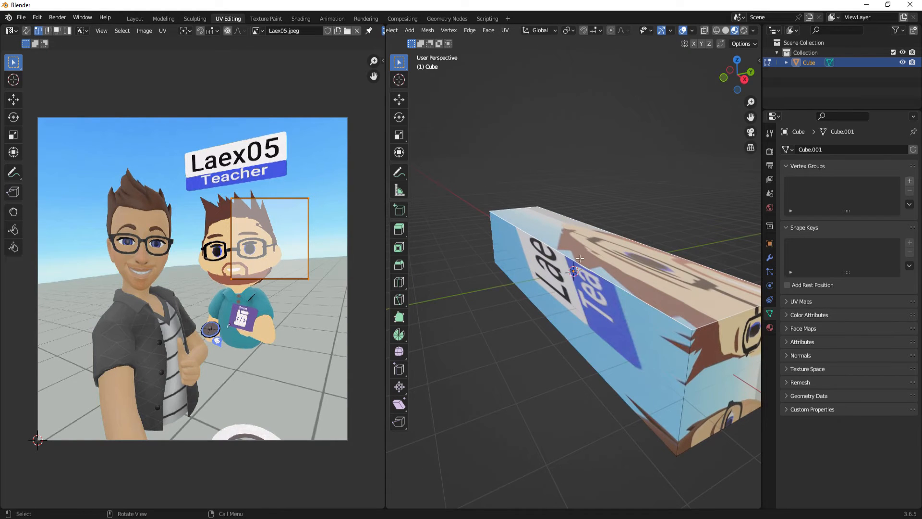
pyautogui.moveTo(634, 289)
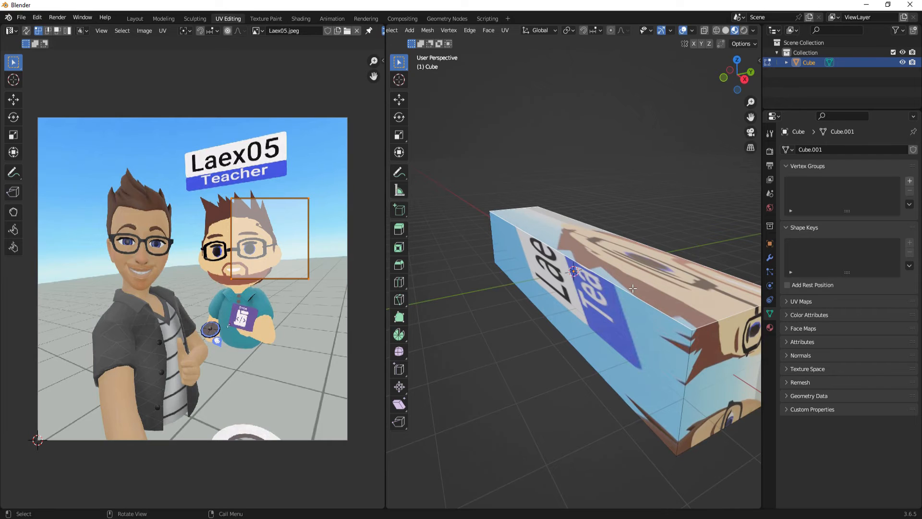
pyautogui.moveTo(542, 222)
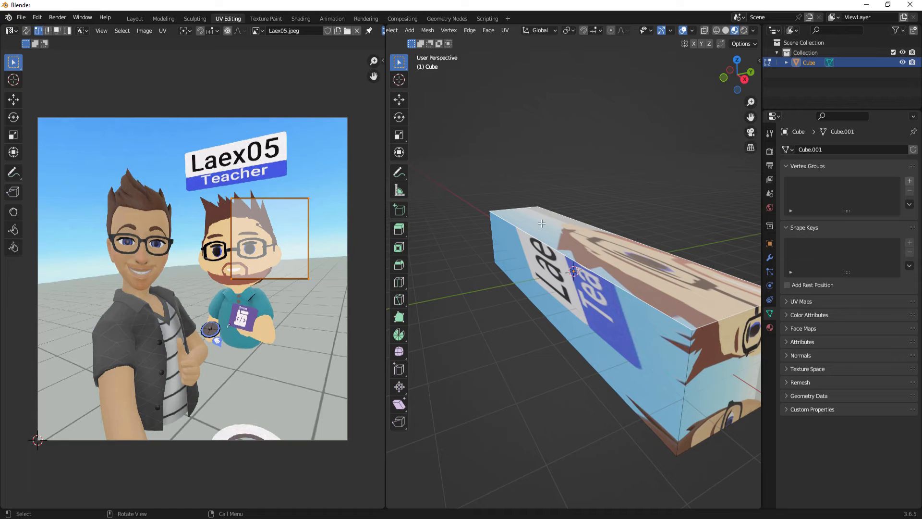
pyautogui.moveTo(631, 281)
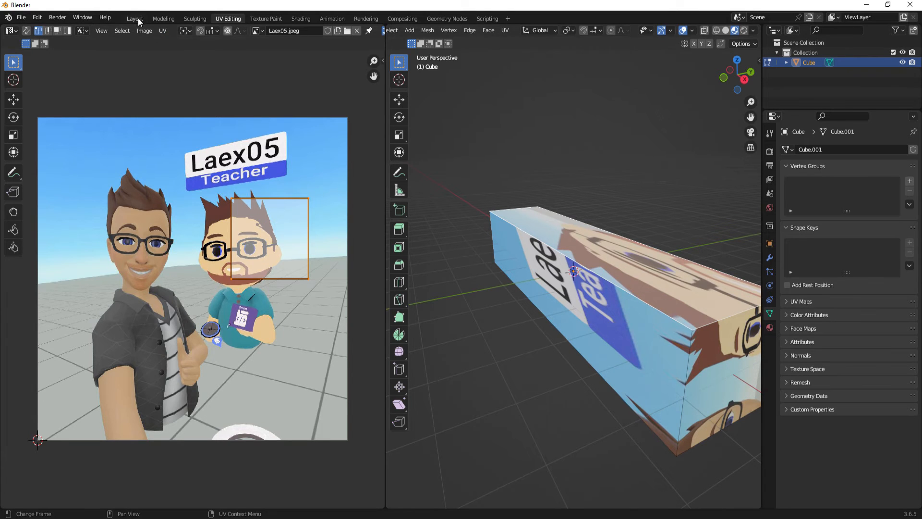
# Return to the Layout workspace and bring up the Object operations for applying the bar's scale
pyautogui.click(134, 18)
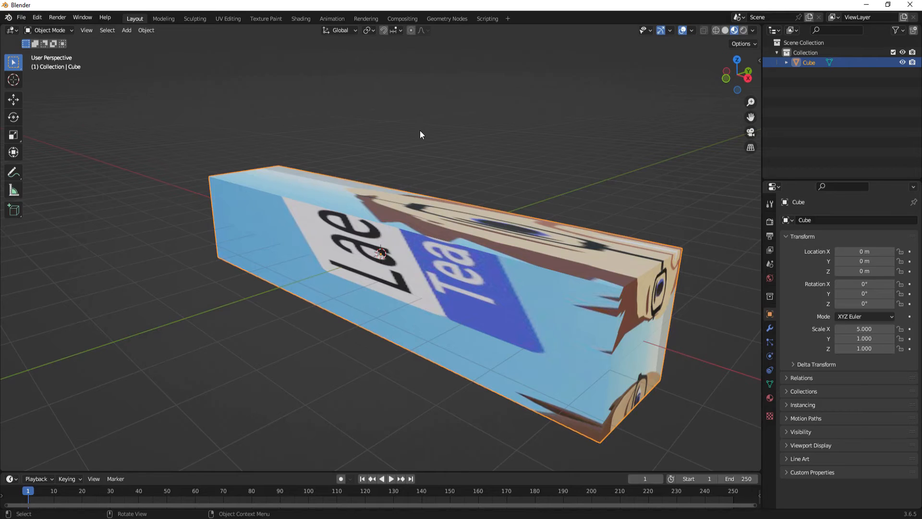
pyautogui.moveTo(709, 317)
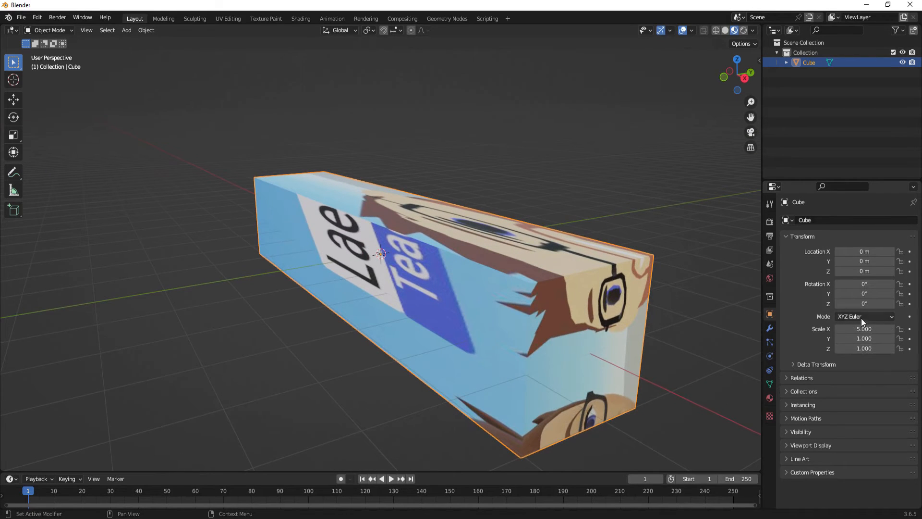
pyautogui.moveTo(586, 201)
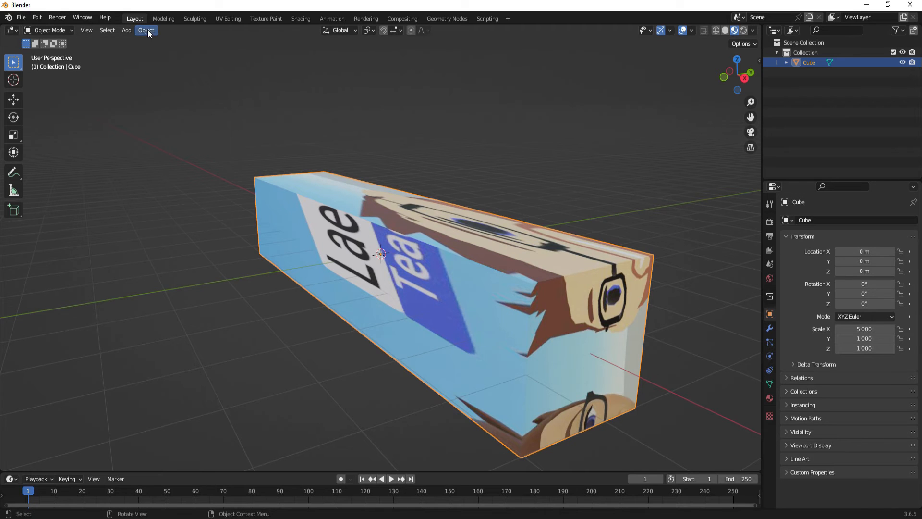
pyautogui.click(146, 30)
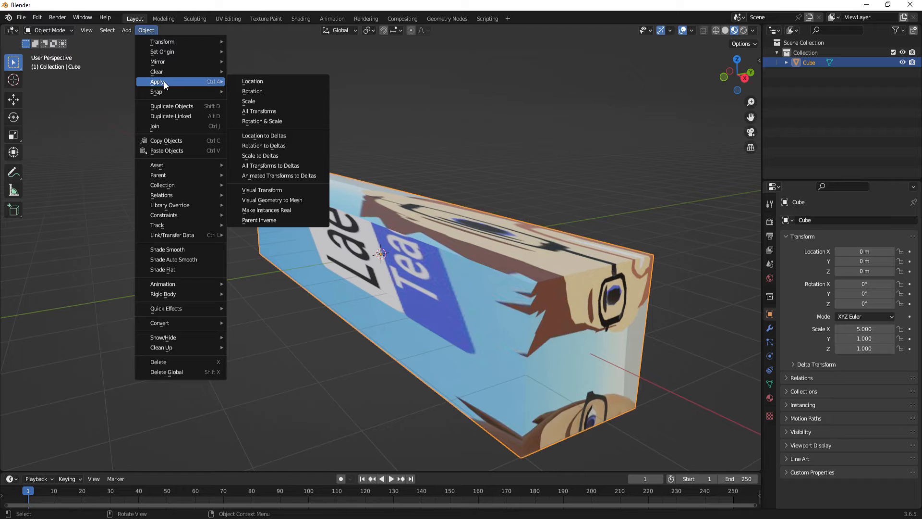
pyautogui.moveTo(263, 105)
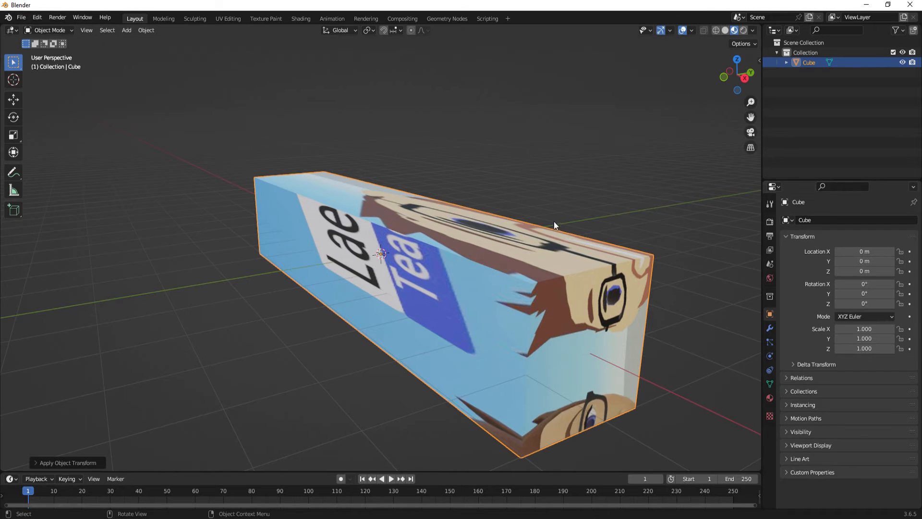
pyautogui.moveTo(417, 222)
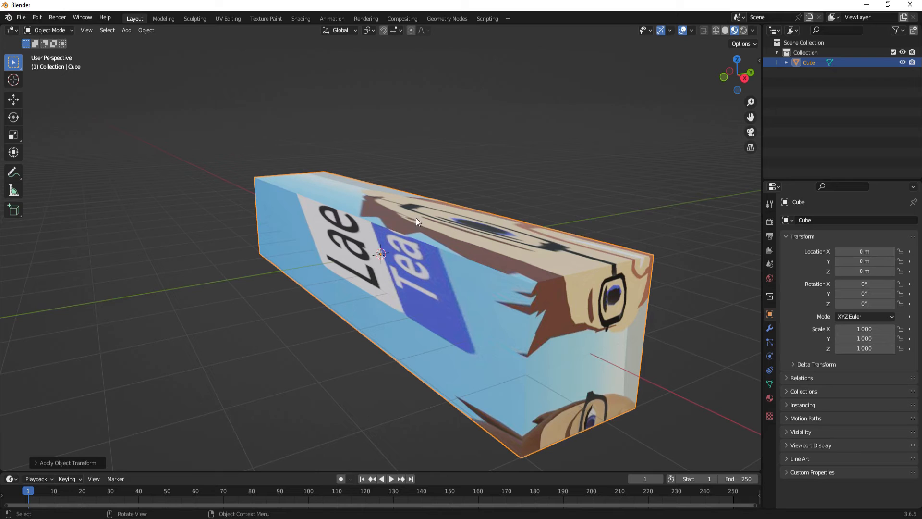
pyautogui.moveTo(516, 246)
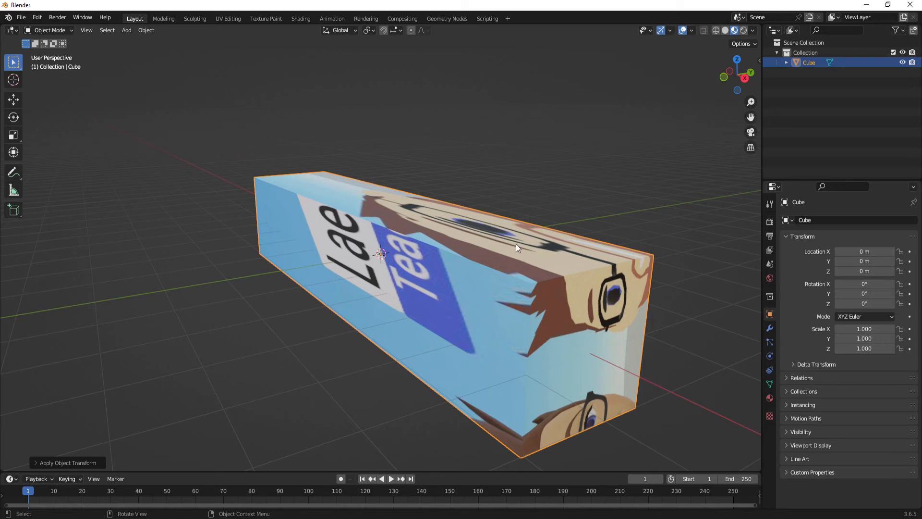
pyautogui.moveTo(247, 40)
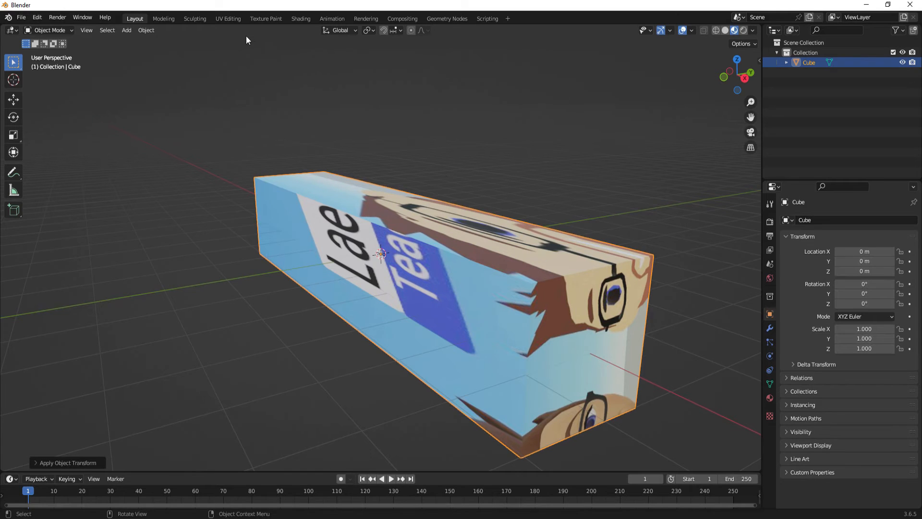
# Re-unwrap the box with Smart UV Project in UV Editing, then return to Layout
pyautogui.click(228, 19)
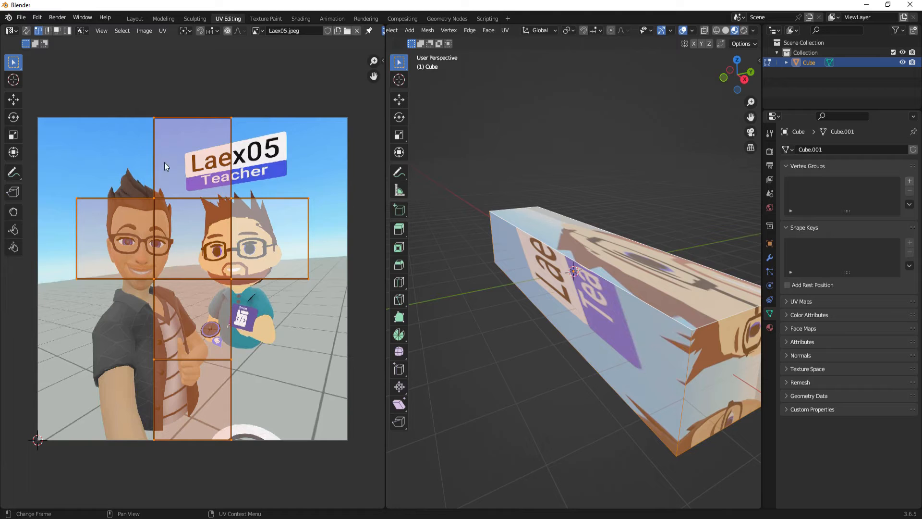
pyautogui.moveTo(264, 254)
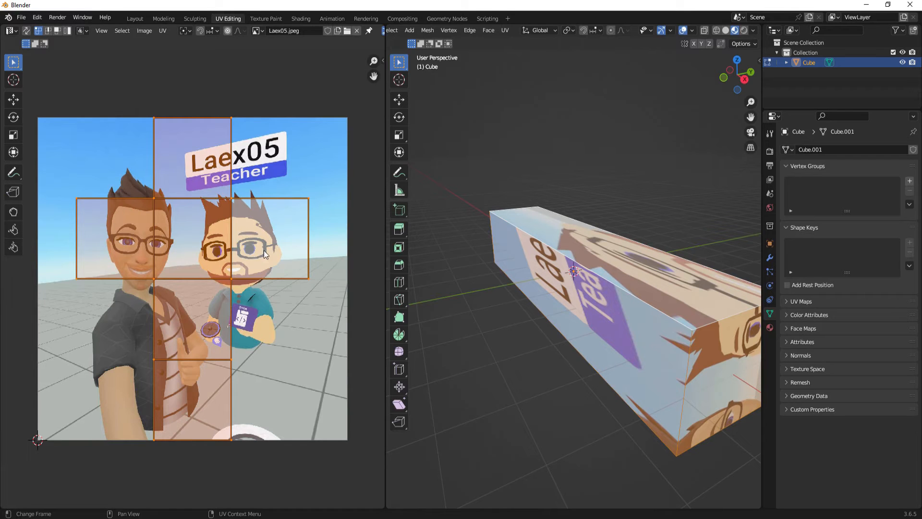
pyautogui.moveTo(363, 177)
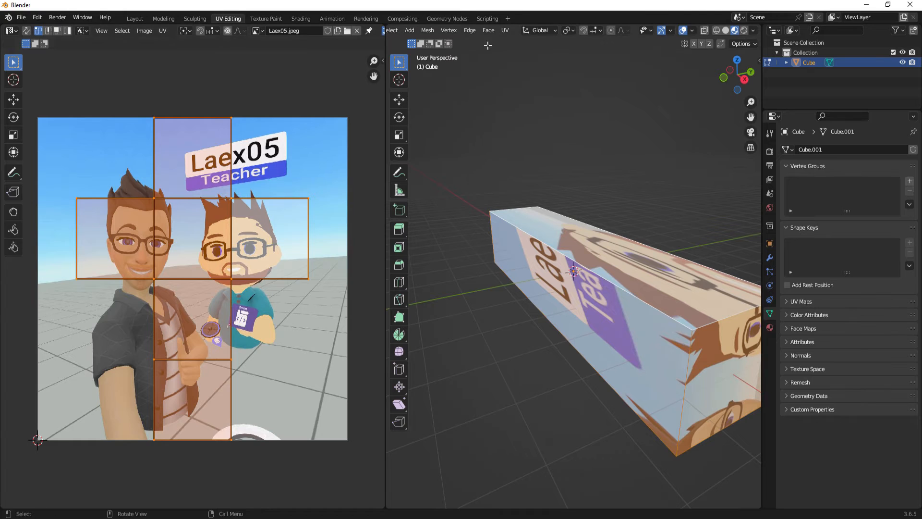
pyautogui.click(504, 30)
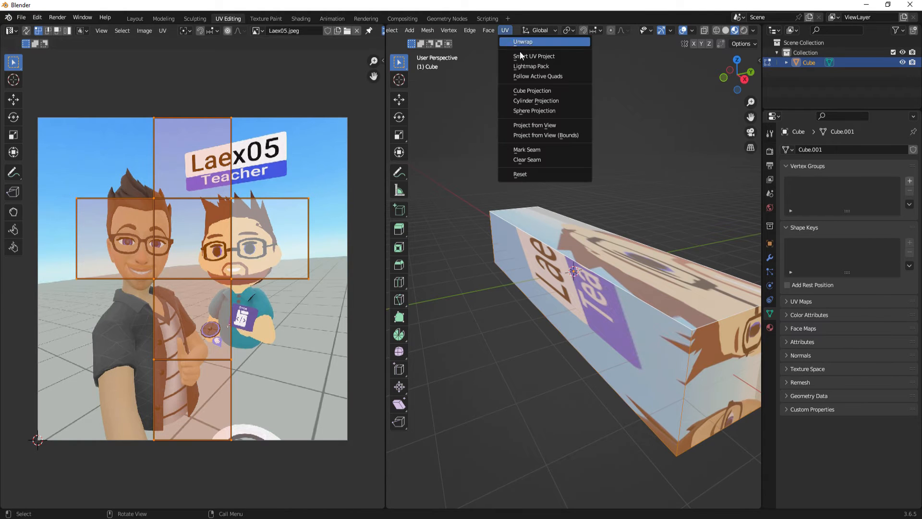
pyautogui.click(534, 56)
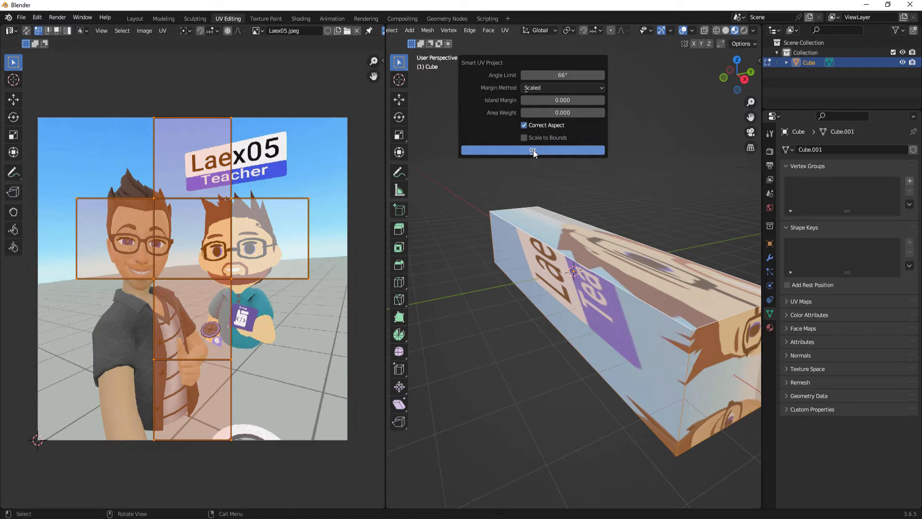
pyautogui.click(532, 151)
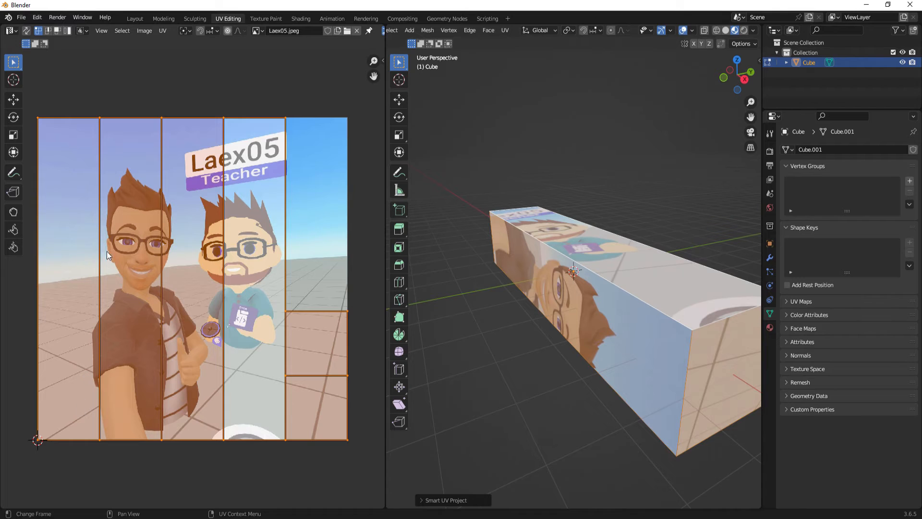
pyautogui.moveTo(203, 399)
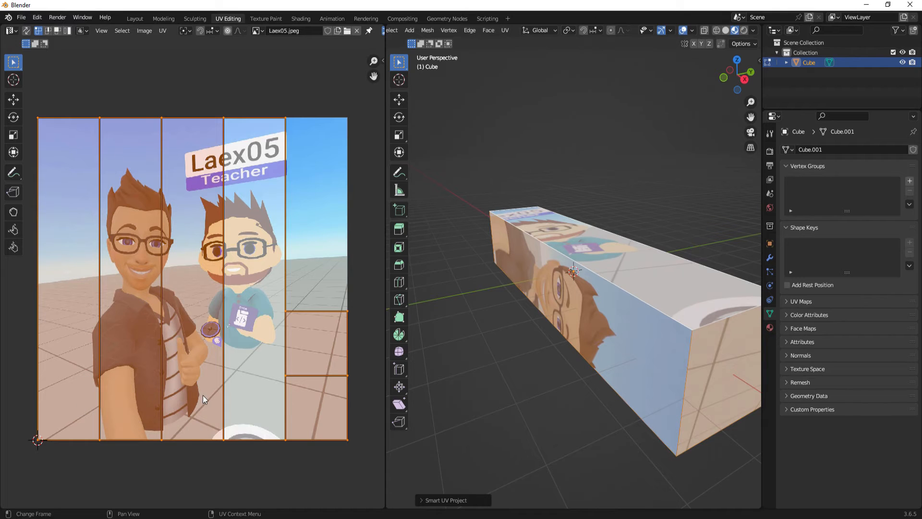
pyautogui.moveTo(257, 404)
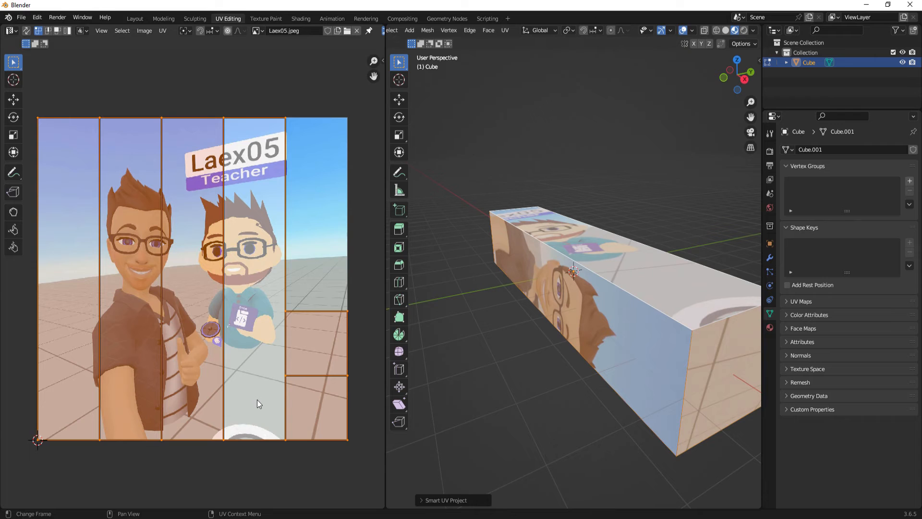
pyautogui.moveTo(322, 412)
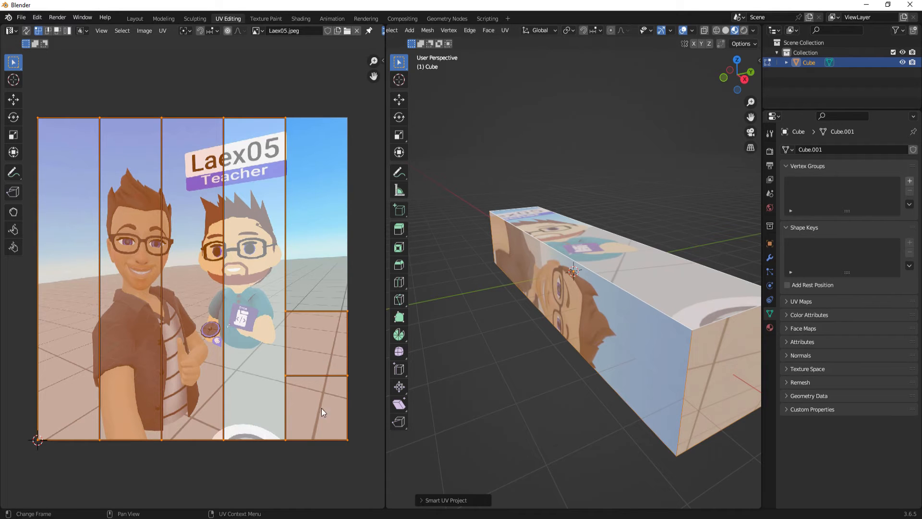
pyautogui.moveTo(557, 297)
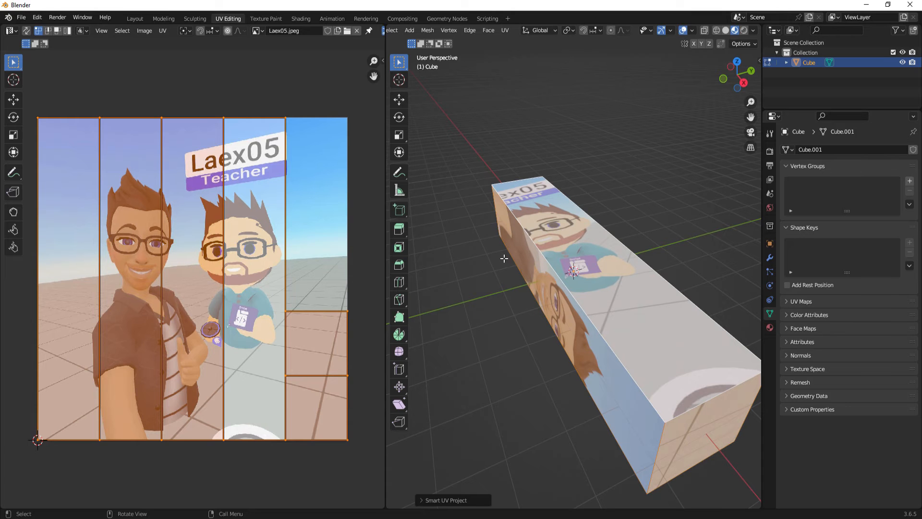
pyautogui.click(134, 18)
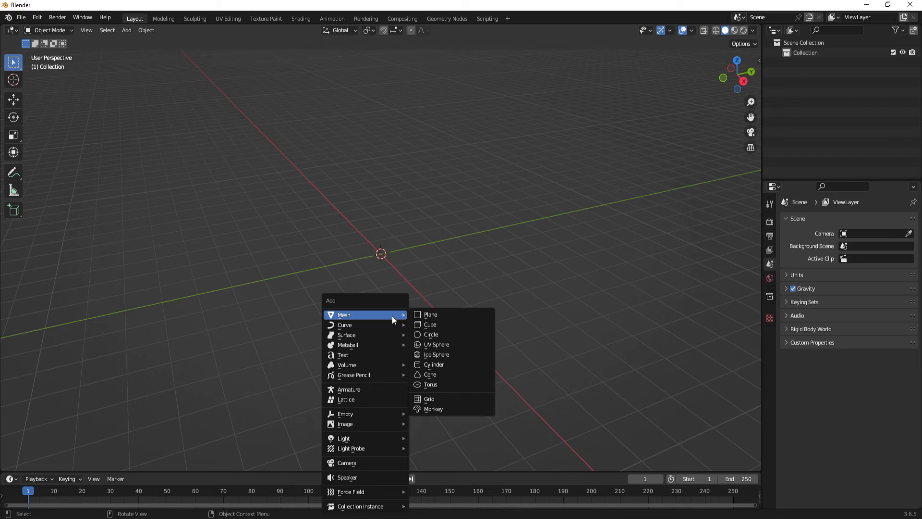
# Add a fresh cube, flatten it into a thin panel with Y scale 0.1, and enter Edit Mode
pyautogui.click(430, 324)
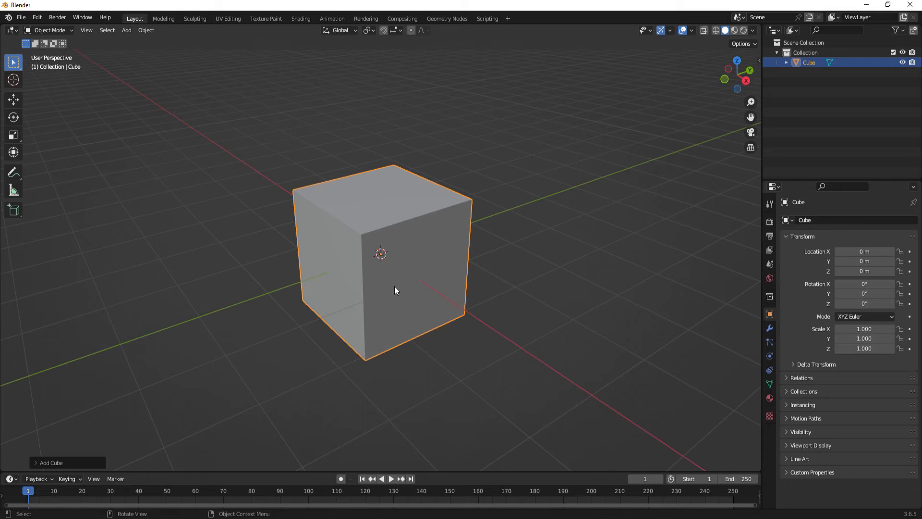
pyautogui.moveTo(354, 281)
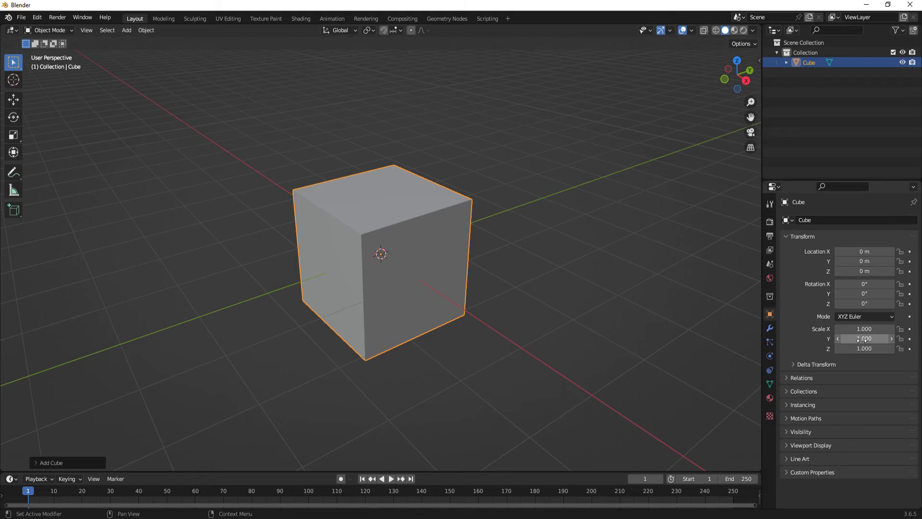
pyautogui.doubleClick(864, 338)
pyautogui.write('0.100')
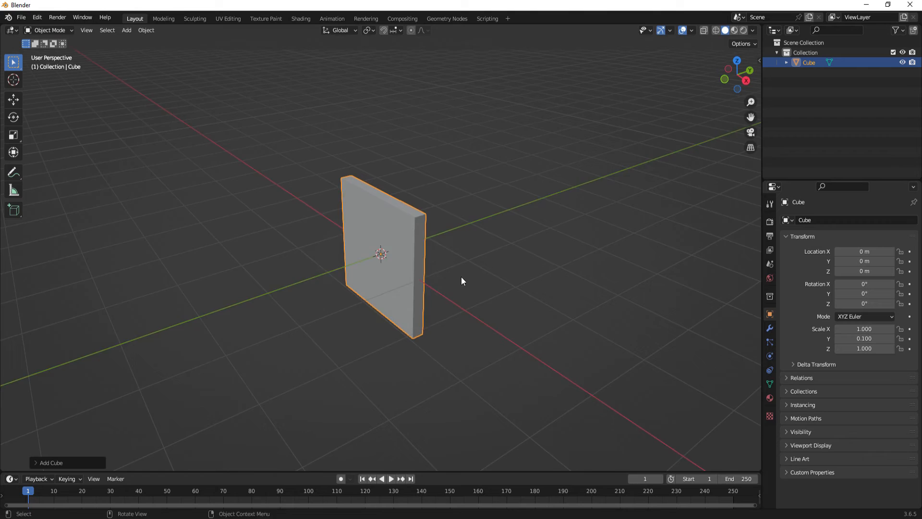
pyautogui.click(49, 30)
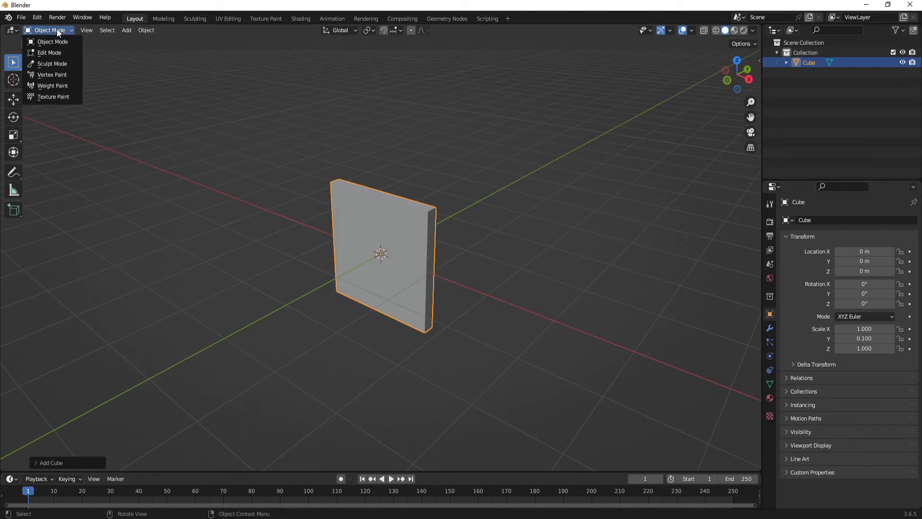
pyautogui.click(49, 52)
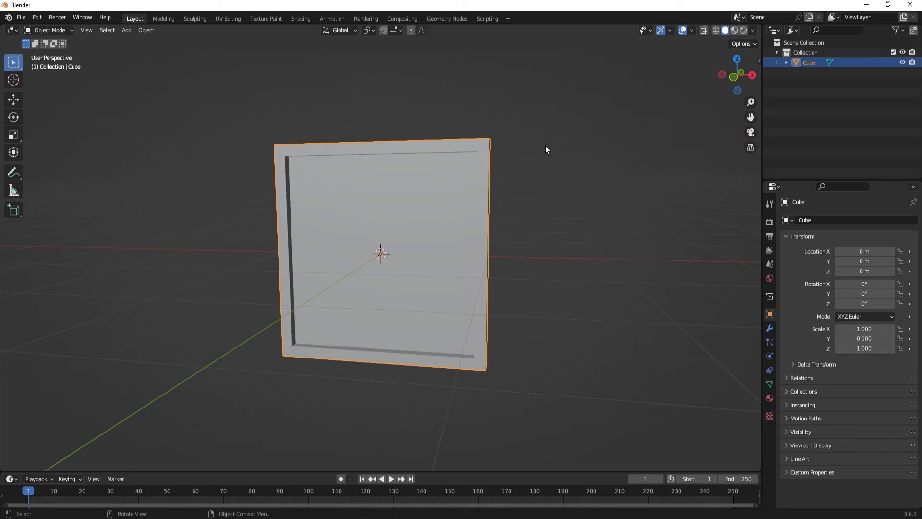
pyautogui.moveTo(734, 30)
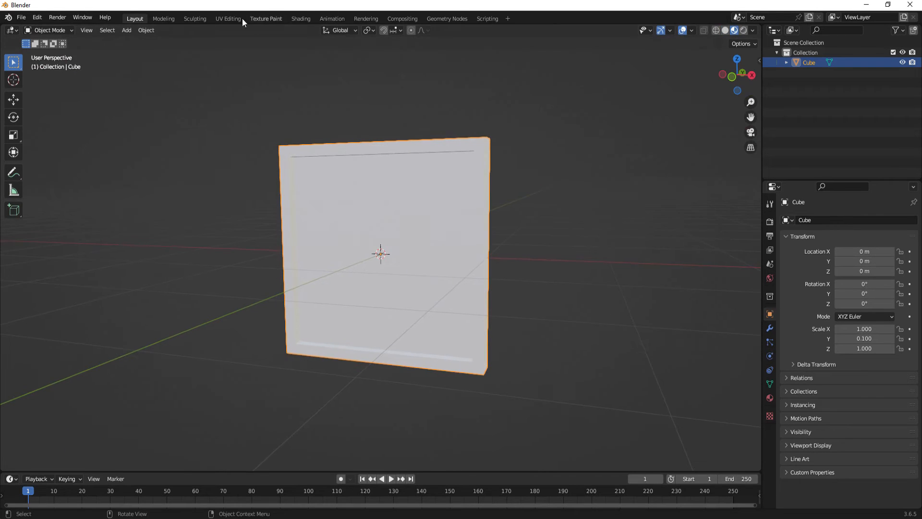
pyautogui.moveTo(227, 19)
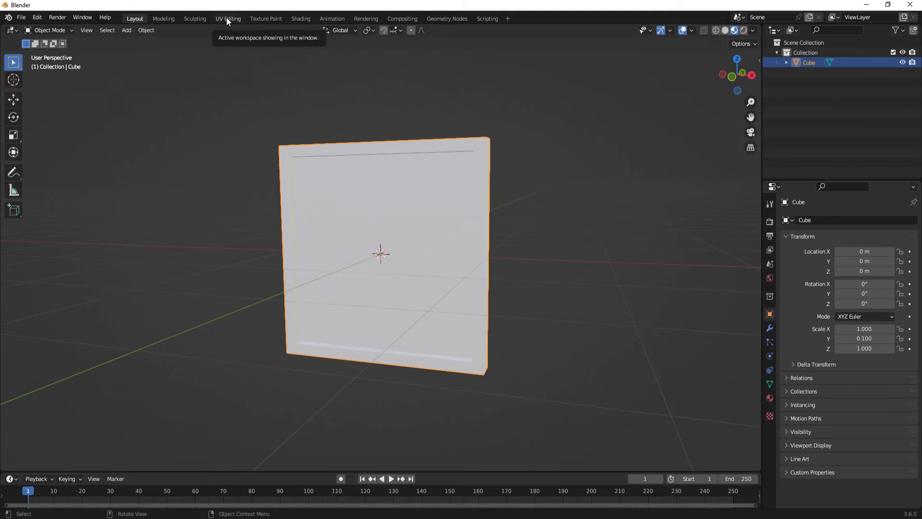
pyautogui.click(228, 19)
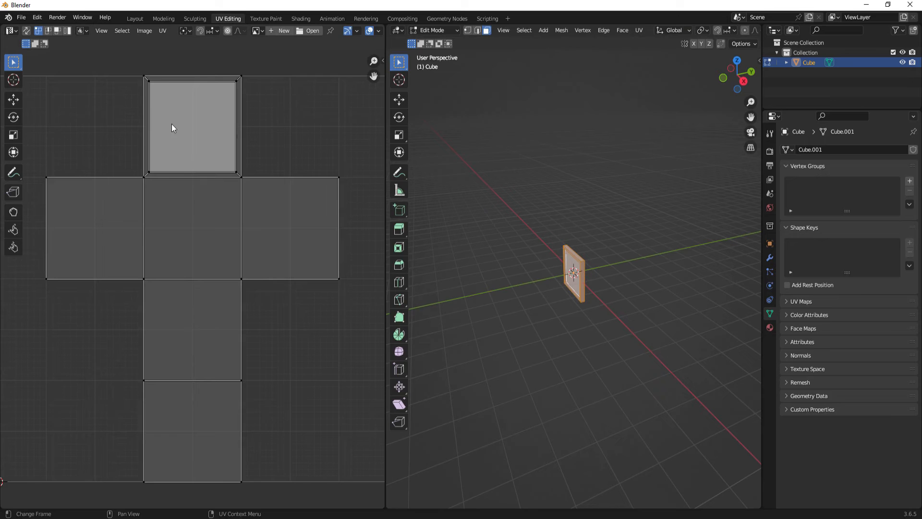
pyautogui.moveTo(159, 159)
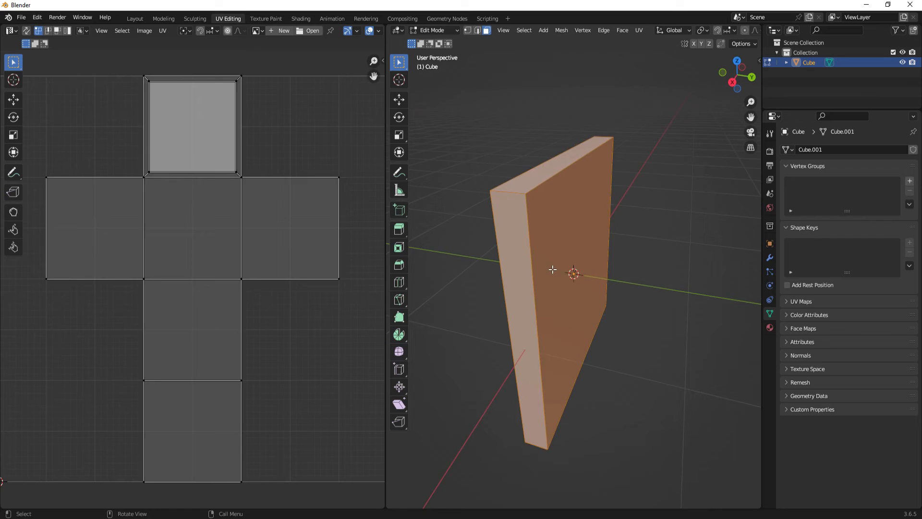
pyautogui.click(520, 279)
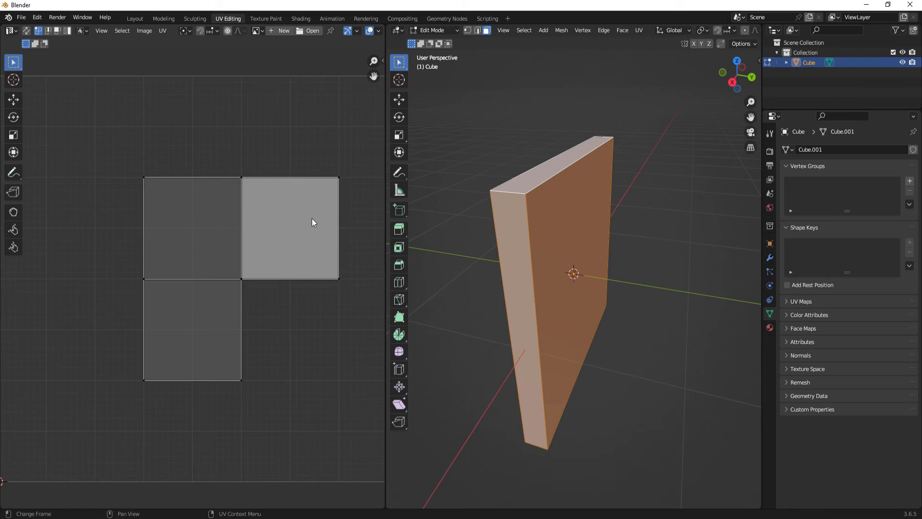
pyautogui.moveTo(206, 328)
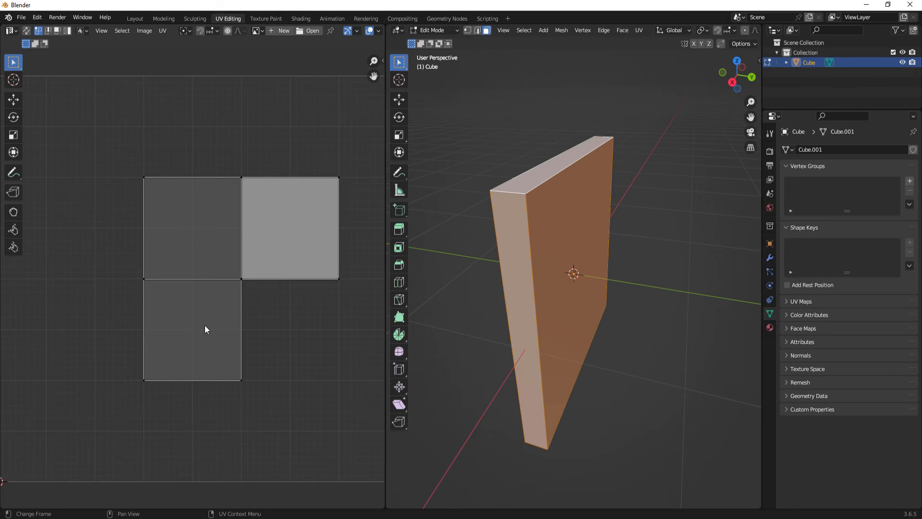
pyautogui.moveTo(213, 333)
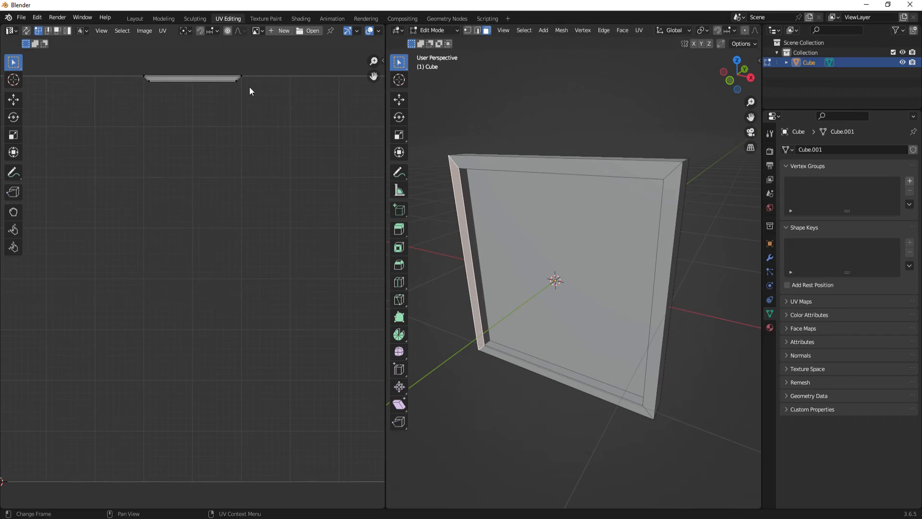
pyautogui.moveTo(479, 285)
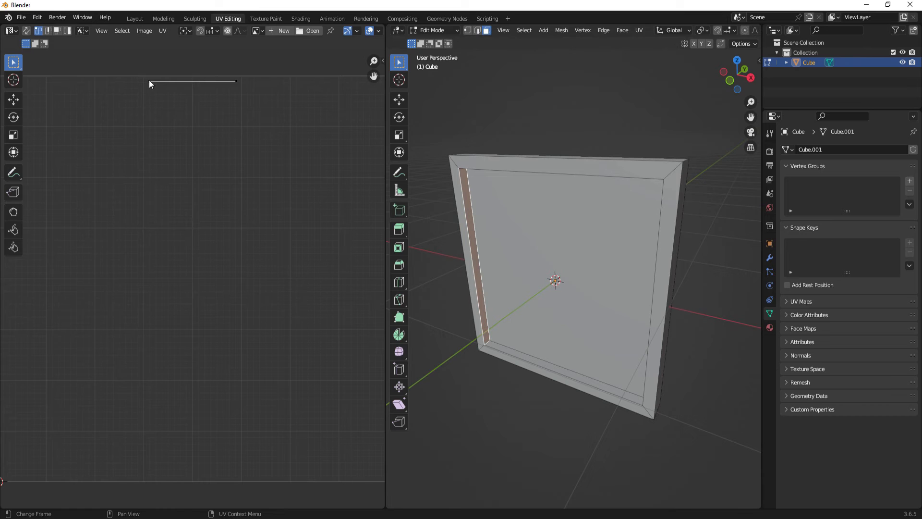
pyautogui.moveTo(152, 85)
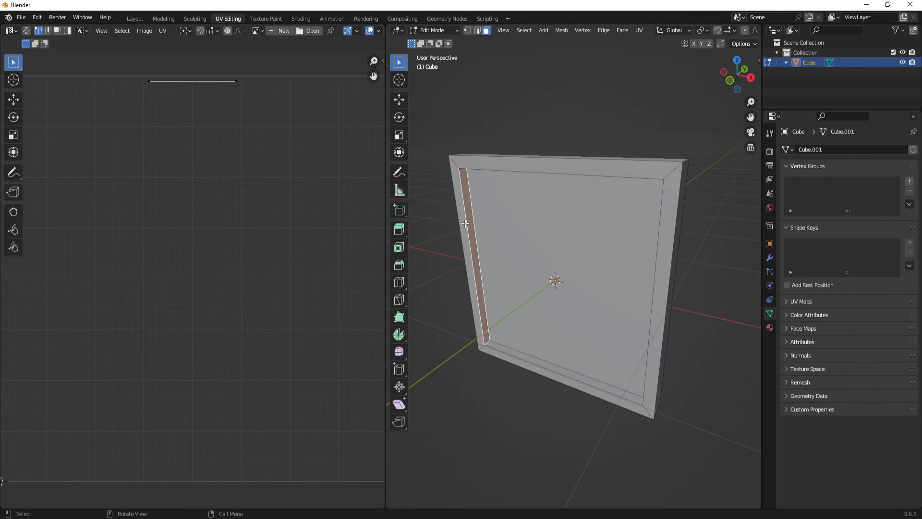
pyautogui.moveTo(483, 296)
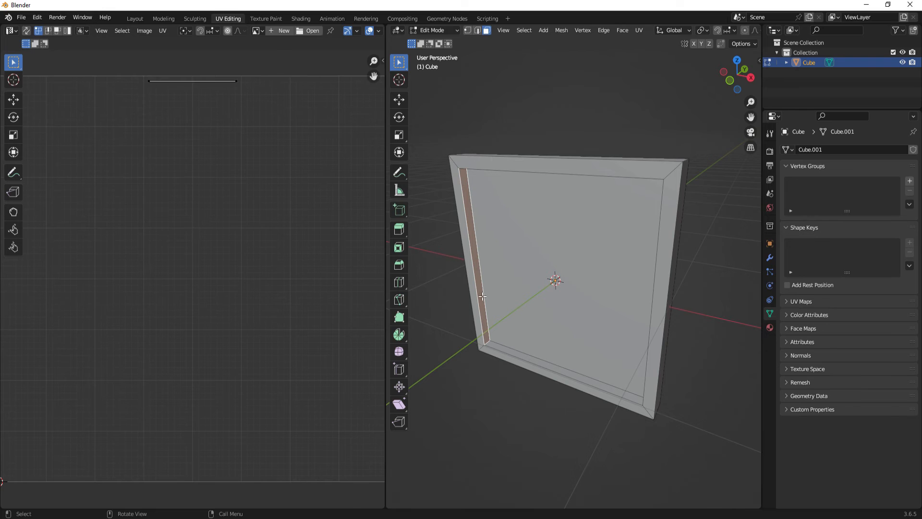
pyautogui.moveTo(508, 288)
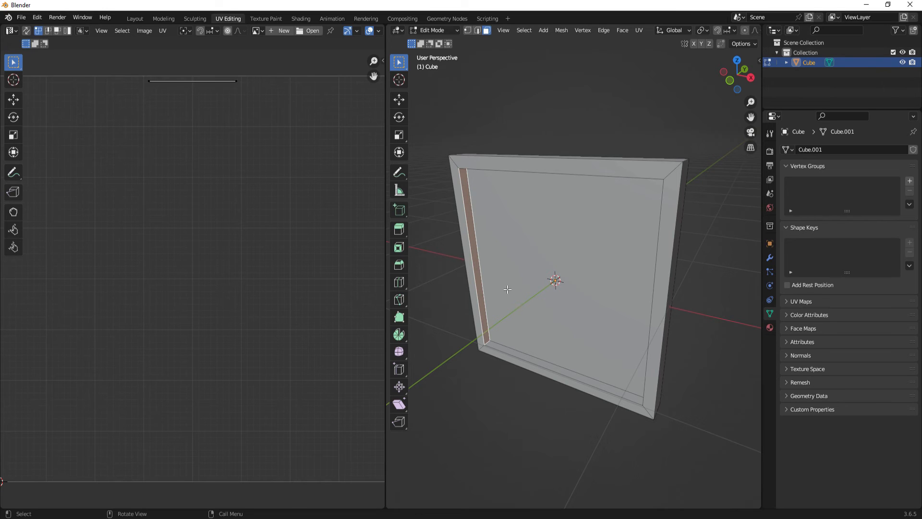
pyautogui.moveTo(527, 247)
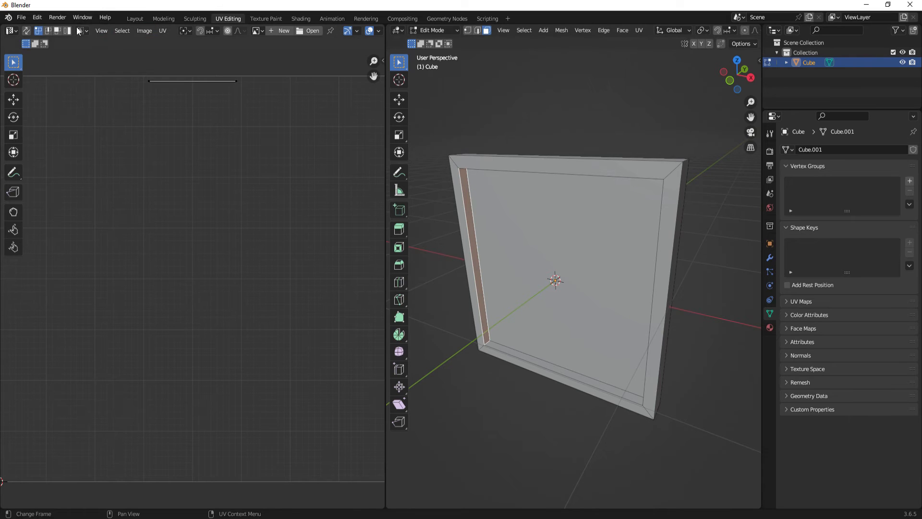
pyautogui.click(134, 18)
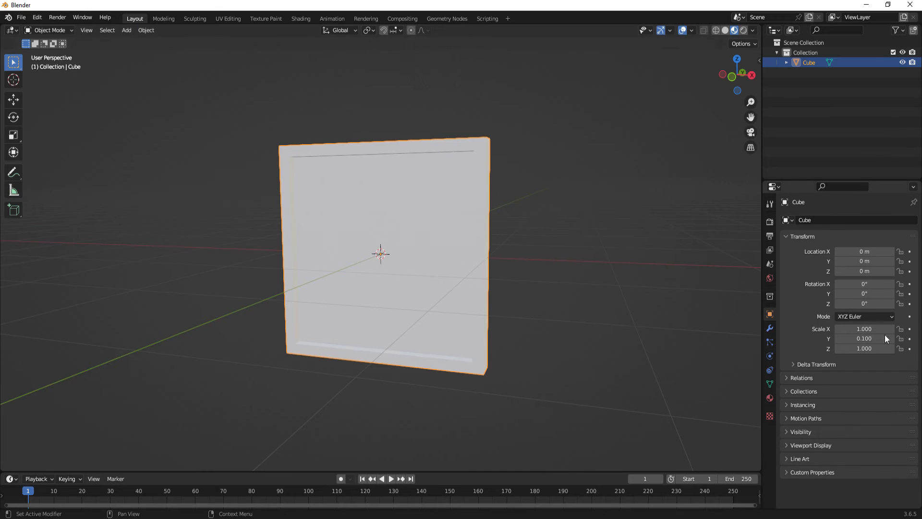
# Apply the frame's scale so every axis reads 1.000, deselect it, and return to UV Editing
pyautogui.click(146, 30)
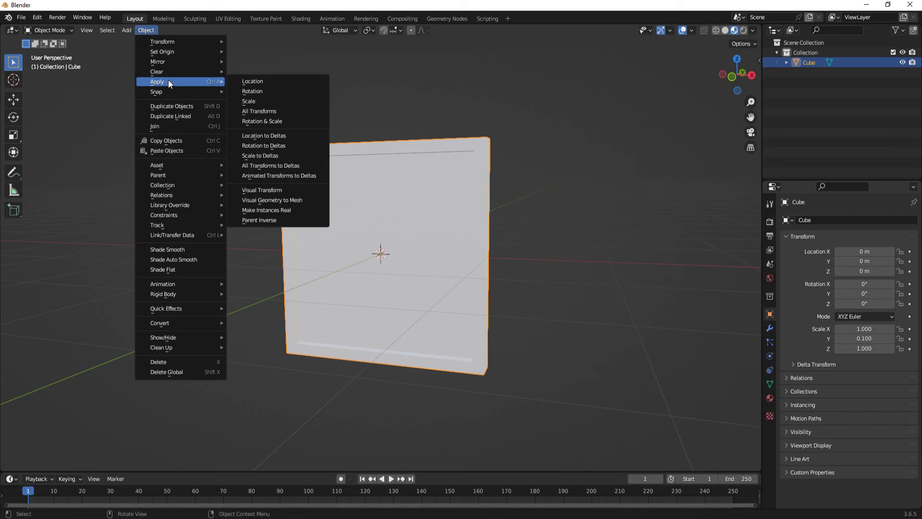
pyautogui.click(259, 111)
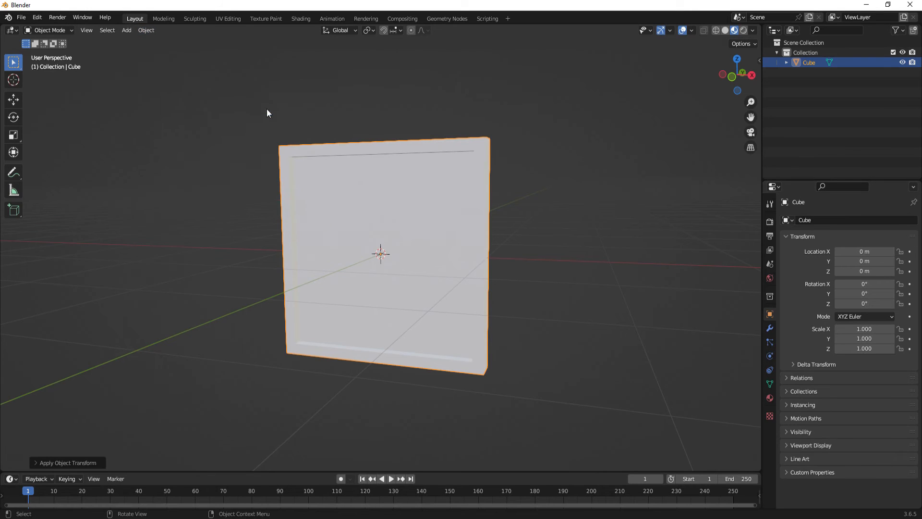
pyautogui.click(613, 141)
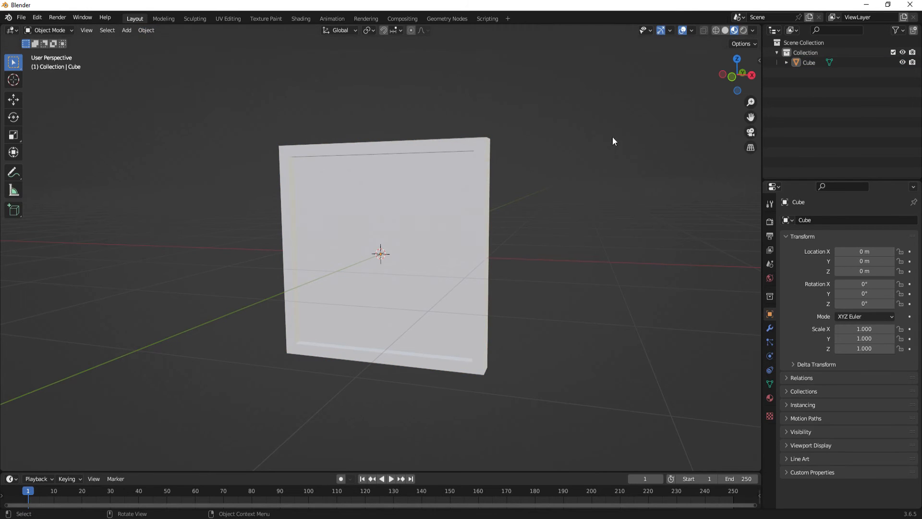
pyautogui.click(228, 18)
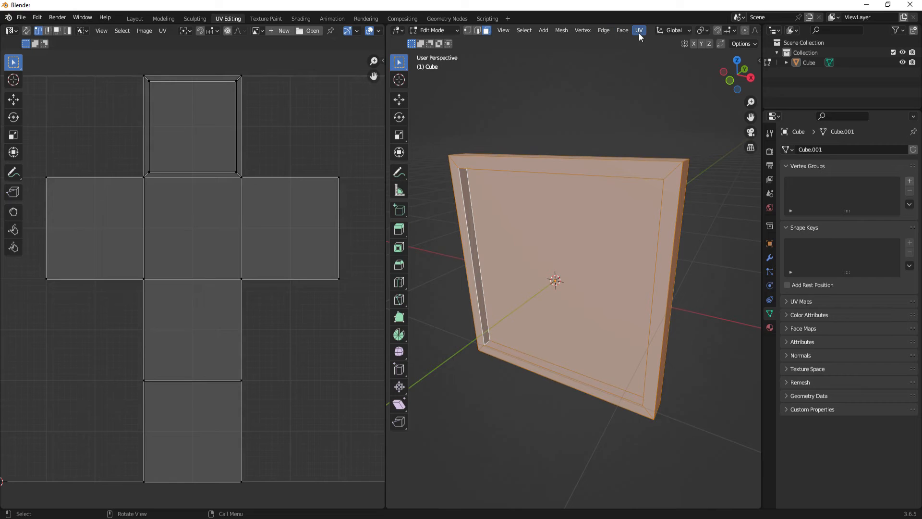
# Smart UV Project the frame into border, panel and strip islands, then select the left inner side
pyautogui.click(638, 30)
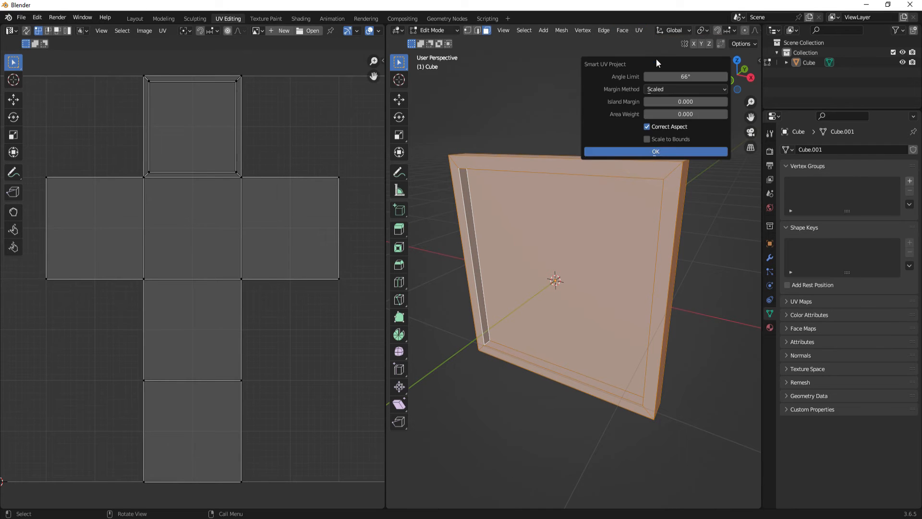
pyautogui.click(654, 152)
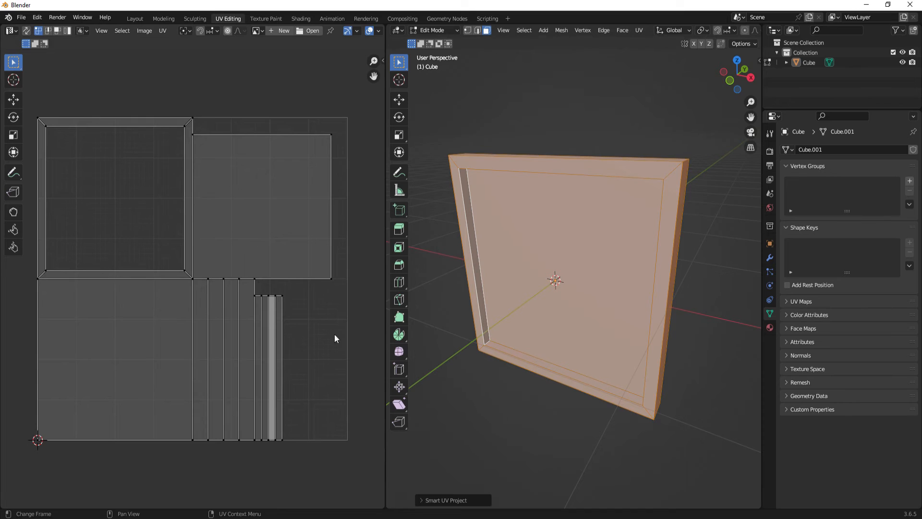
pyautogui.moveTo(338, 378)
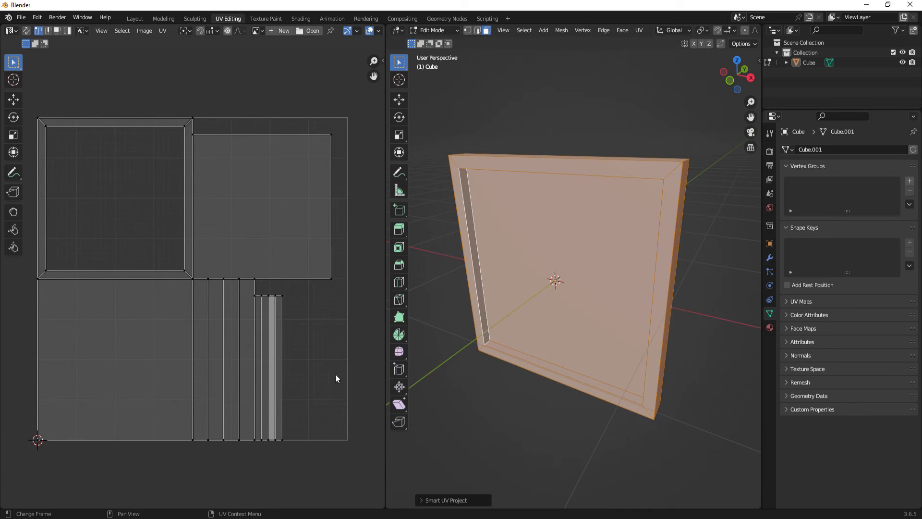
pyautogui.moveTo(305, 316)
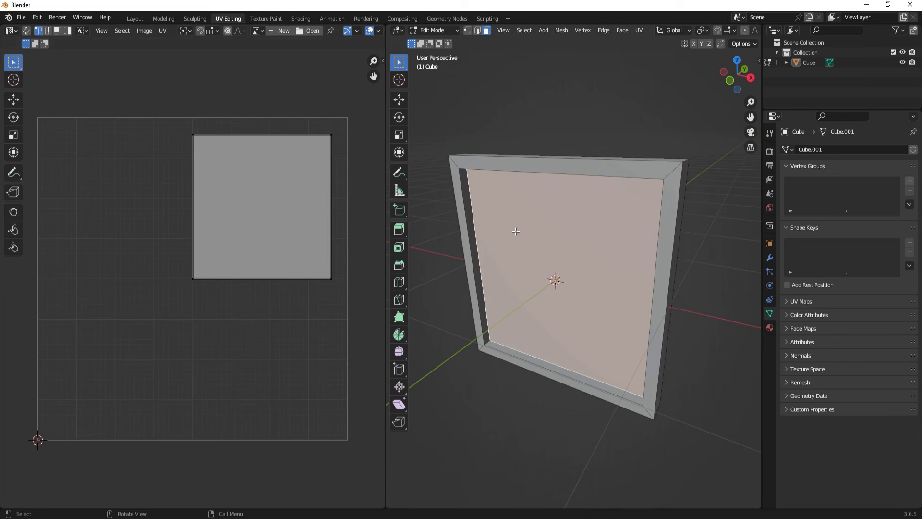
pyautogui.moveTo(529, 302)
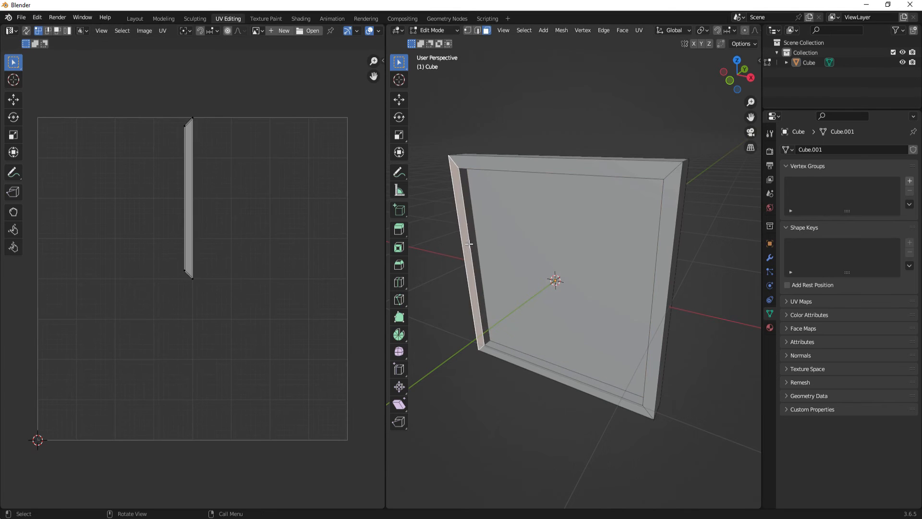
pyautogui.click(671, 247)
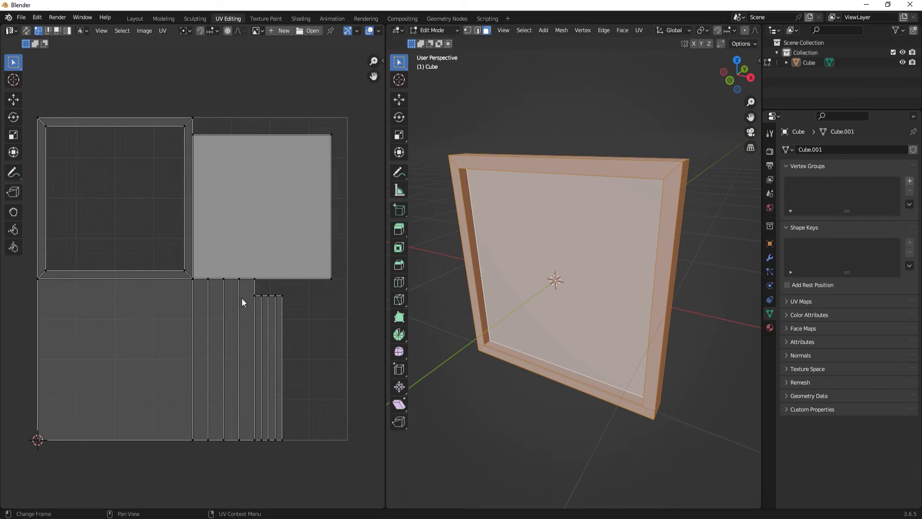
pyautogui.moveTo(306, 134)
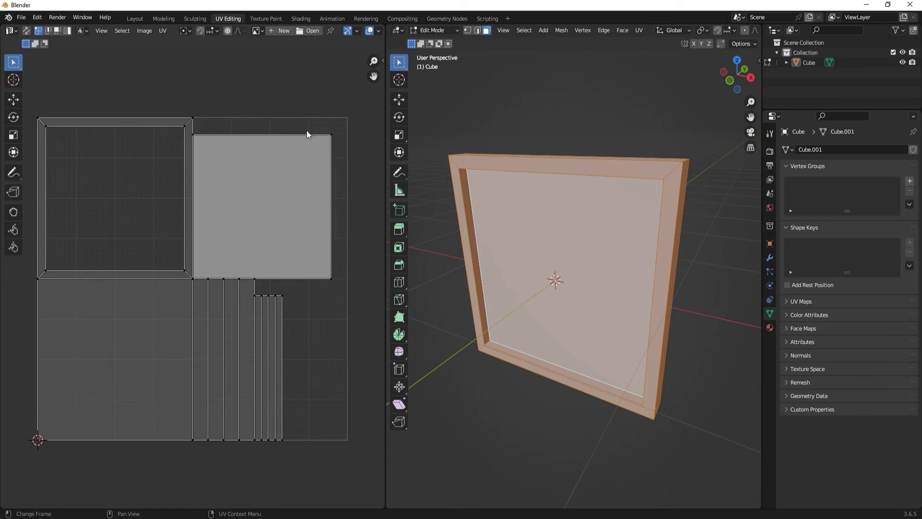
pyautogui.moveTo(185, 275)
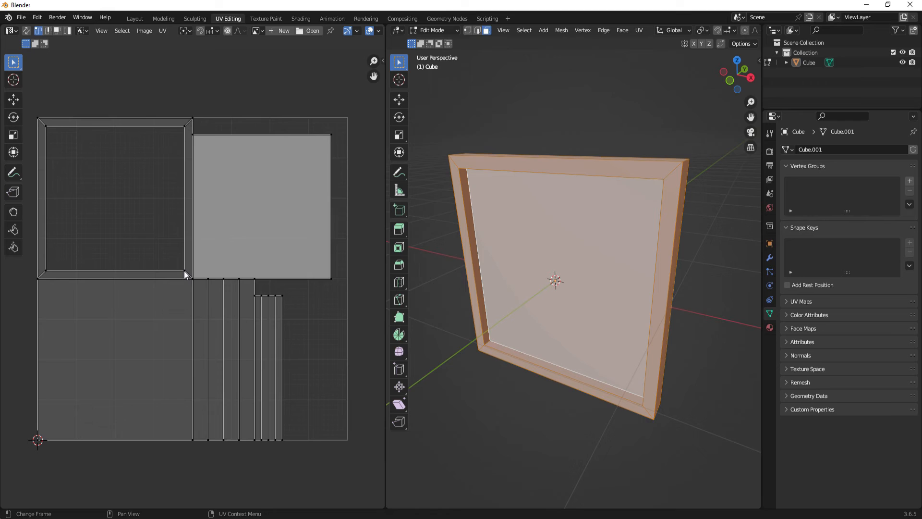
pyautogui.moveTo(354, 115)
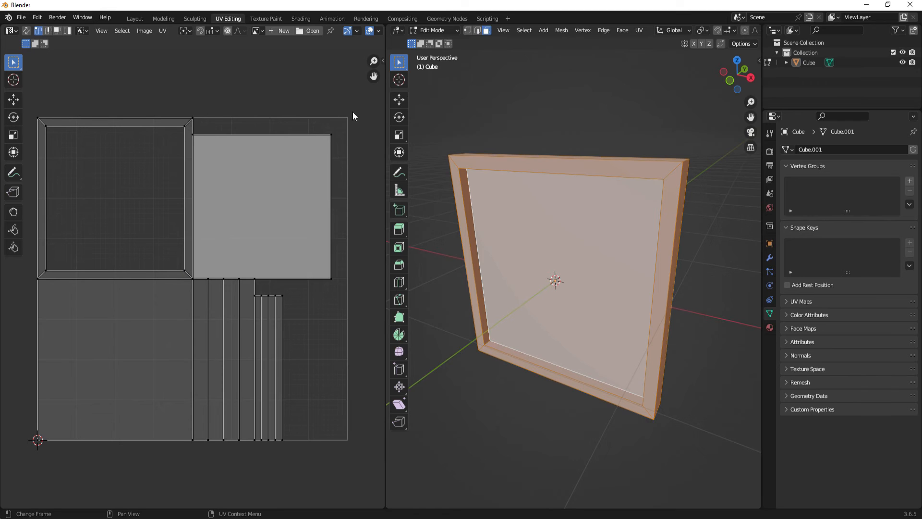
pyautogui.moveTo(58, 145)
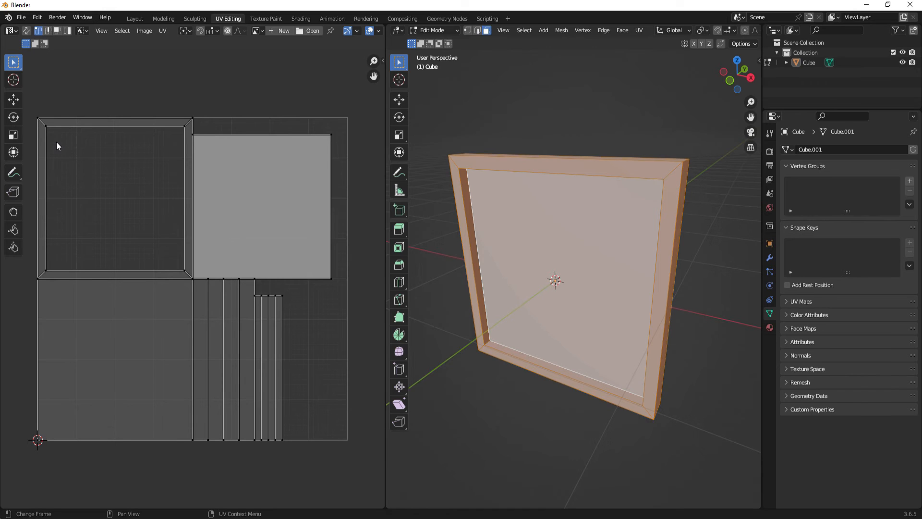
pyautogui.moveTo(96, 135)
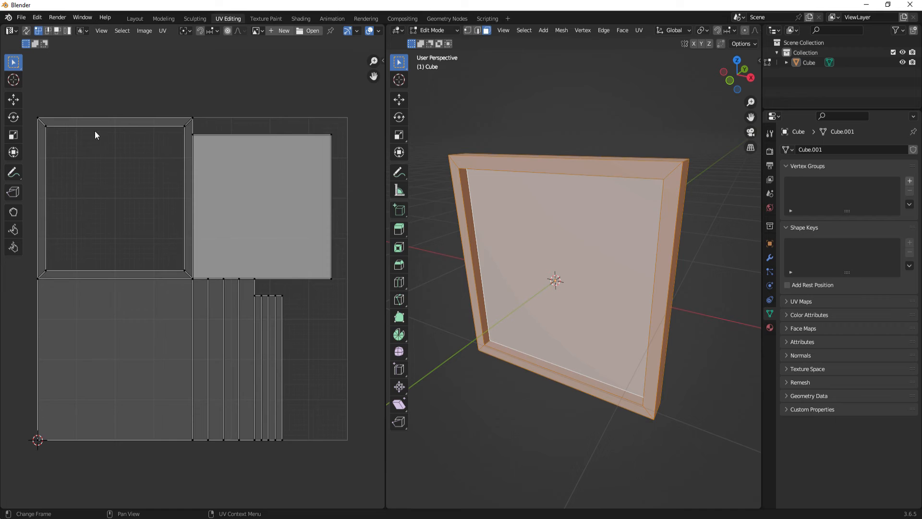
pyautogui.moveTo(365, 438)
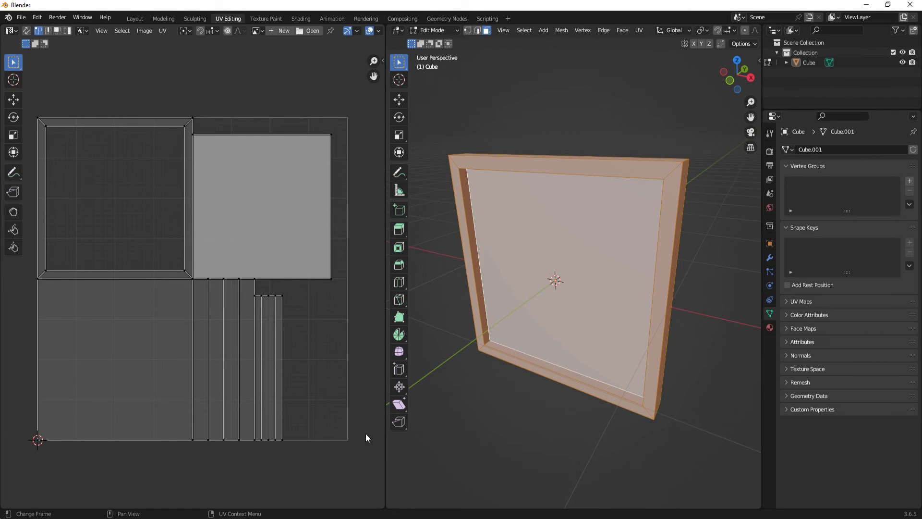
pyautogui.moveTo(351, 123)
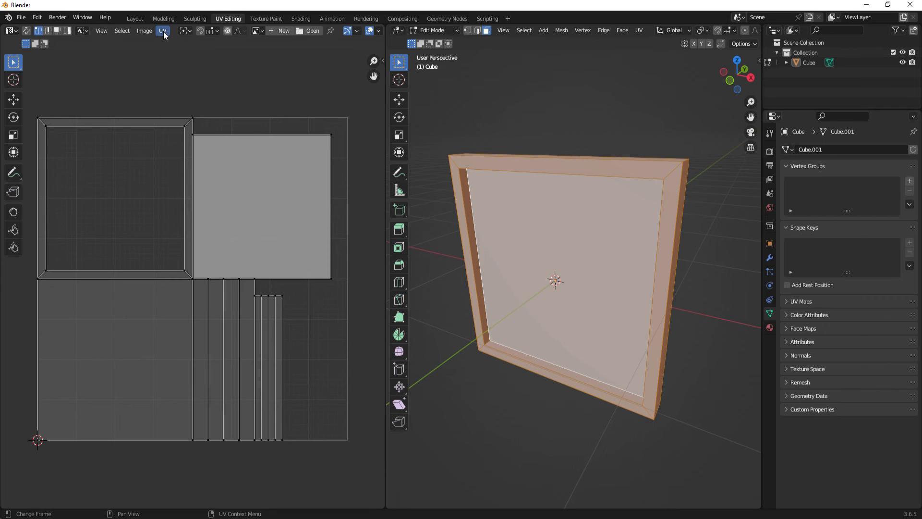
# Export the frame's UV layout as Template.png into the Blender Textures folder
pyautogui.click(162, 30)
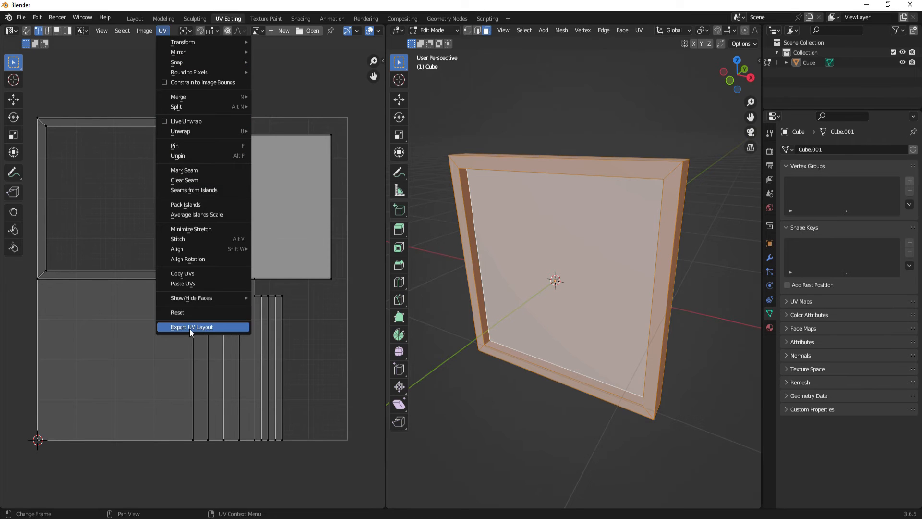
pyautogui.click(192, 327)
pyautogui.write('Template')
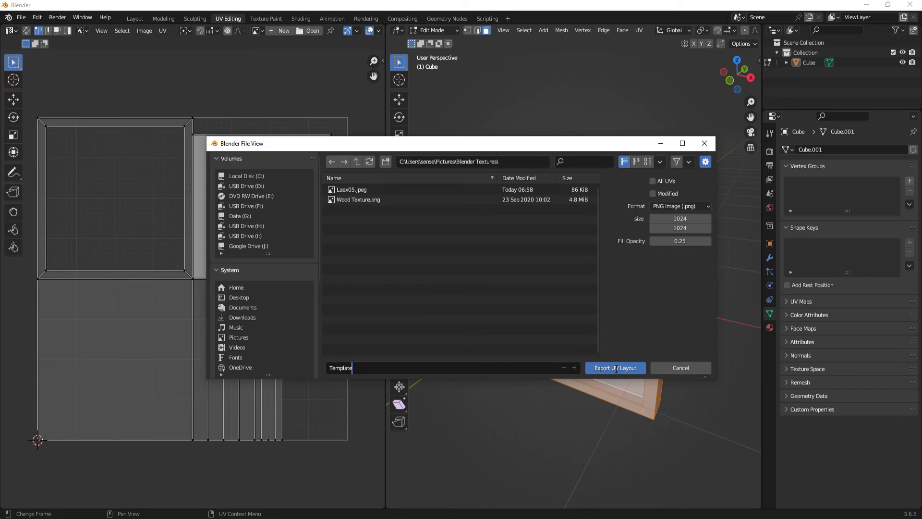
pyautogui.click(614, 367)
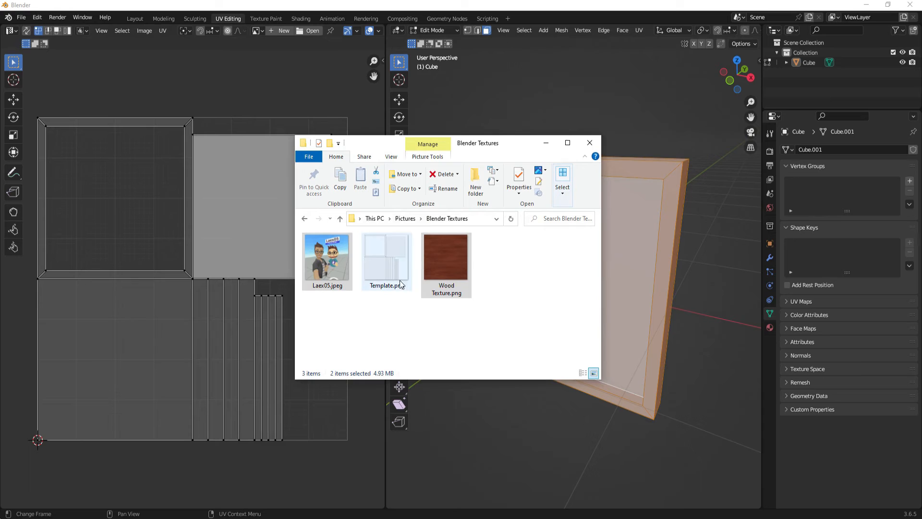
# Select Laex05.jpeg together with Wood Texture.png in the Blender Textures folder
pyautogui.click(443, 341)
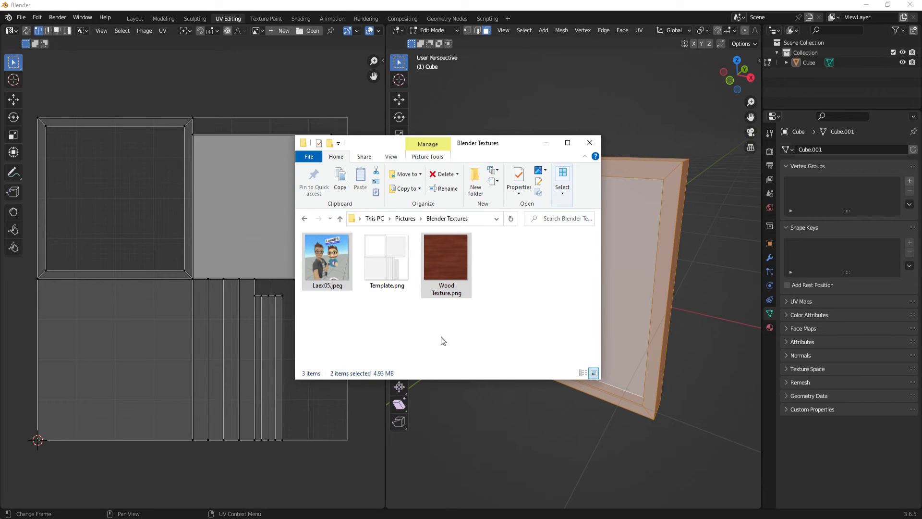
pyautogui.moveTo(475, 310)
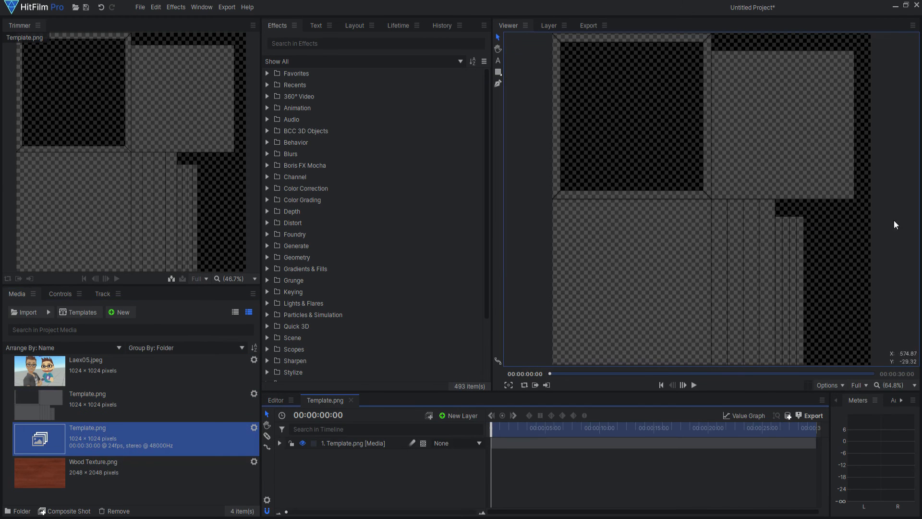
pyautogui.moveTo(605, 113)
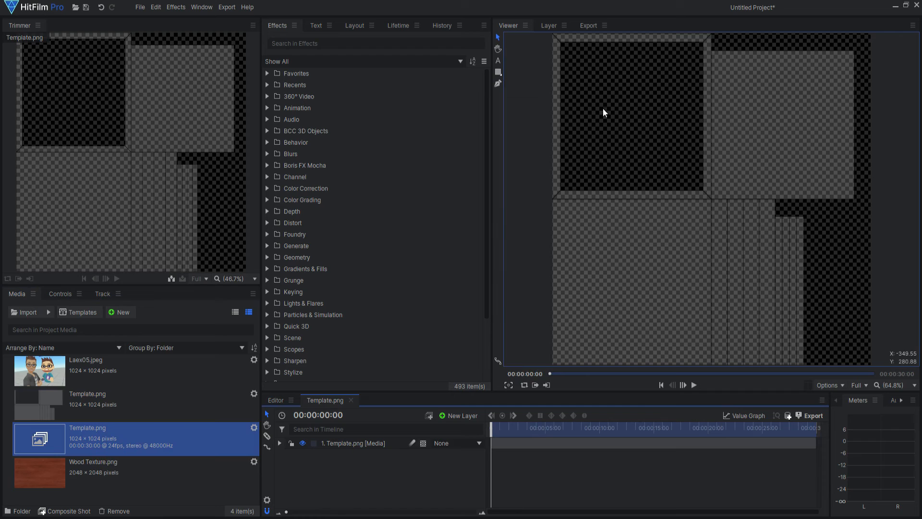
pyautogui.moveTo(521, 299)
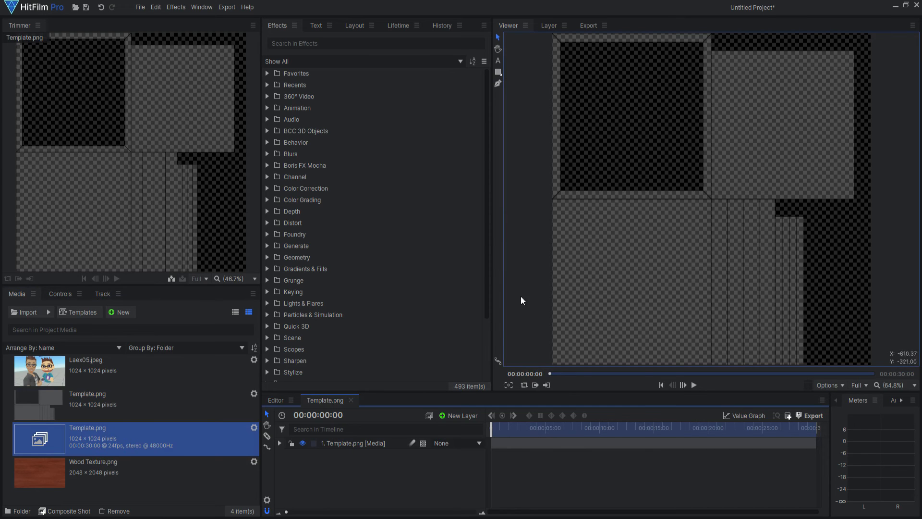
pyautogui.moveTo(713, 66)
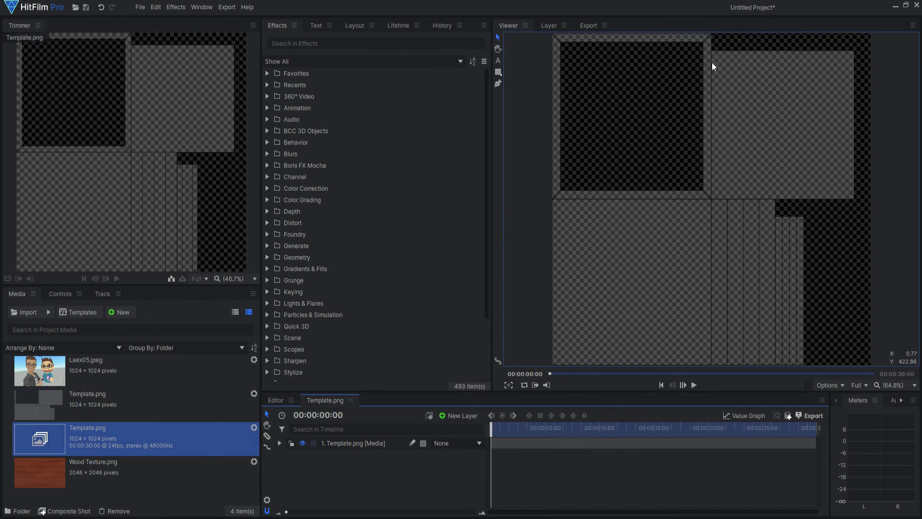
pyautogui.moveTo(711, 201)
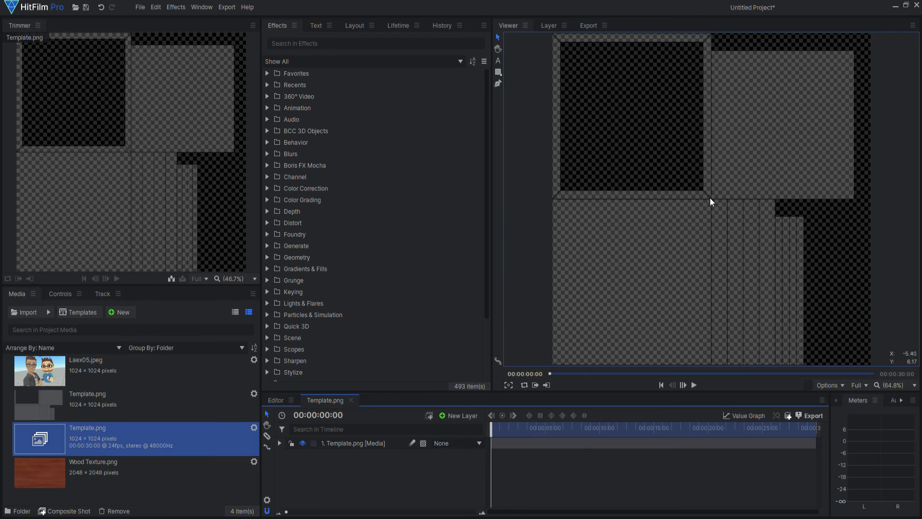
pyautogui.moveTo(691, 87)
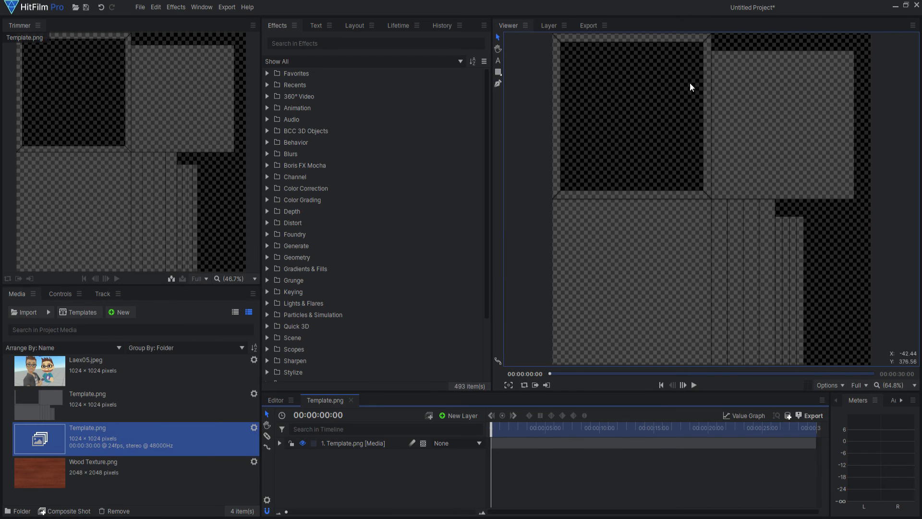
# Adjust the Template composite's layers in HitFilm Pro's timeline
pyautogui.click(85, 371)
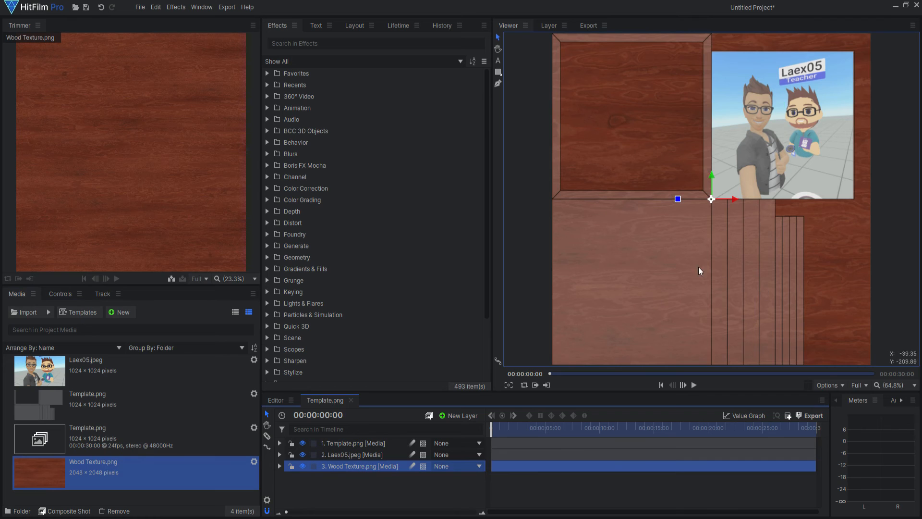
pyautogui.moveTo(790, 311)
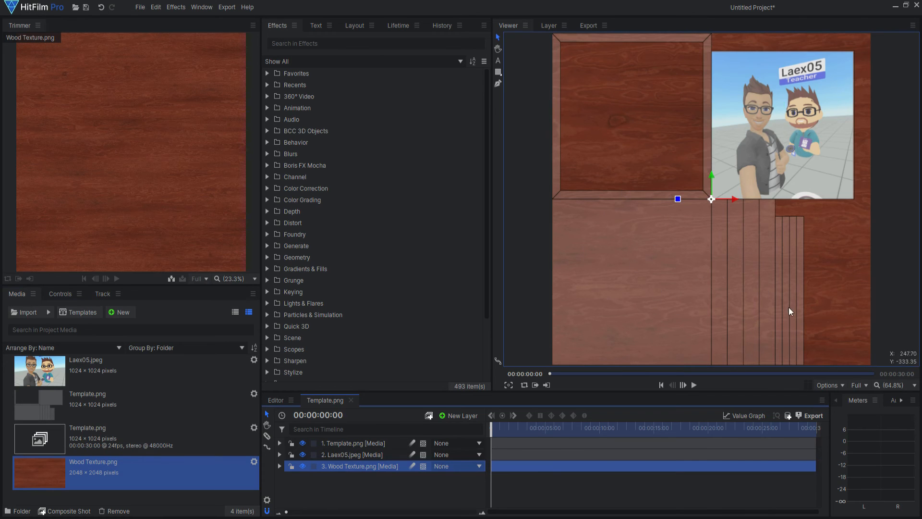
pyautogui.moveTo(744, 214)
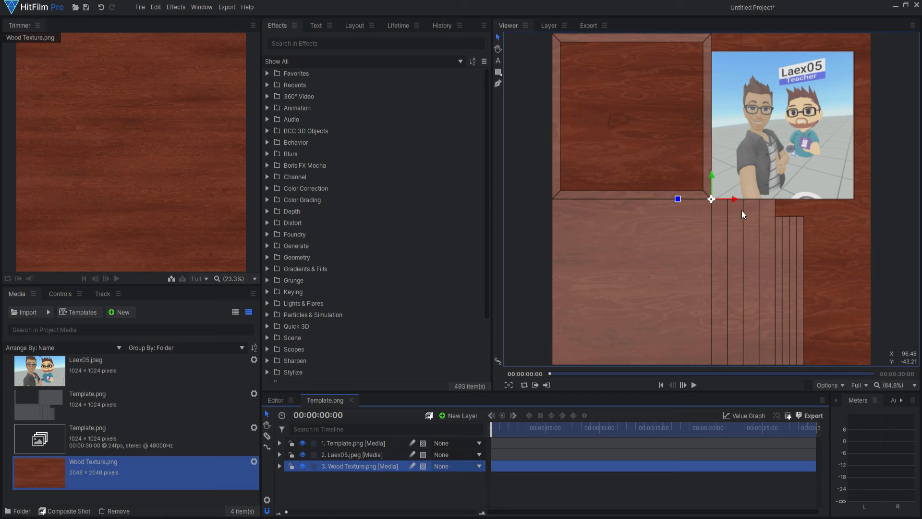
pyautogui.moveTo(796, 231)
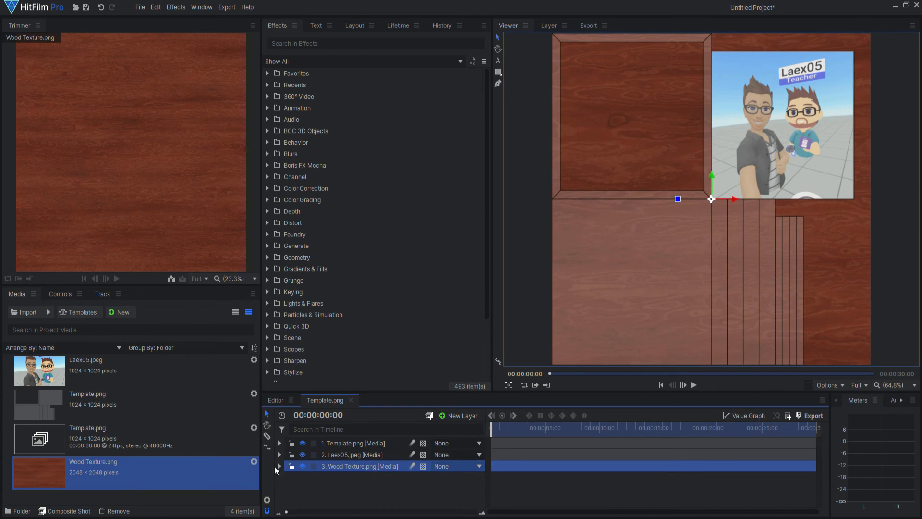
# Expand the Wood Texture layer and apply the Tile effect to it
pyautogui.click(280, 466)
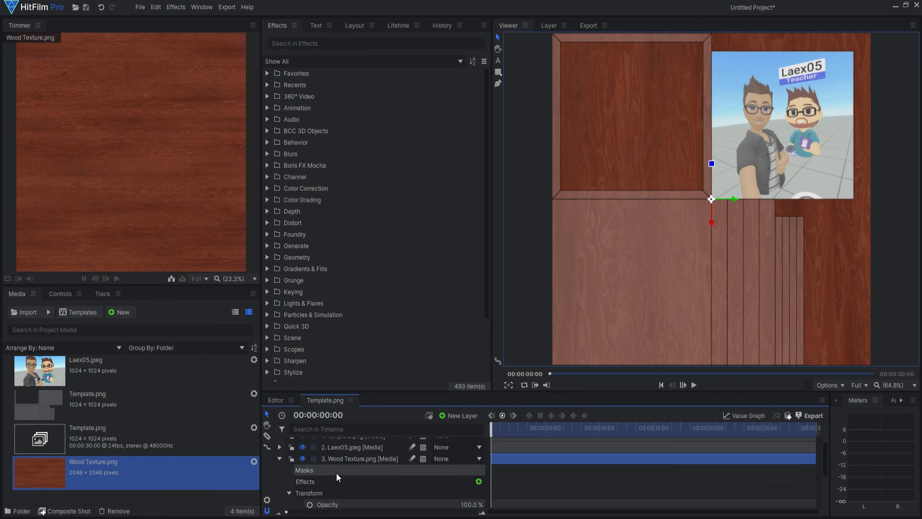
pyautogui.moveTo(668, 135)
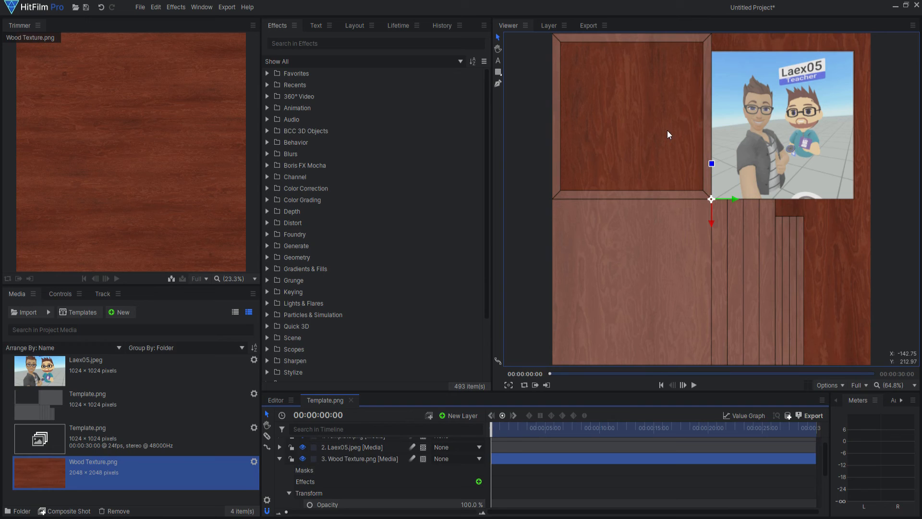
pyautogui.moveTo(631, 177)
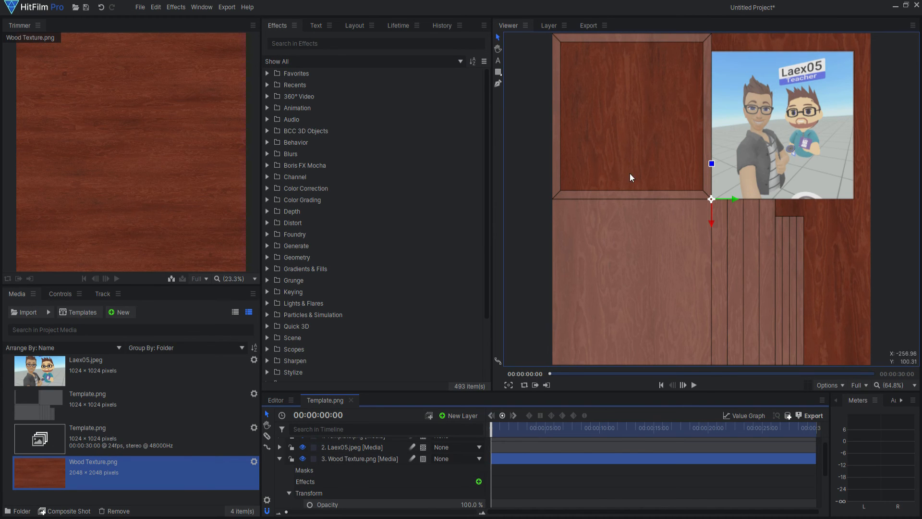
pyautogui.moveTo(594, 224)
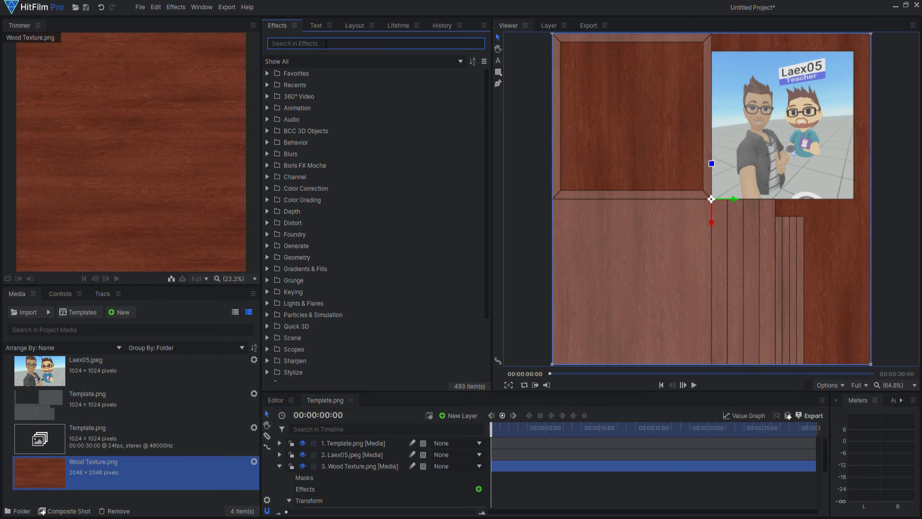
pyautogui.write('tile')
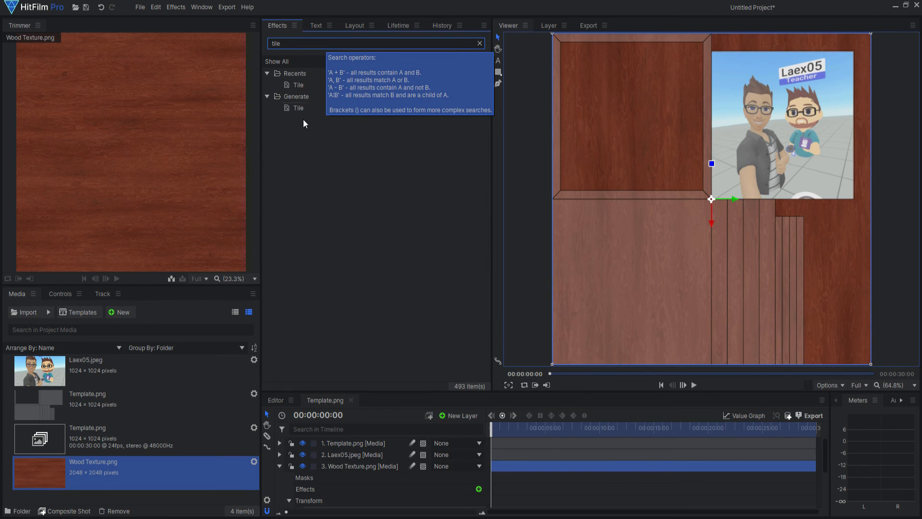
pyautogui.doubleClick(298, 108)
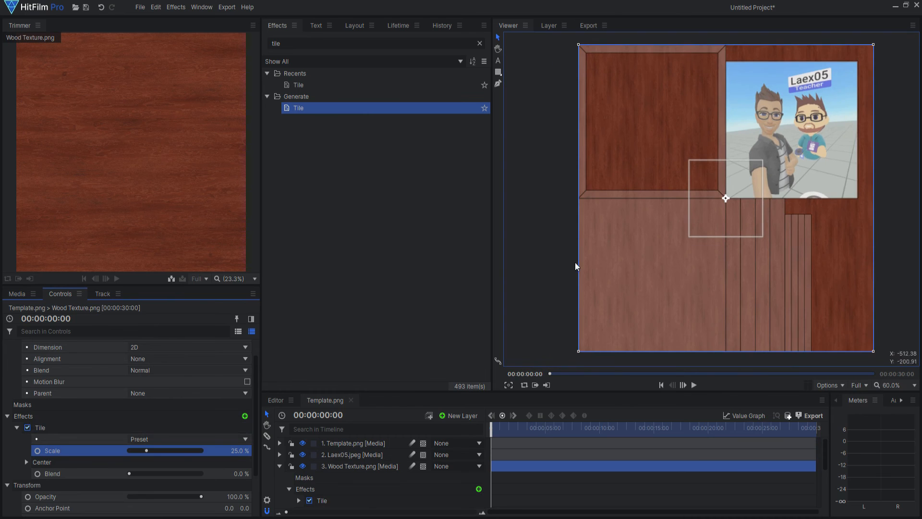
pyautogui.click(374, 43)
pyautogui.write('contr')
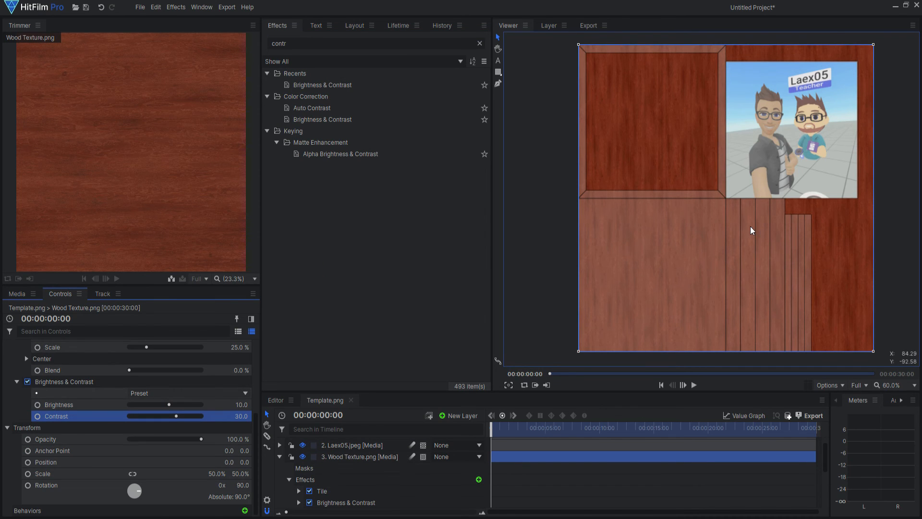
pyautogui.moveTo(715, 248)
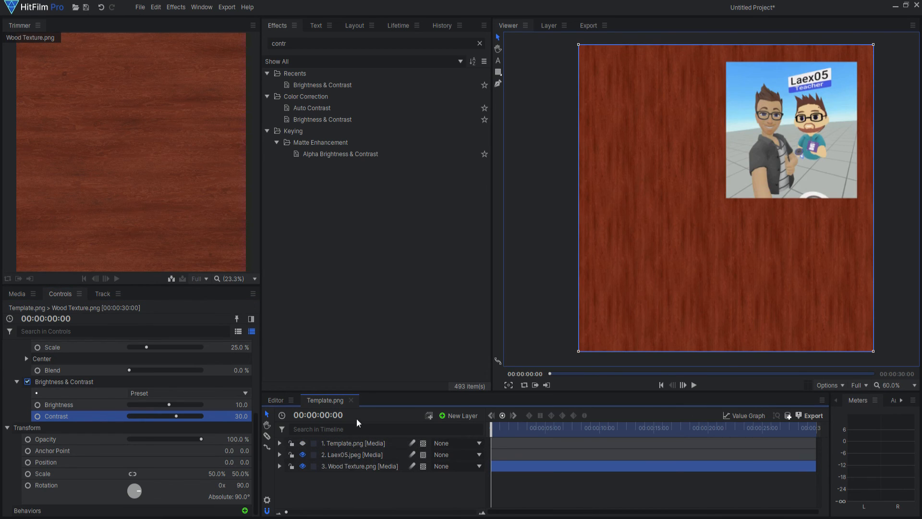
pyautogui.moveTo(620, 238)
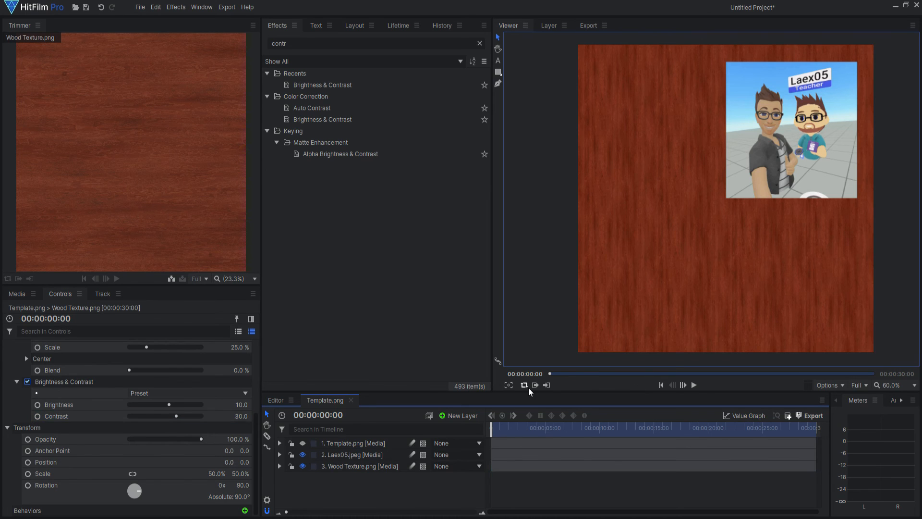
pyautogui.moveTo(718, 219)
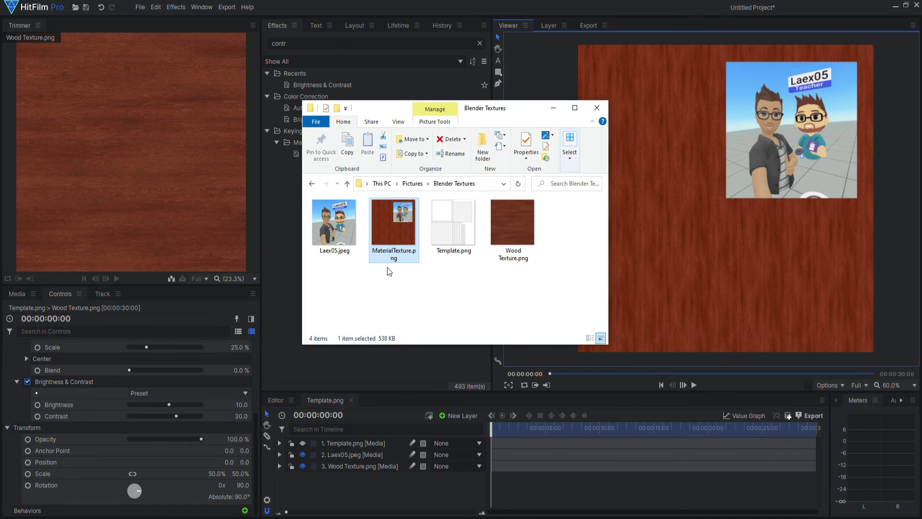
pyautogui.moveTo(393, 266)
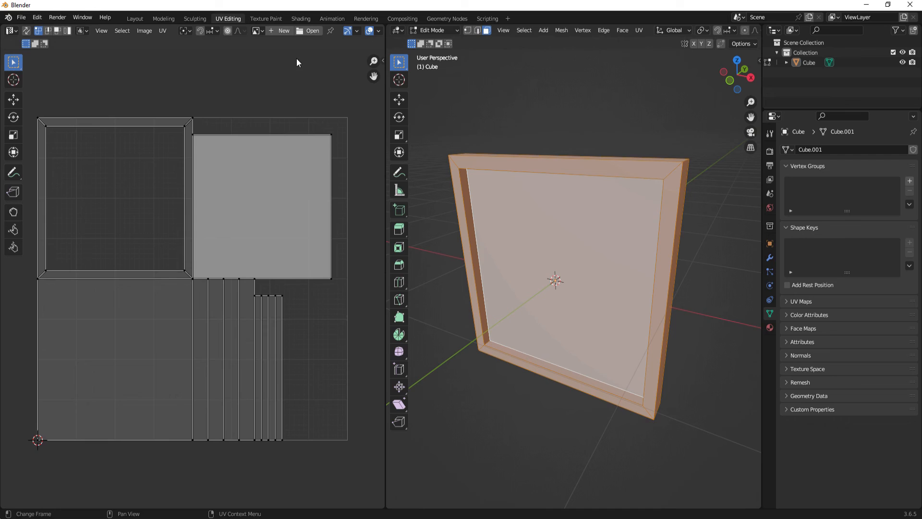
pyautogui.moveTo(152, 150)
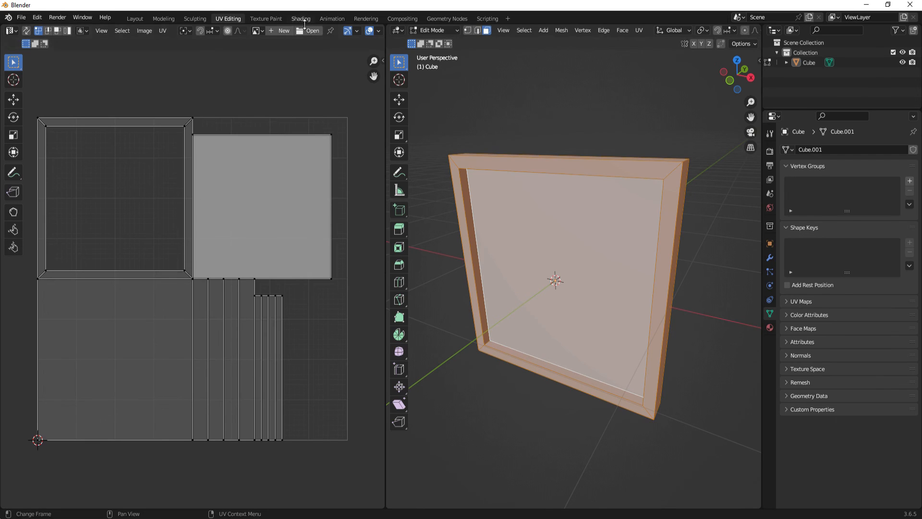
pyautogui.click(310, 31)
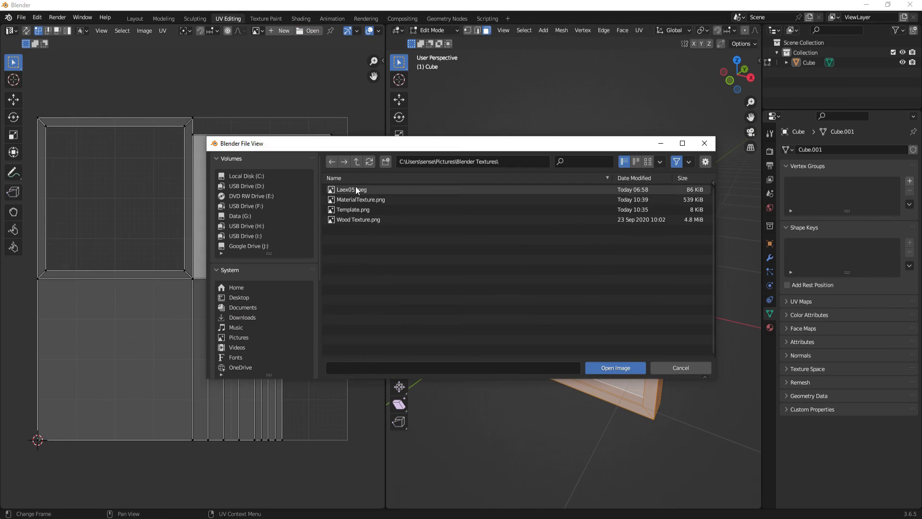
pyautogui.click(615, 367)
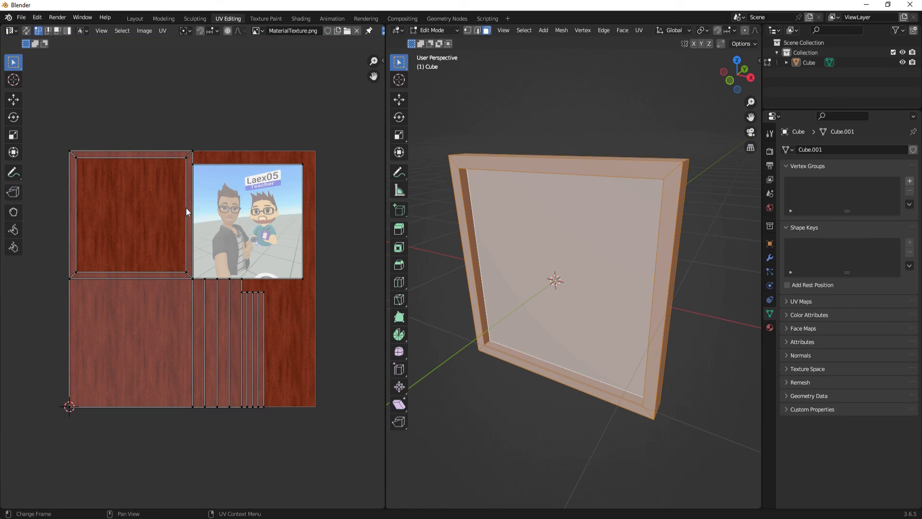
pyautogui.moveTo(256, 275)
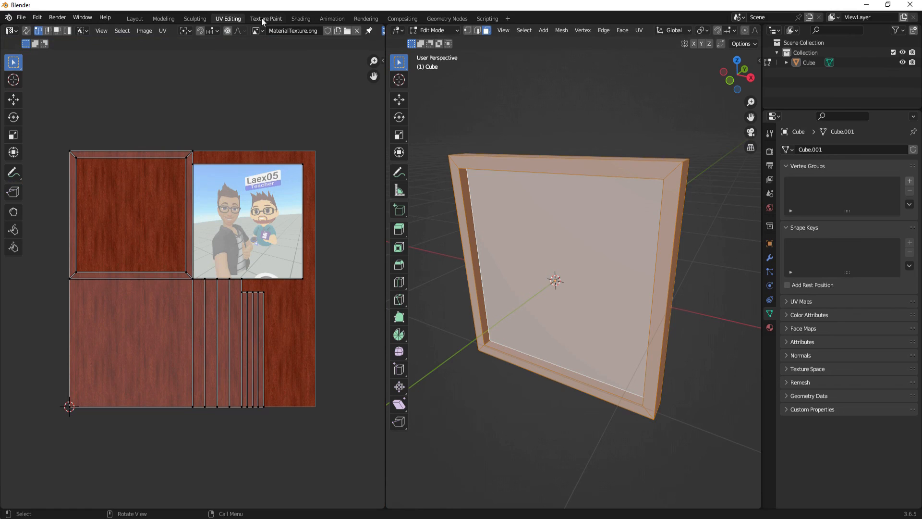
# In the Shading workspace, select the cube frame and add a new material
pyautogui.click(301, 18)
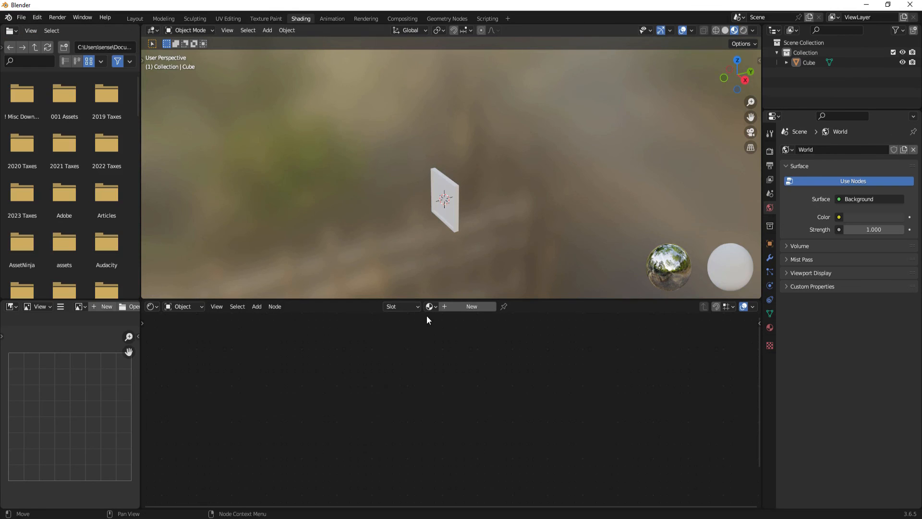
pyautogui.click(443, 200)
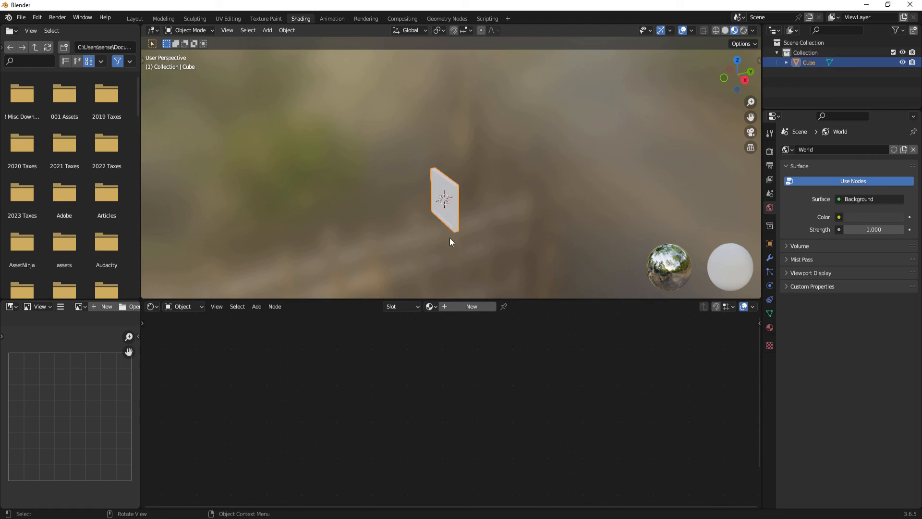
pyautogui.click(472, 306)
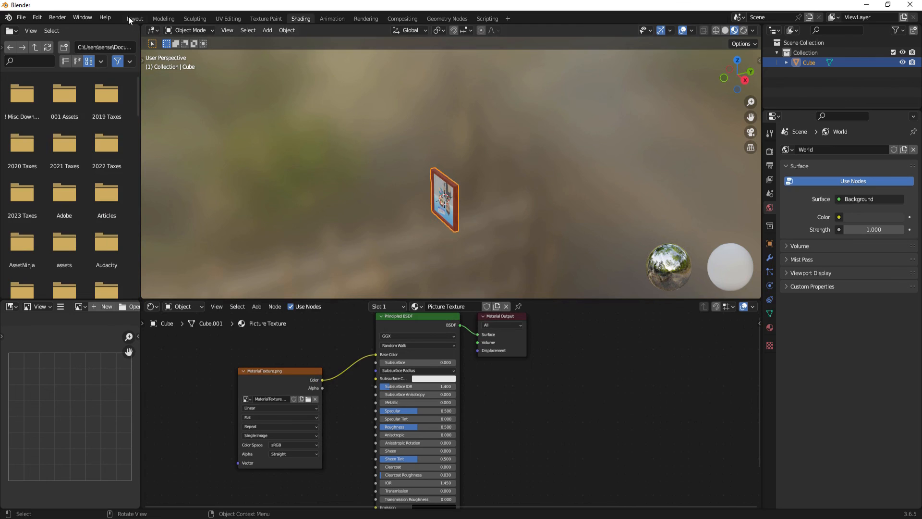
# Return to the Layout workspace to view the textured frame, with the photo upside down
pyautogui.click(134, 18)
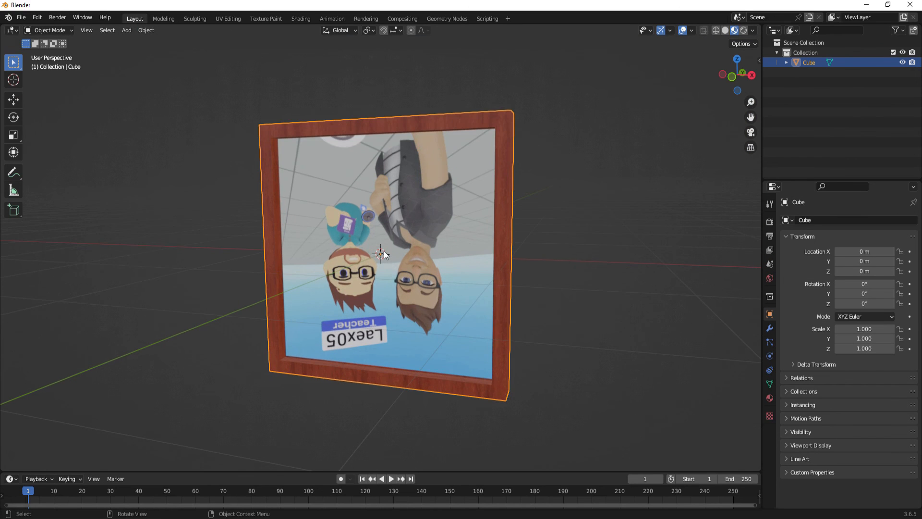
pyautogui.moveTo(400, 294)
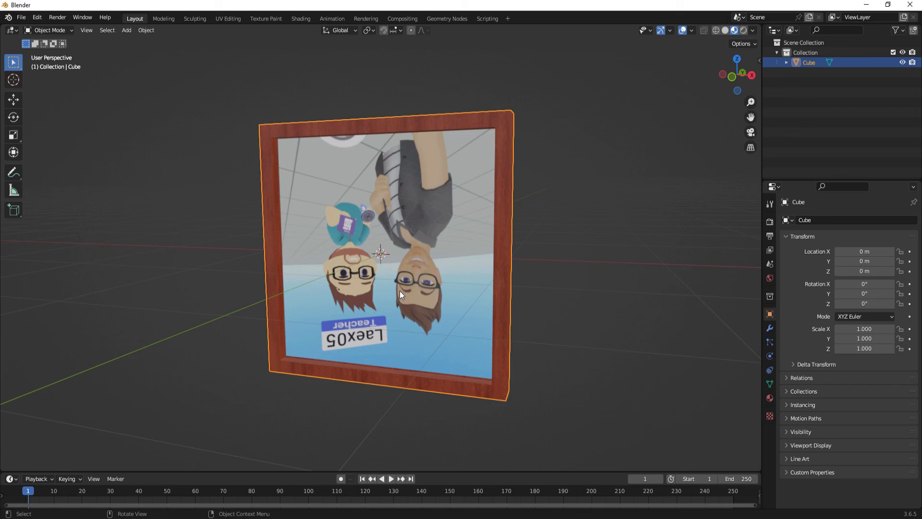
pyautogui.moveTo(333, 323)
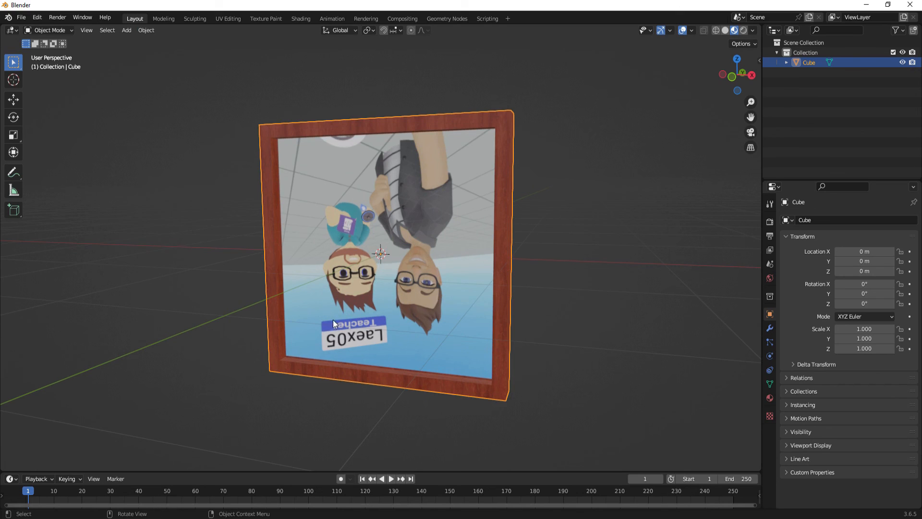
pyautogui.moveTo(366, 269)
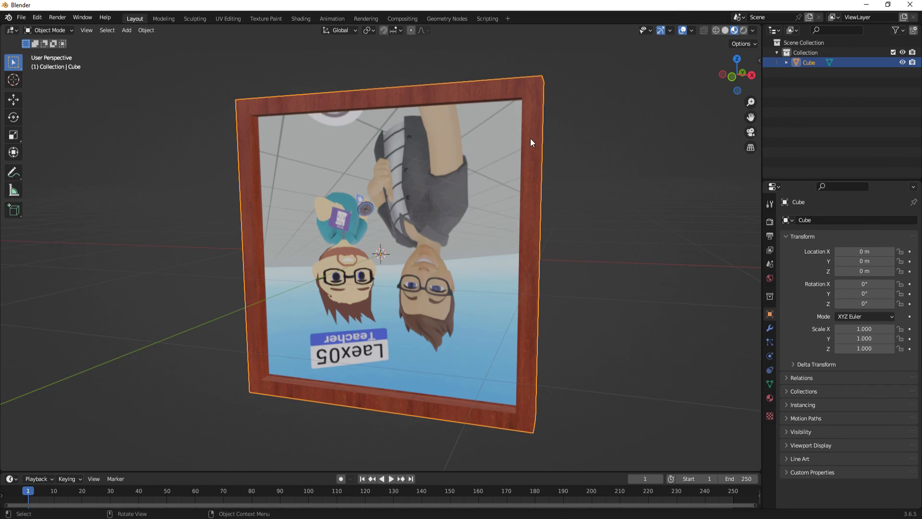
pyautogui.moveTo(529, 381)
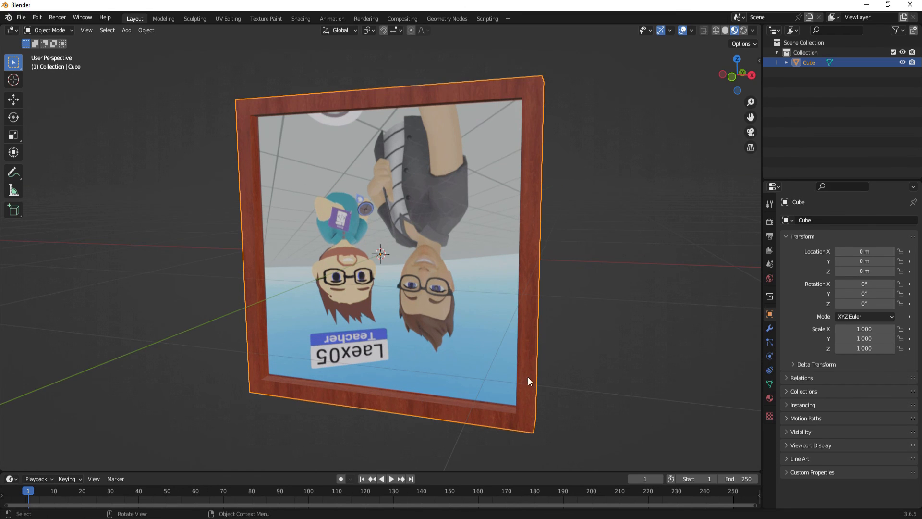
pyautogui.moveTo(253, 346)
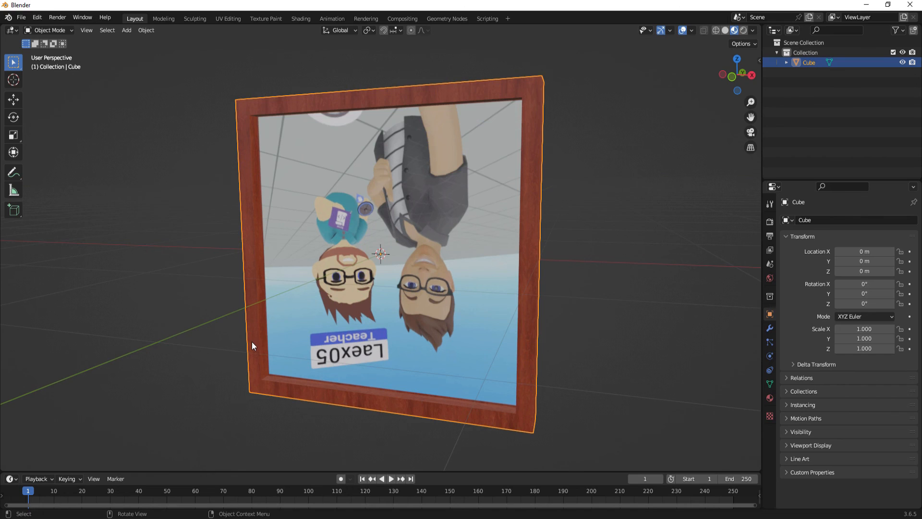
pyautogui.moveTo(362, 91)
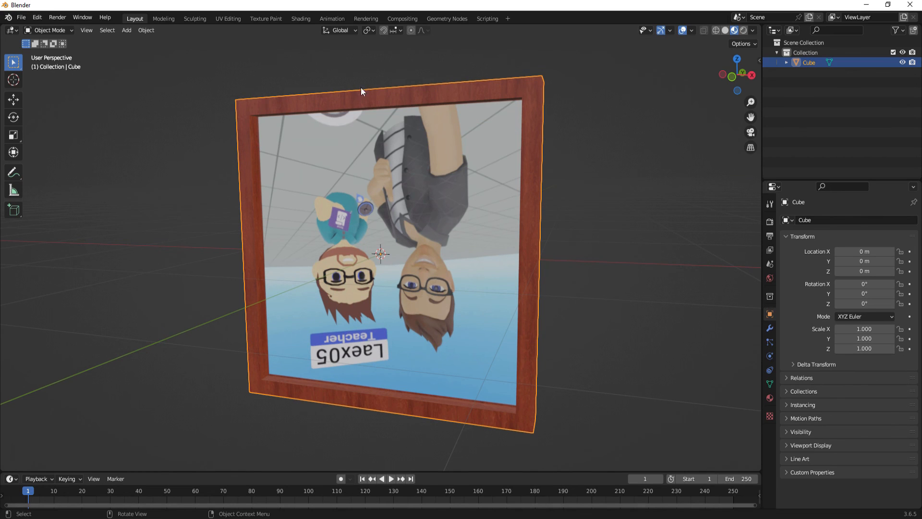
pyautogui.moveTo(325, 442)
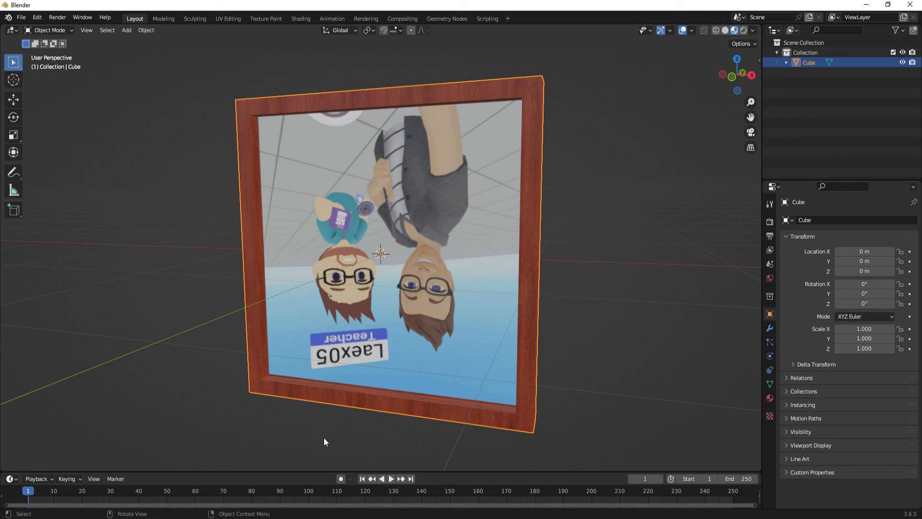
pyautogui.moveTo(265, 109)
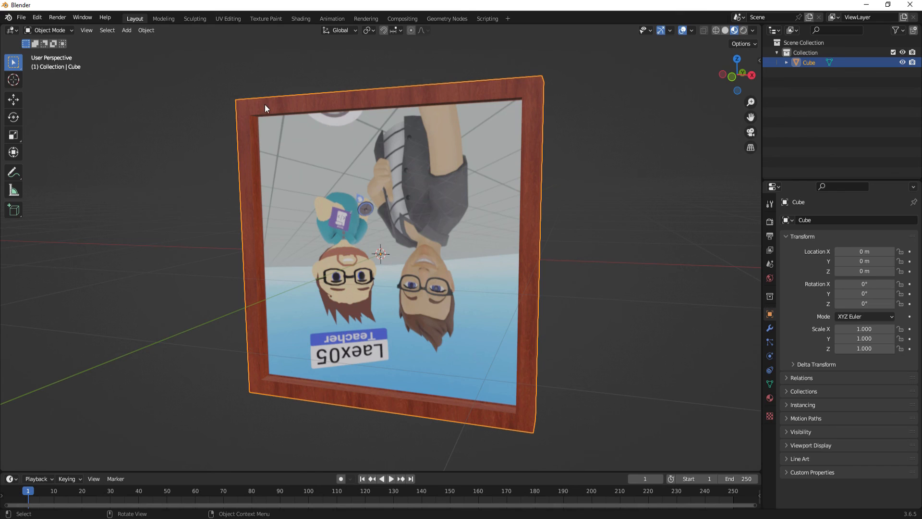
pyautogui.moveTo(281, 385)
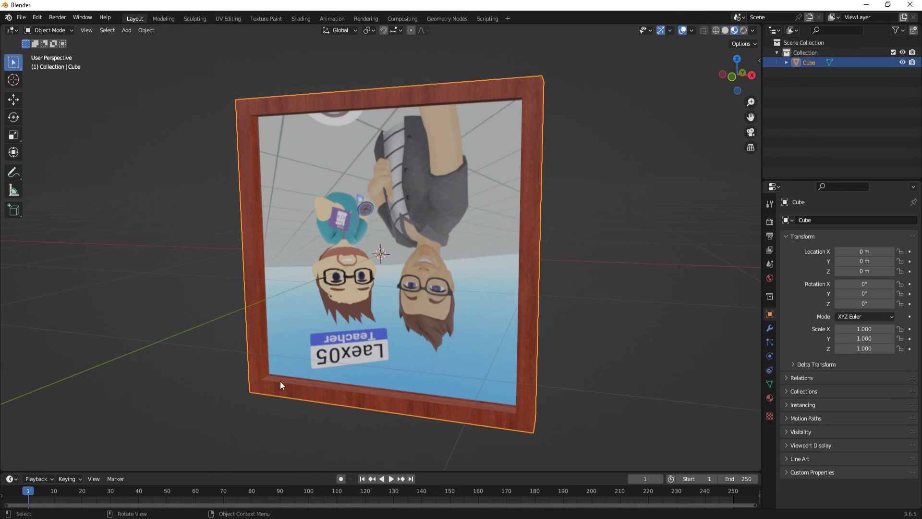
pyautogui.moveTo(474, 404)
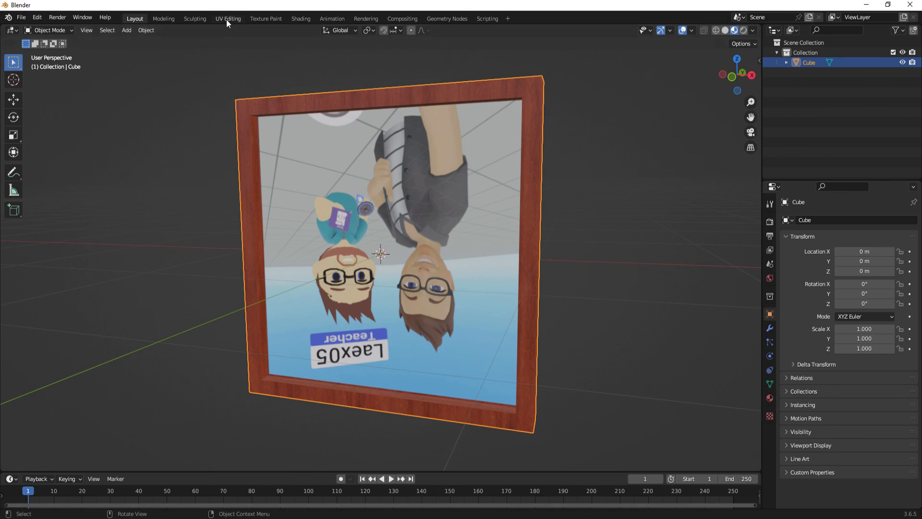
# In UV Editing, rotate the photo face's UVs toward 180° to turn the picture upright
pyautogui.click(228, 18)
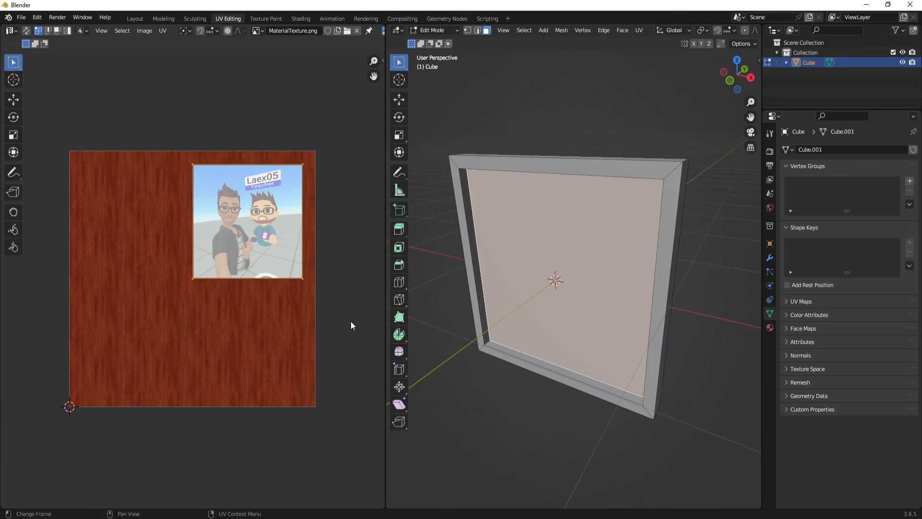
pyautogui.press('r')
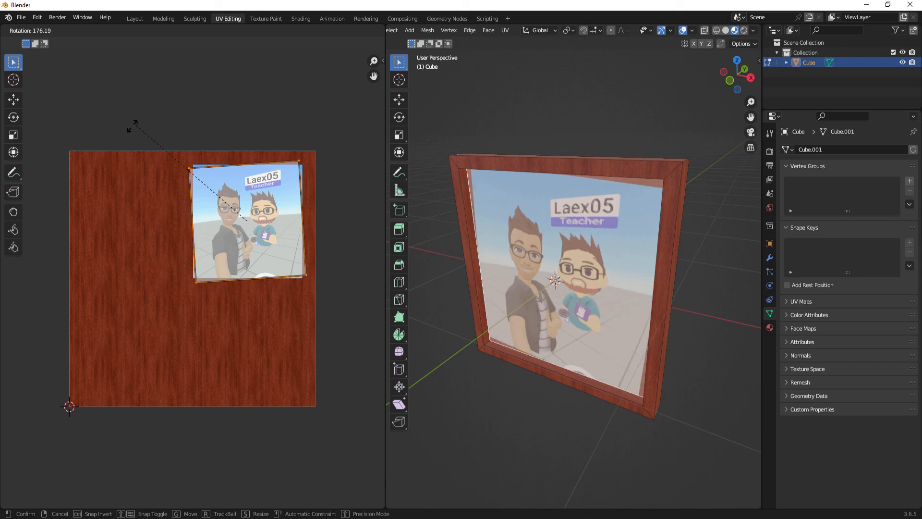
pyautogui.moveTo(106, 227)
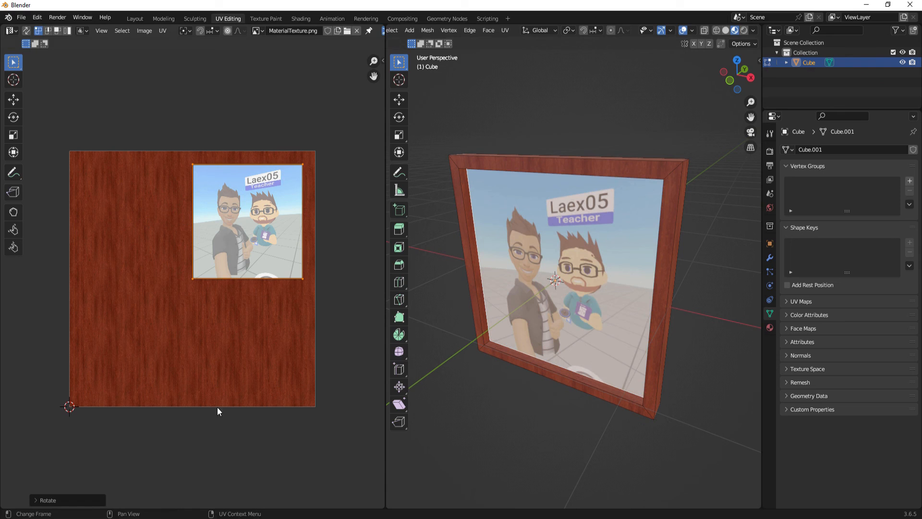
pyautogui.moveTo(367, 285)
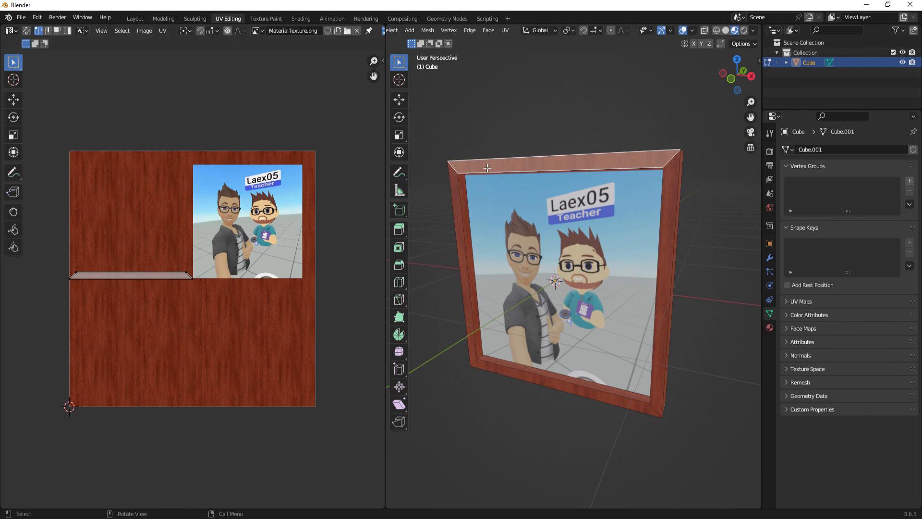
pyautogui.moveTo(98, 297)
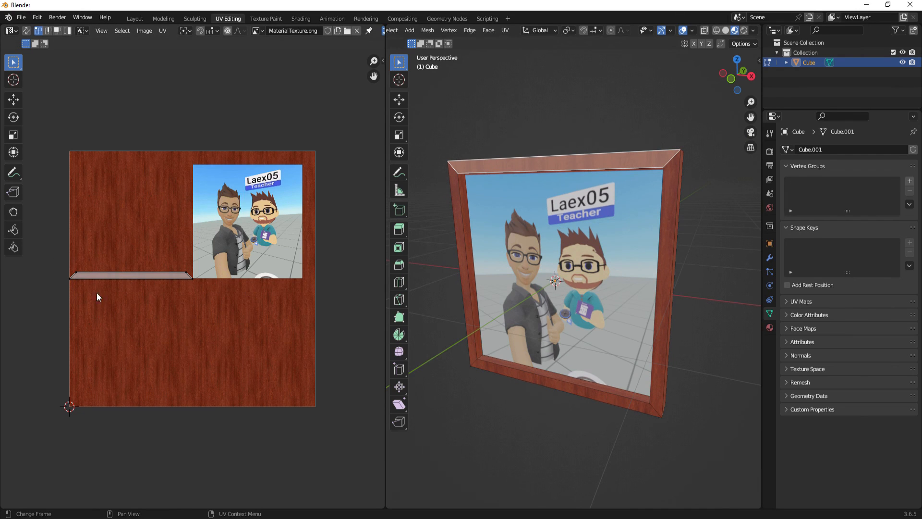
pyautogui.moveTo(513, 375)
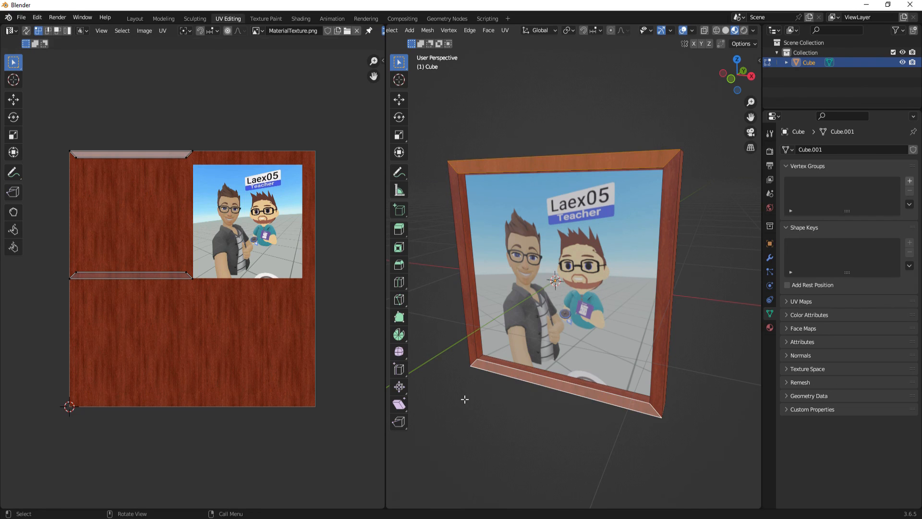
pyautogui.moveTo(49, 125)
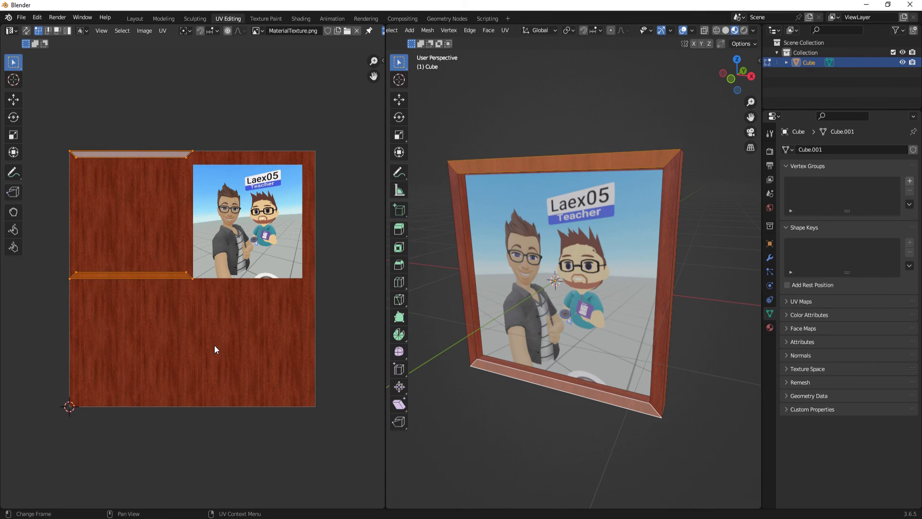
# Rotate the top and bottom frame UV strips by 90°, then view the result in Layout
pyautogui.press('r')
pyautogui.write('90')
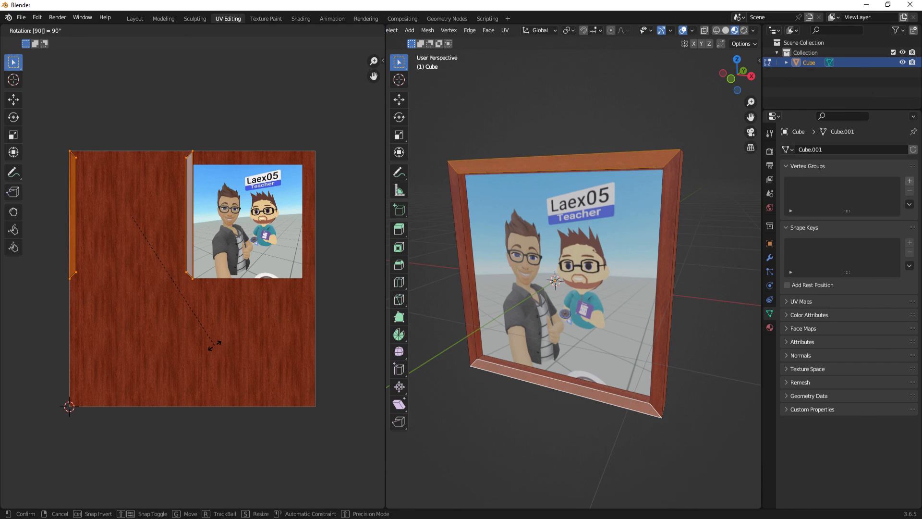
pyautogui.click(215, 347)
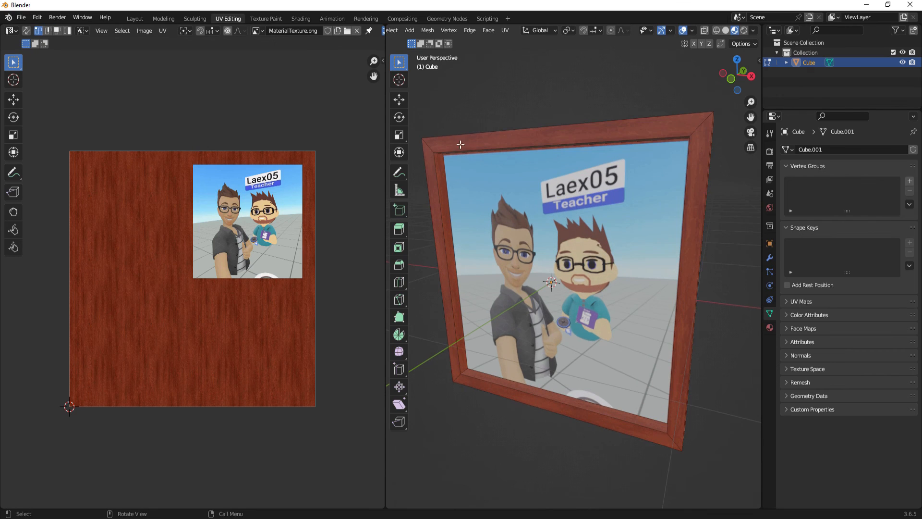
pyautogui.moveTo(473, 384)
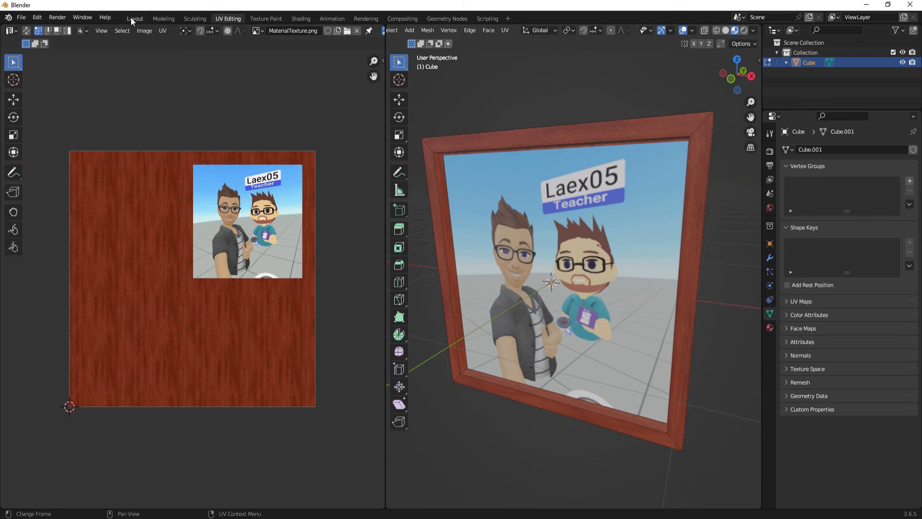
pyautogui.click(134, 18)
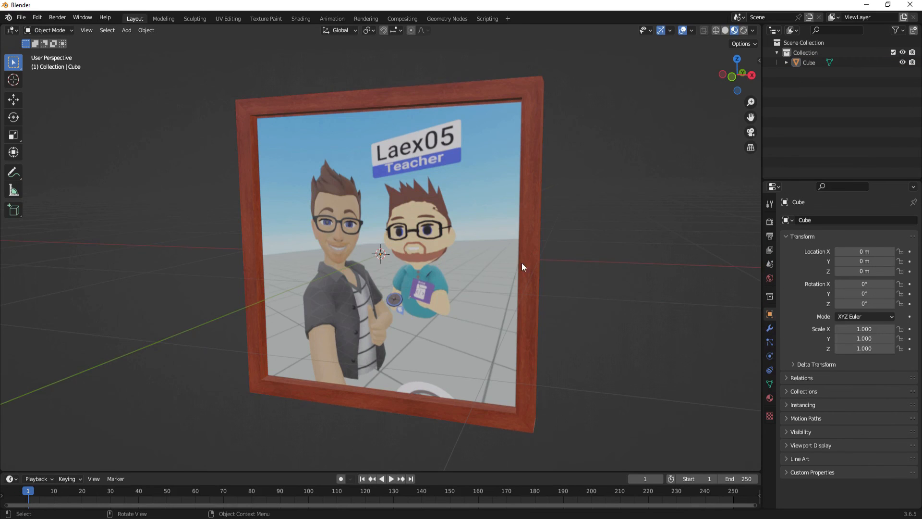